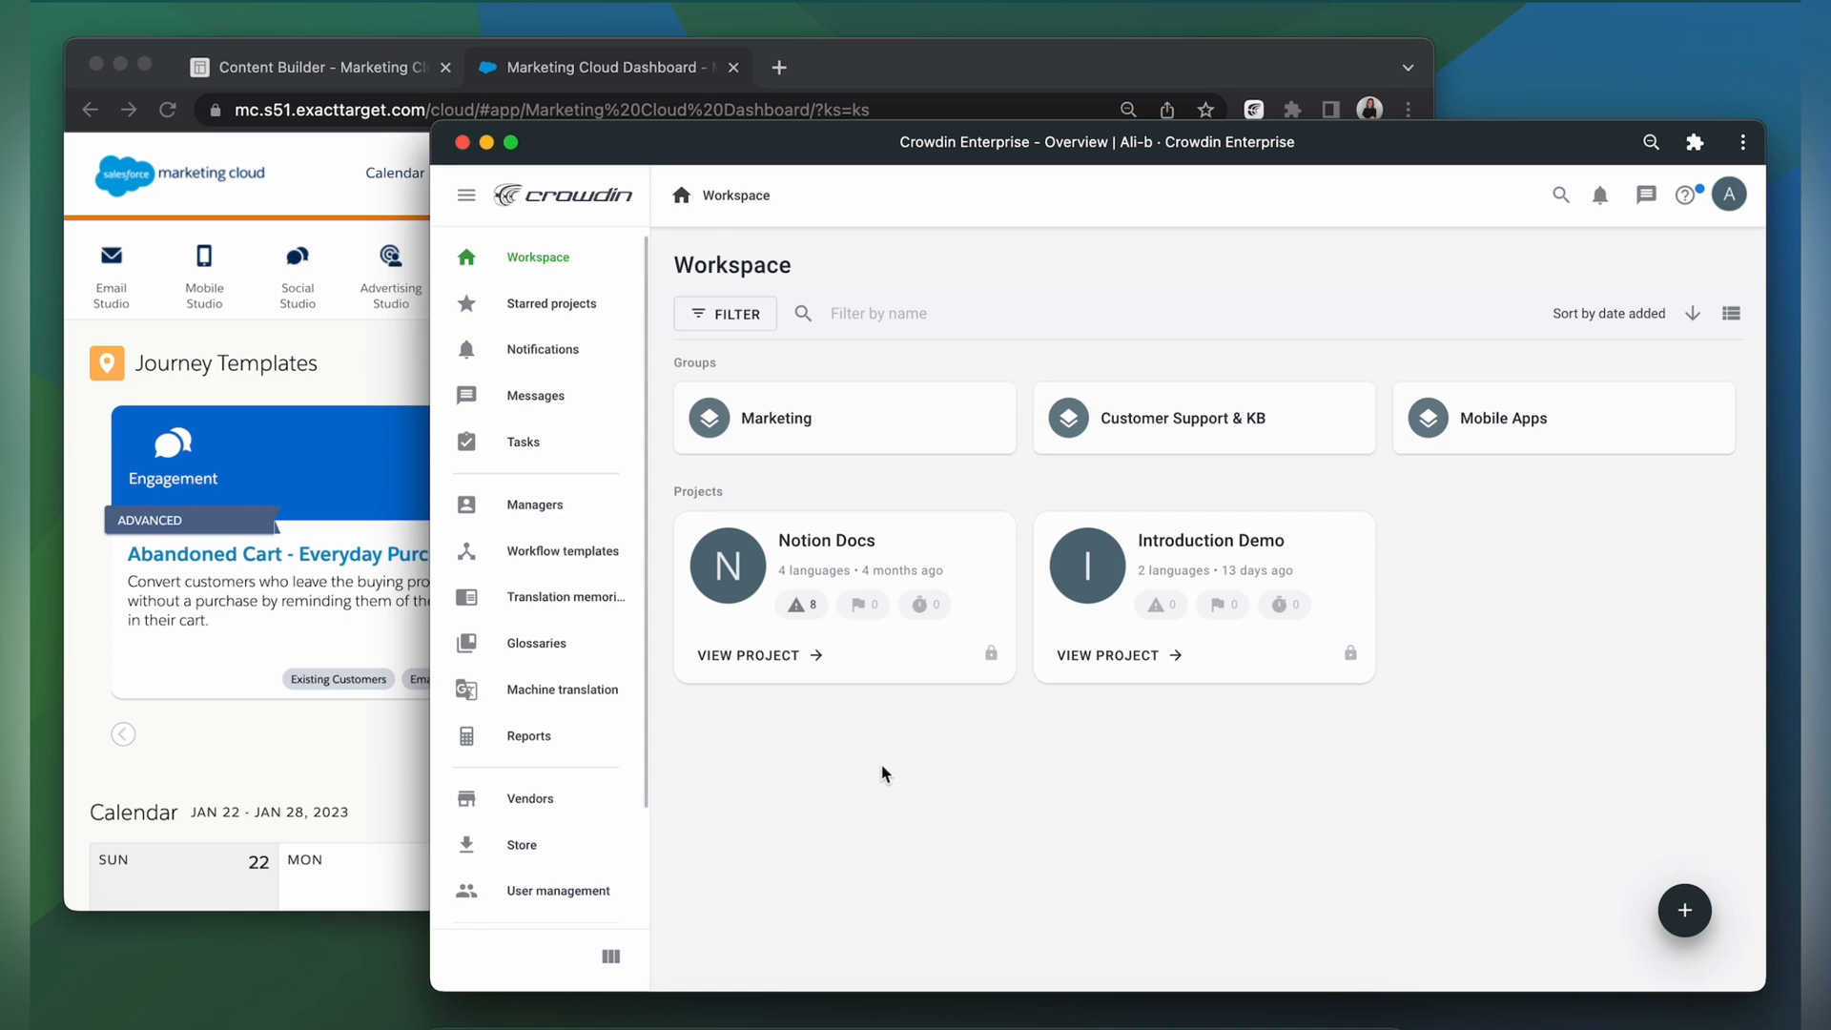
{"action": "mouse_move", "coordinate": [922, 802]}
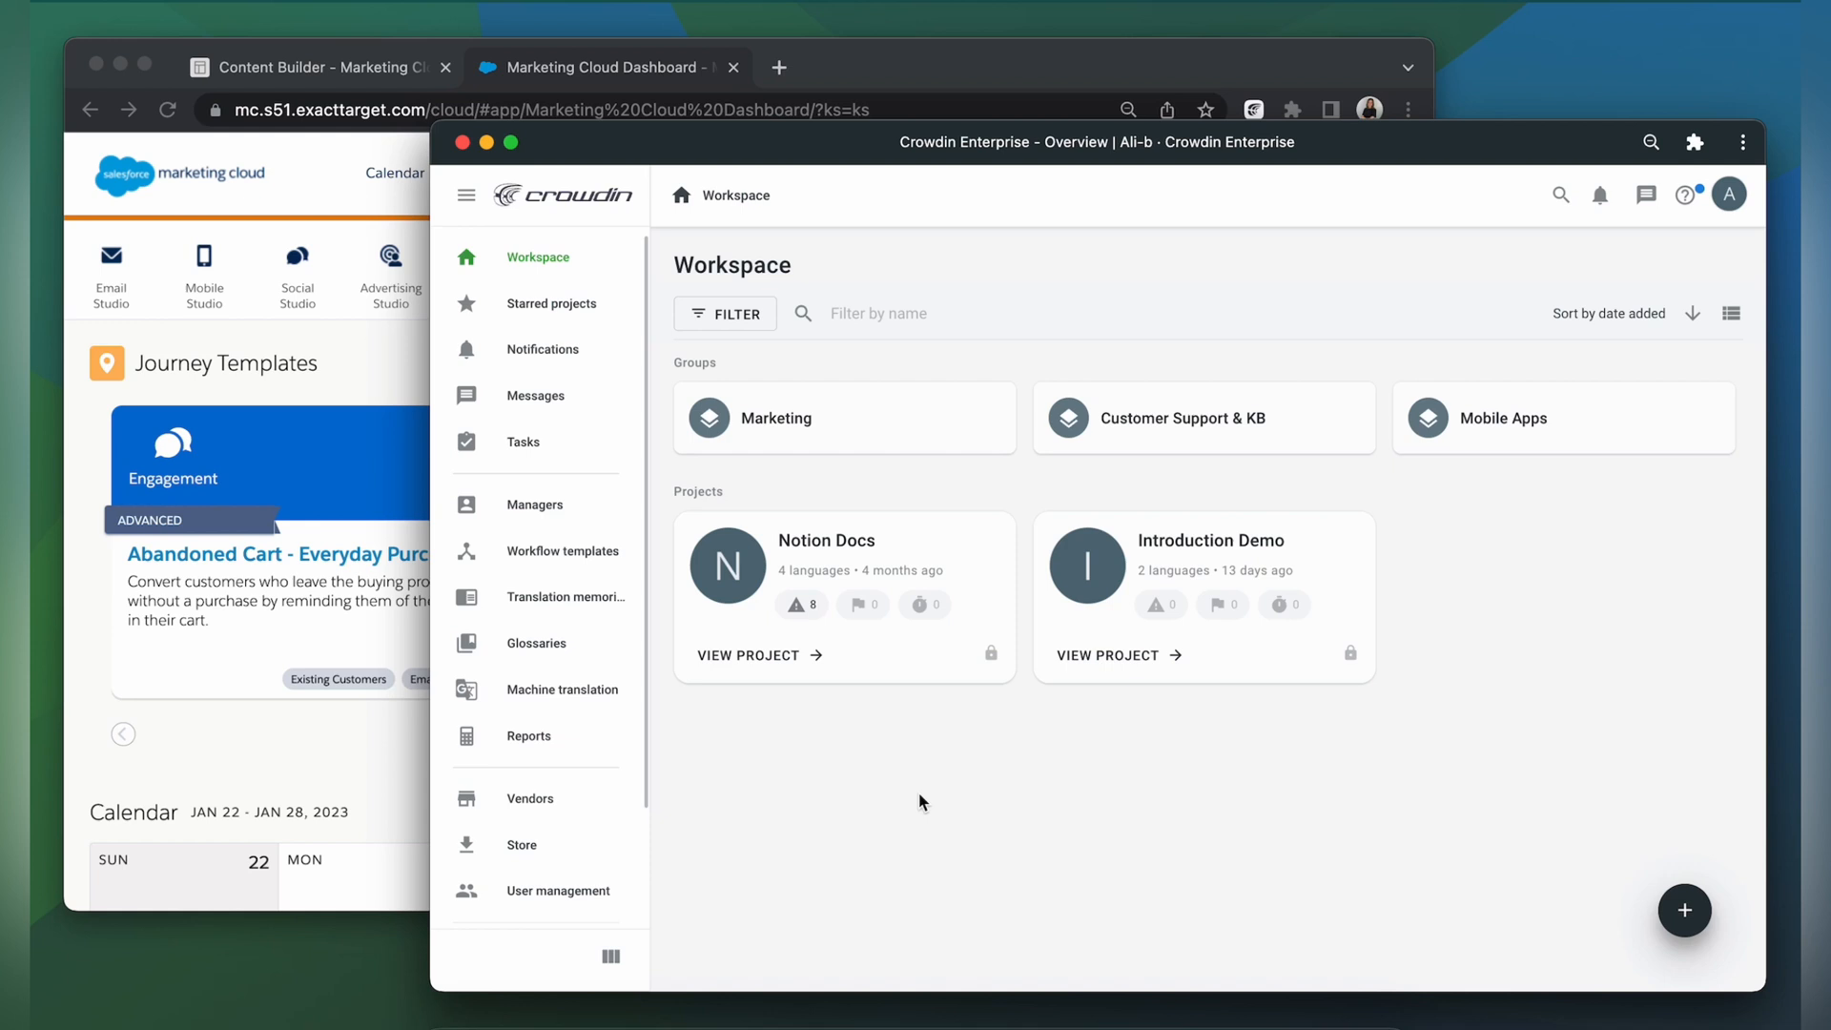
{"action": "mouse_move", "coordinate": [1126, 353]}
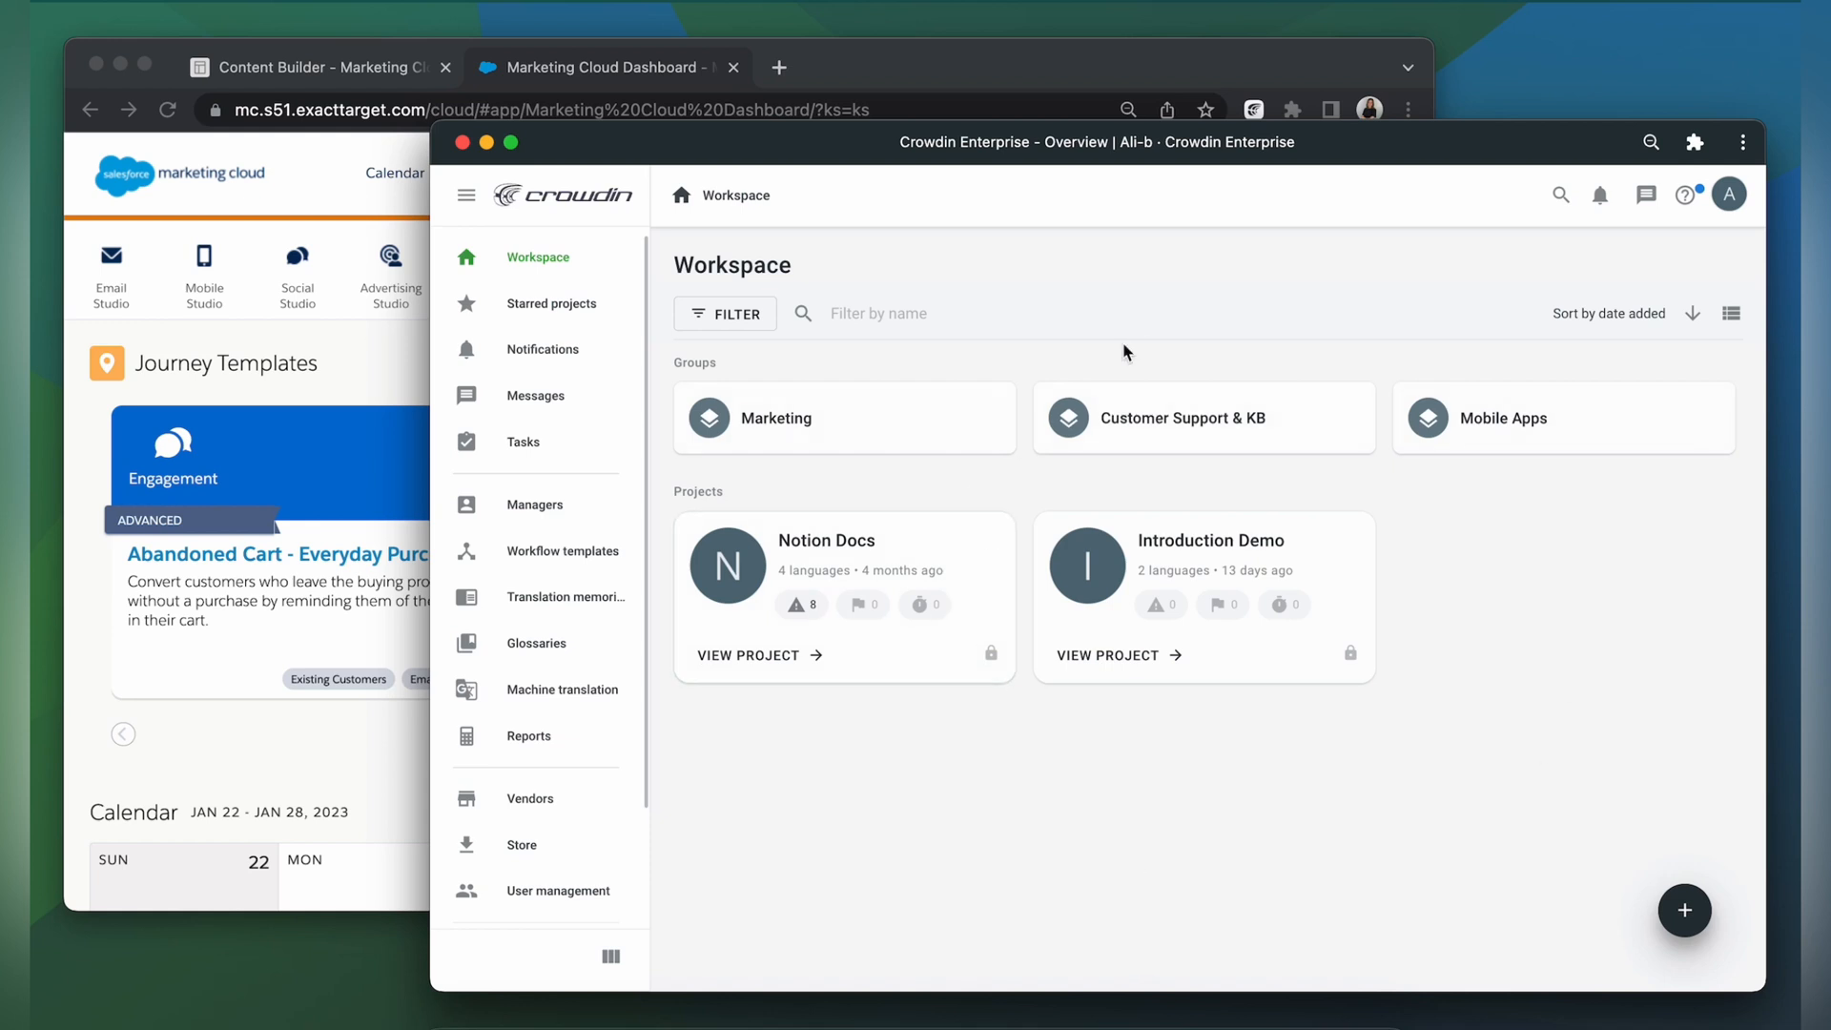
Find 'salesforce' in the Crowdin Store and install the Salesforce Marketing Cloud app
{"action": "left_click", "coordinate": [522, 844]}
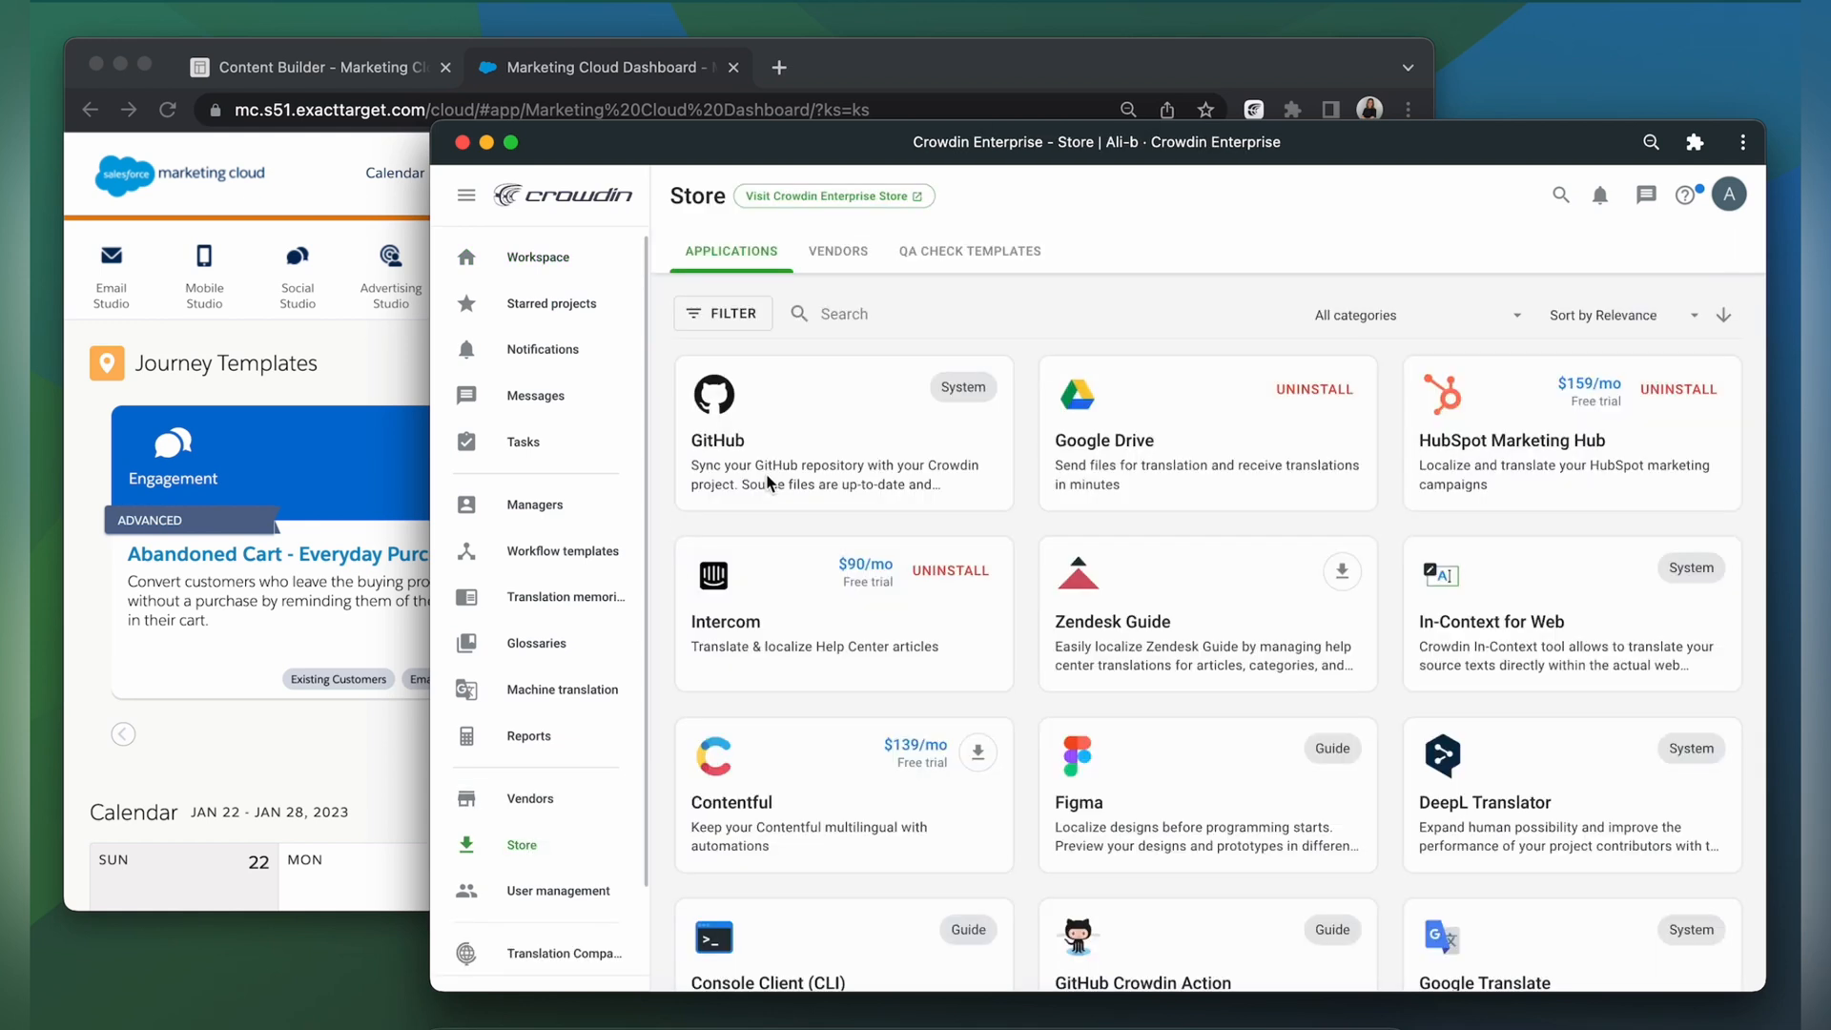
{"action": "type", "text": "salesforce"}
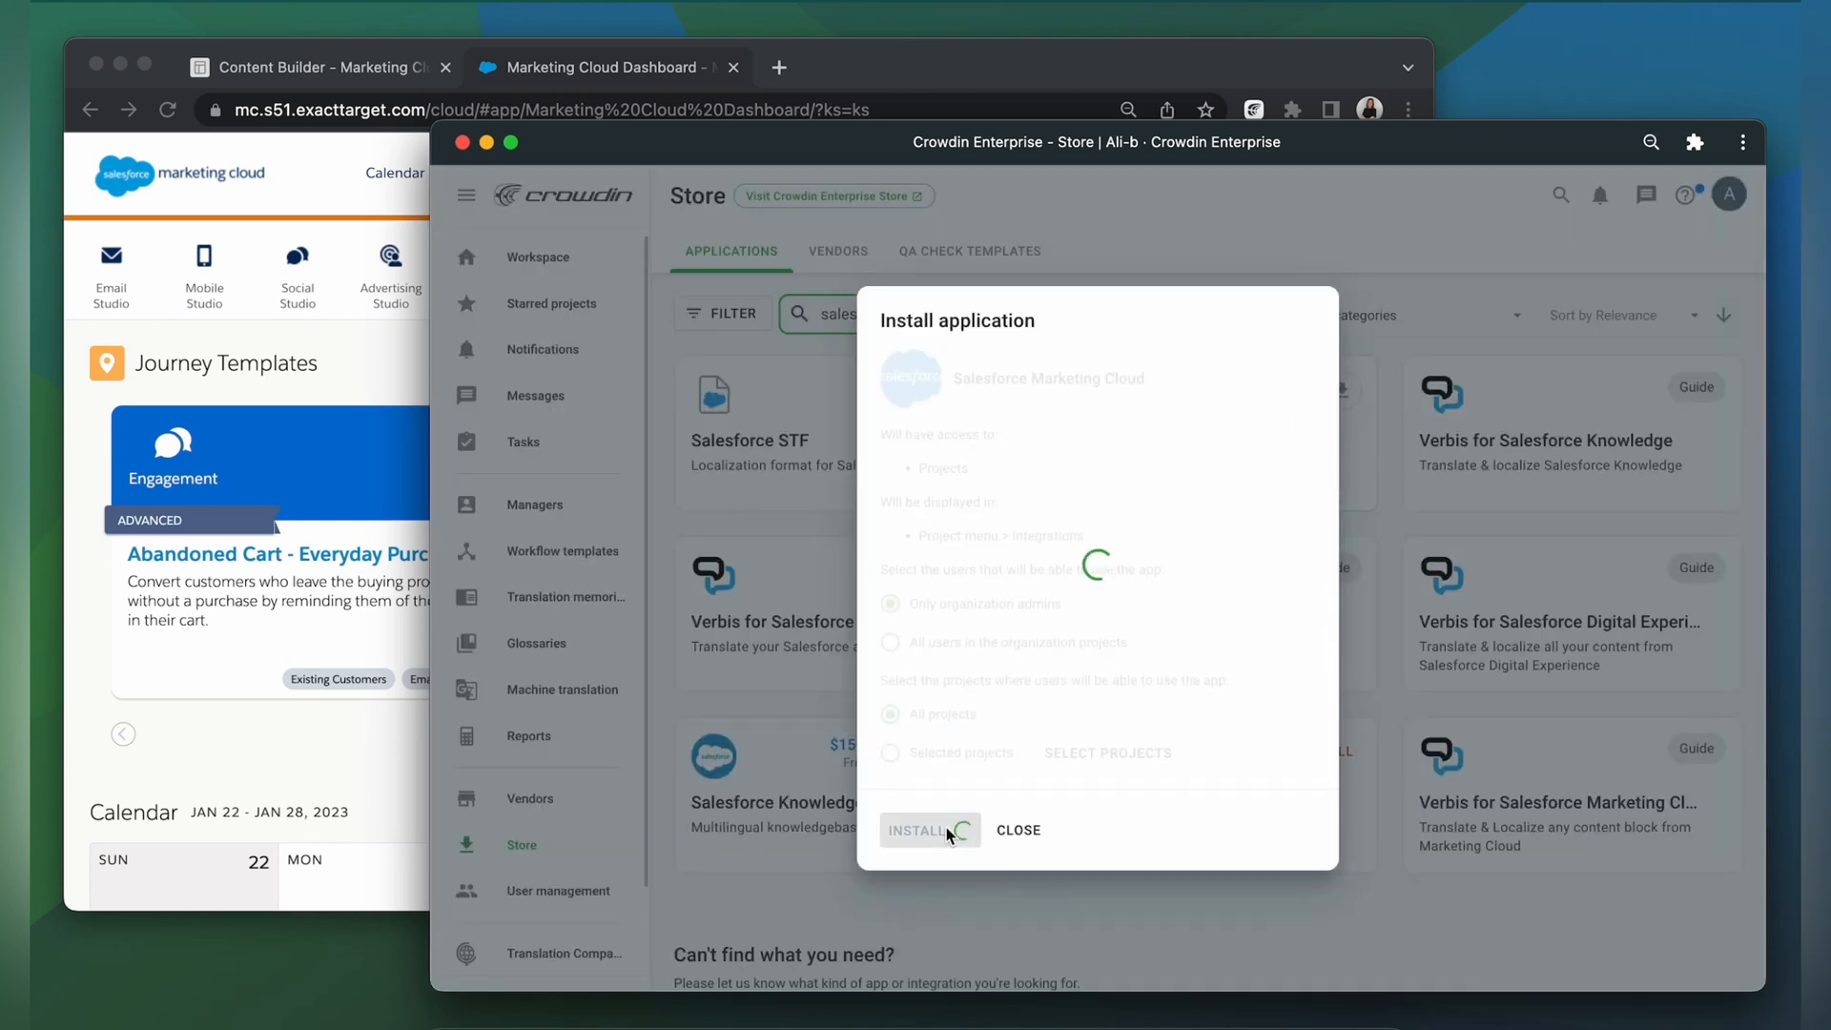
{"action": "left_click", "coordinate": [921, 830]}
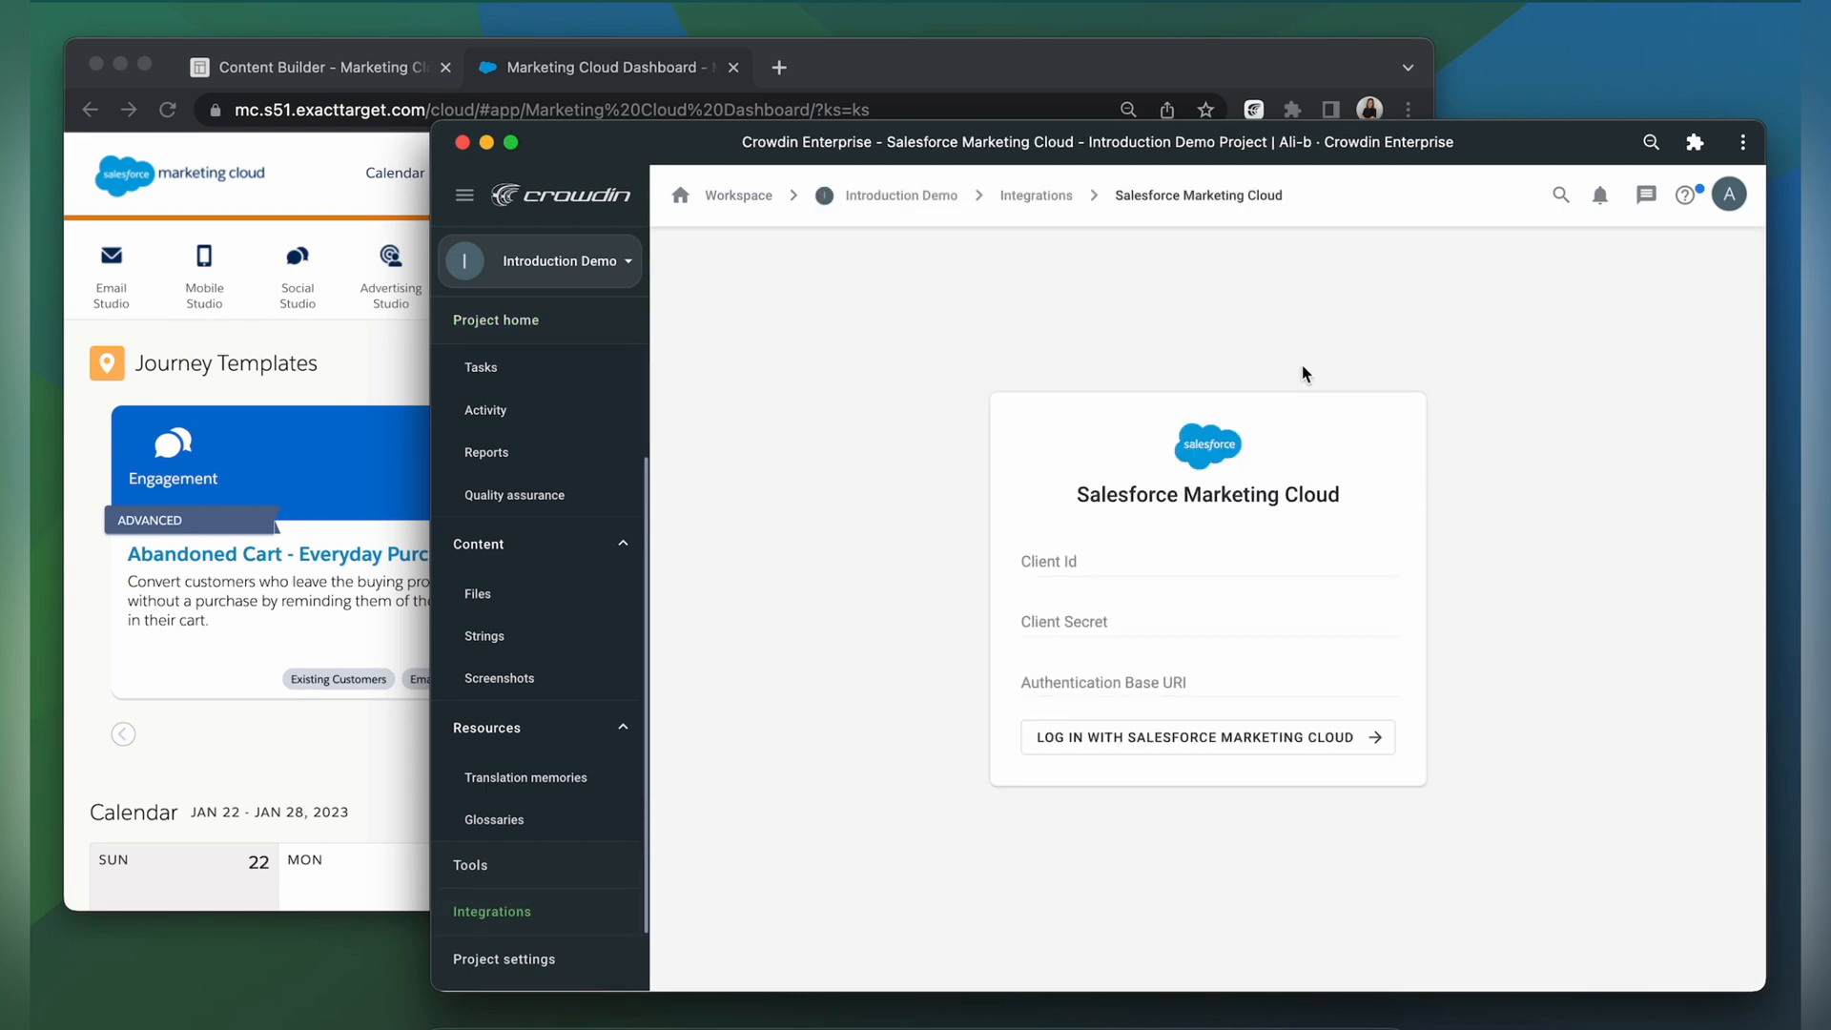
{"action": "mouse_move", "coordinate": [1002, 598]}
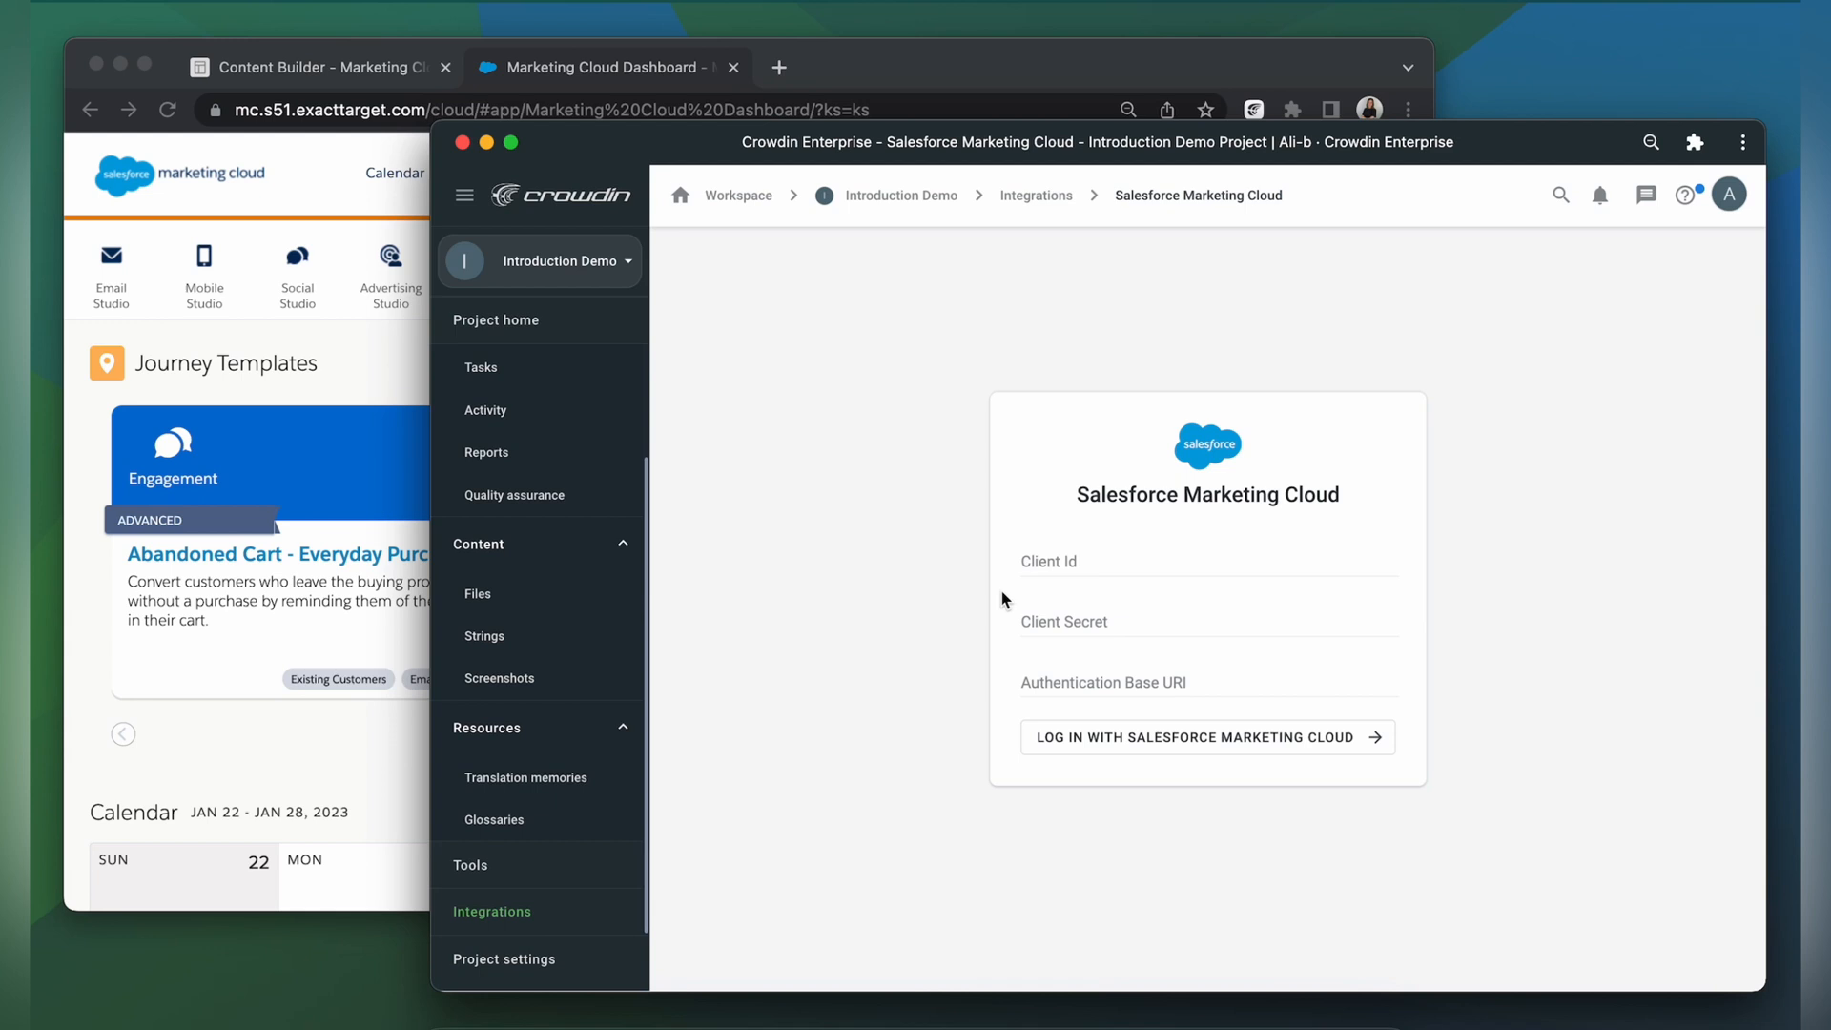
{"action": "mouse_move", "coordinate": [964, 619]}
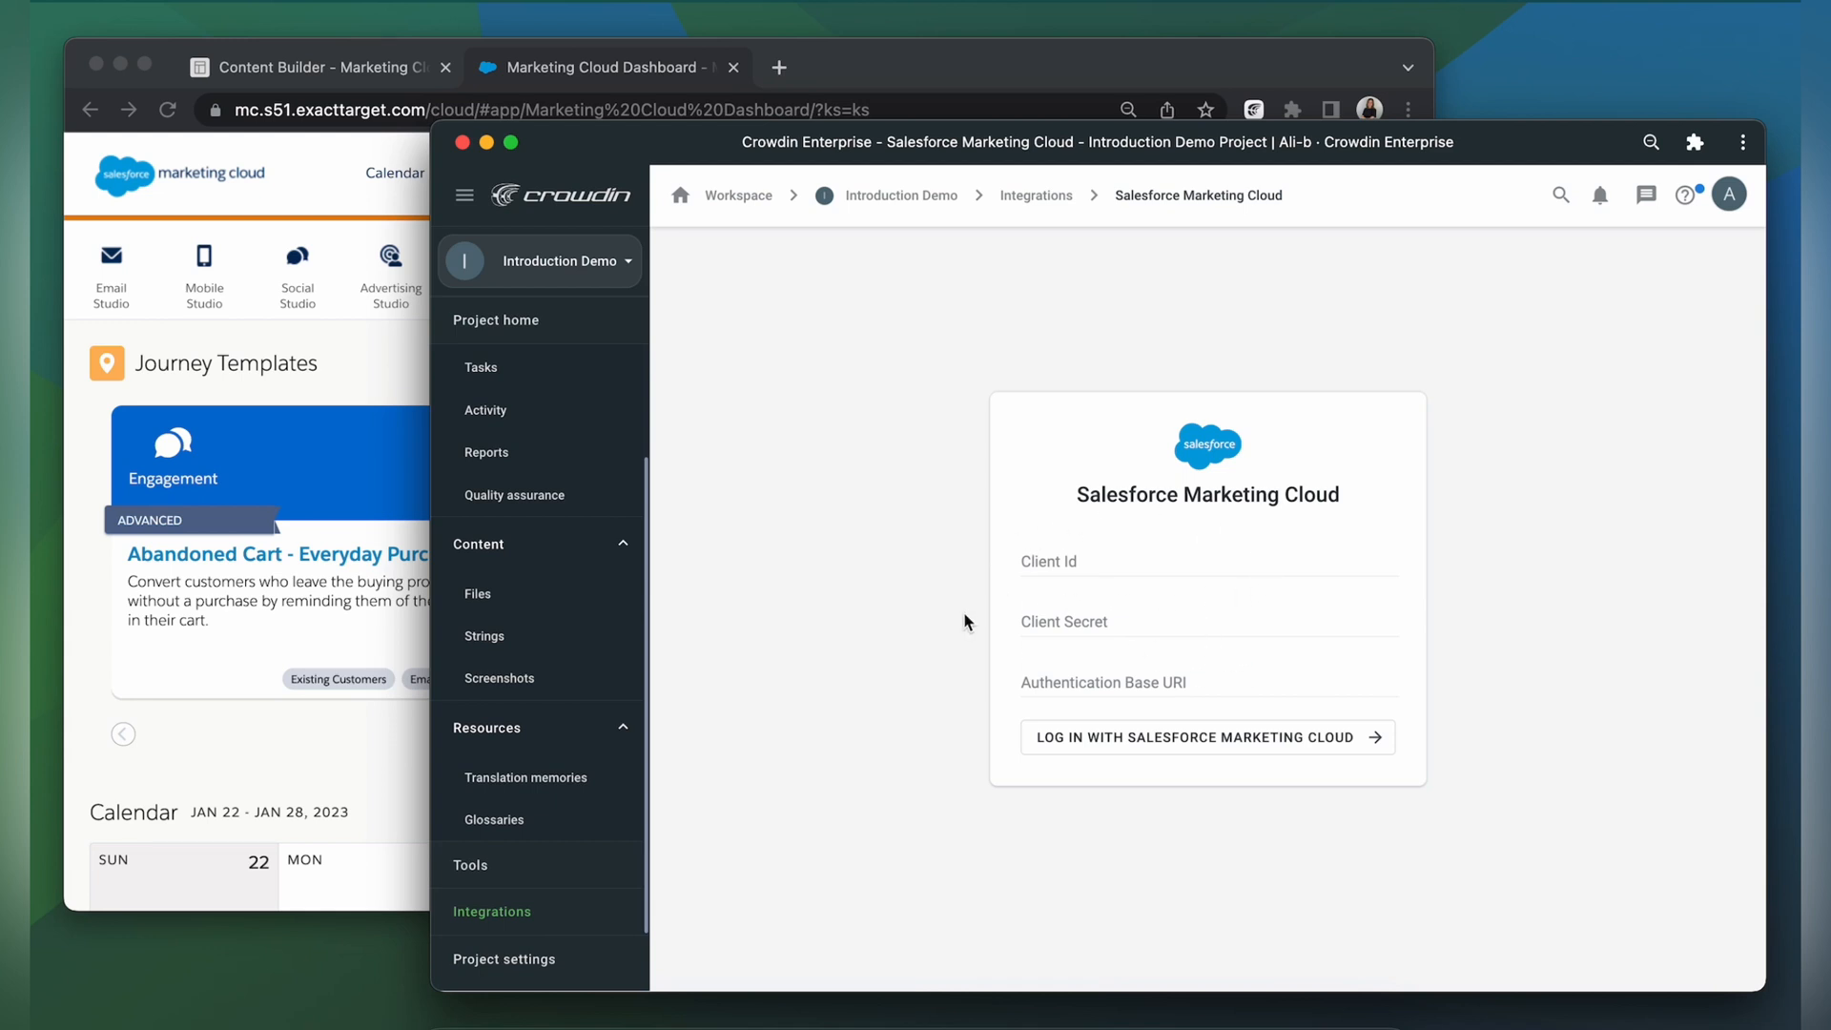
{"action": "mouse_move", "coordinate": [1046, 717]}
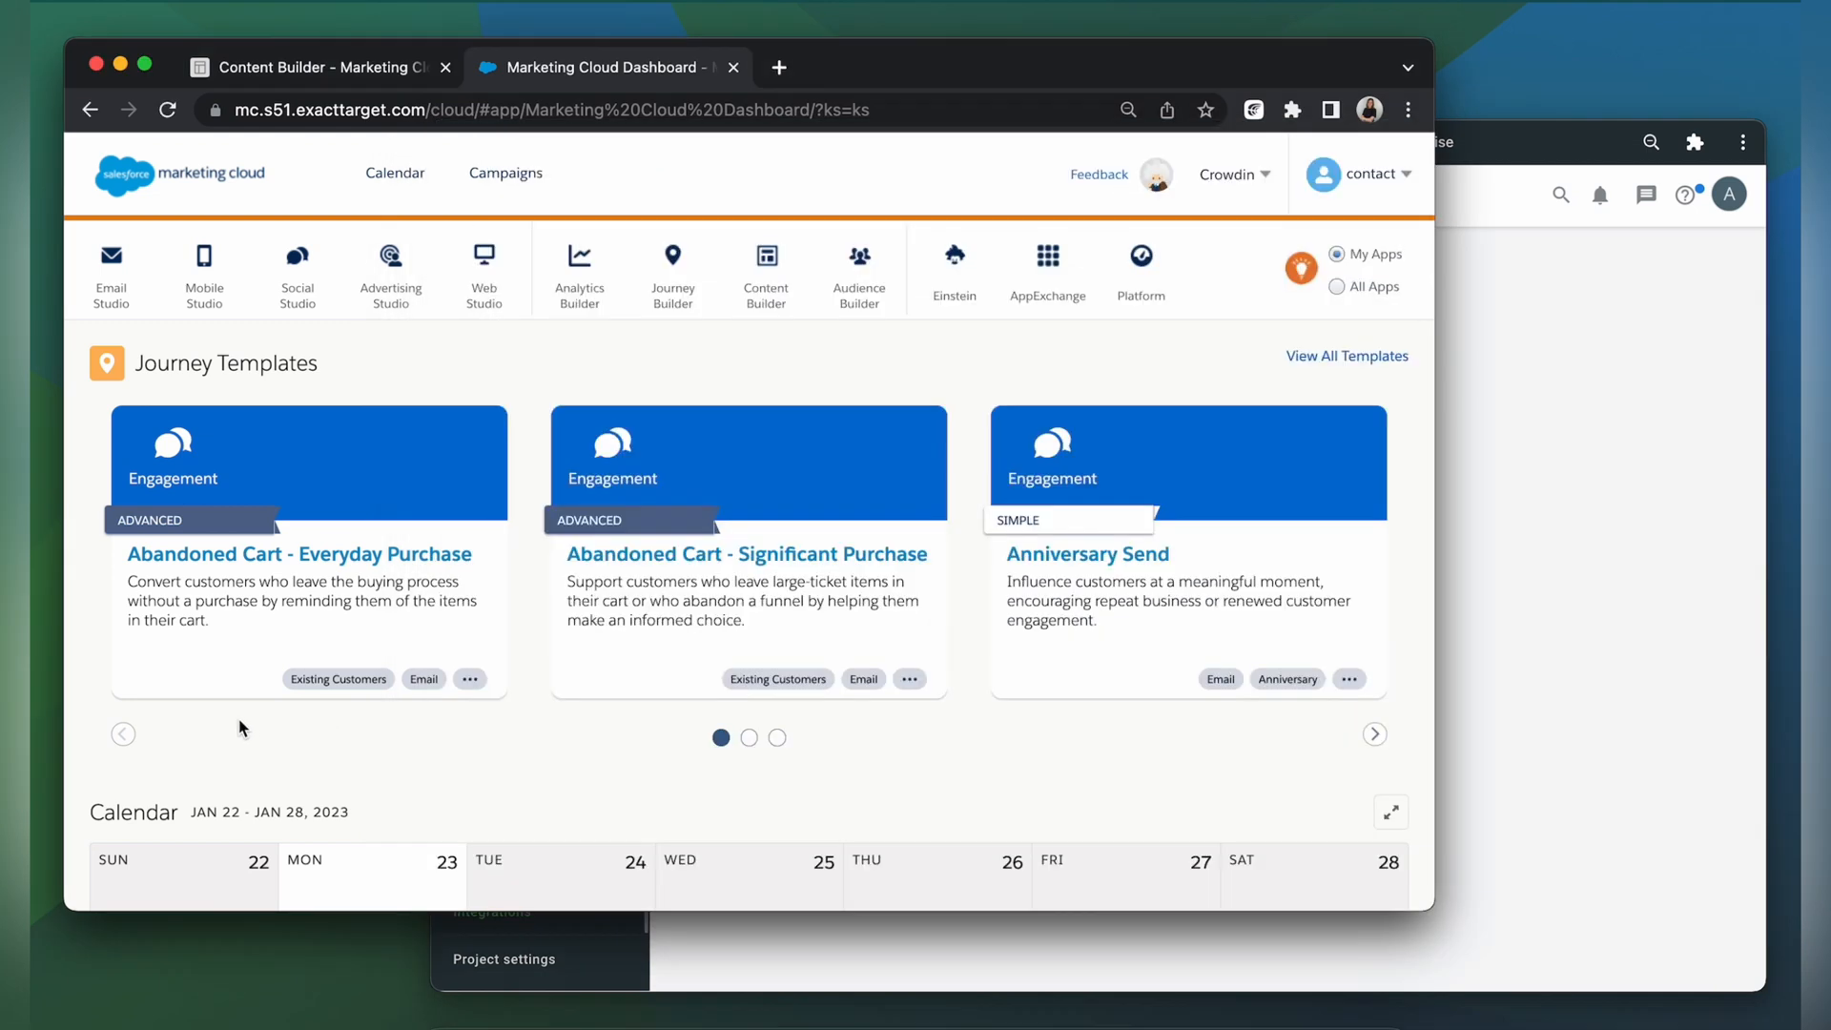
{"action": "mouse_move", "coordinate": [573, 477]}
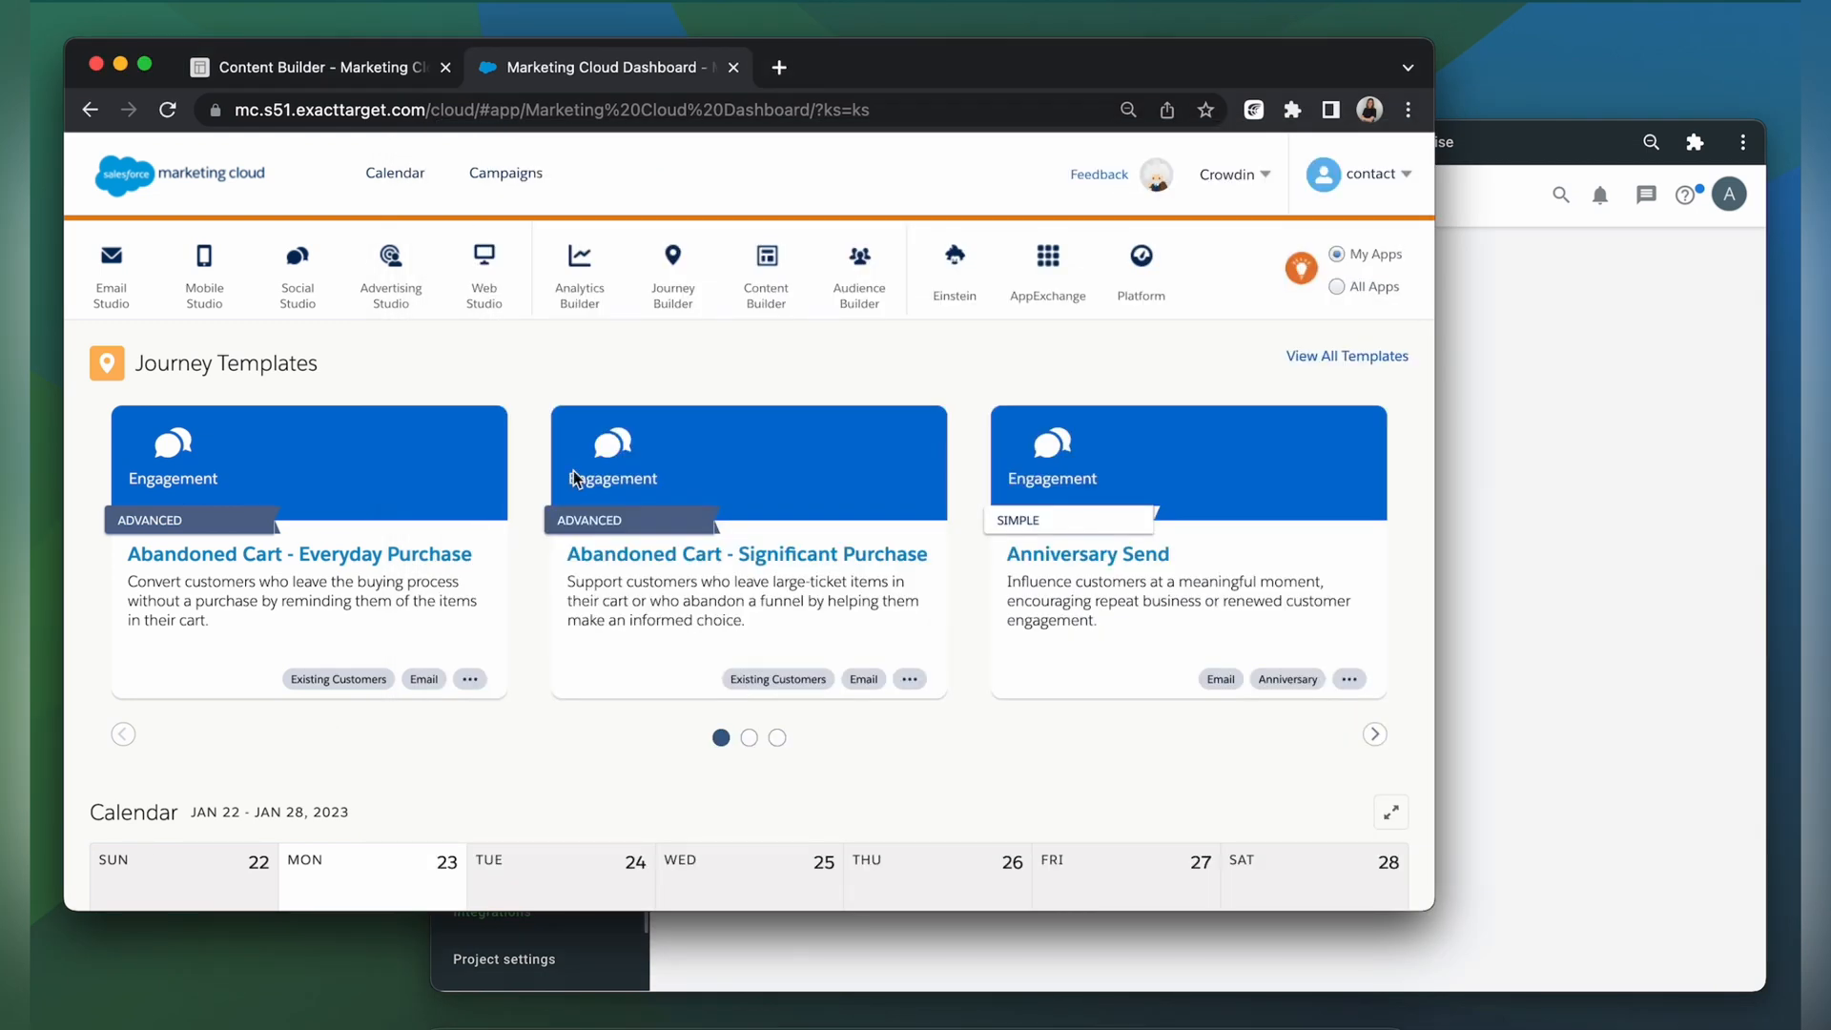
Go to Marketing Cloud Setup via the account menu and expand the Apps group
{"action": "left_click", "coordinate": [1362, 173]}
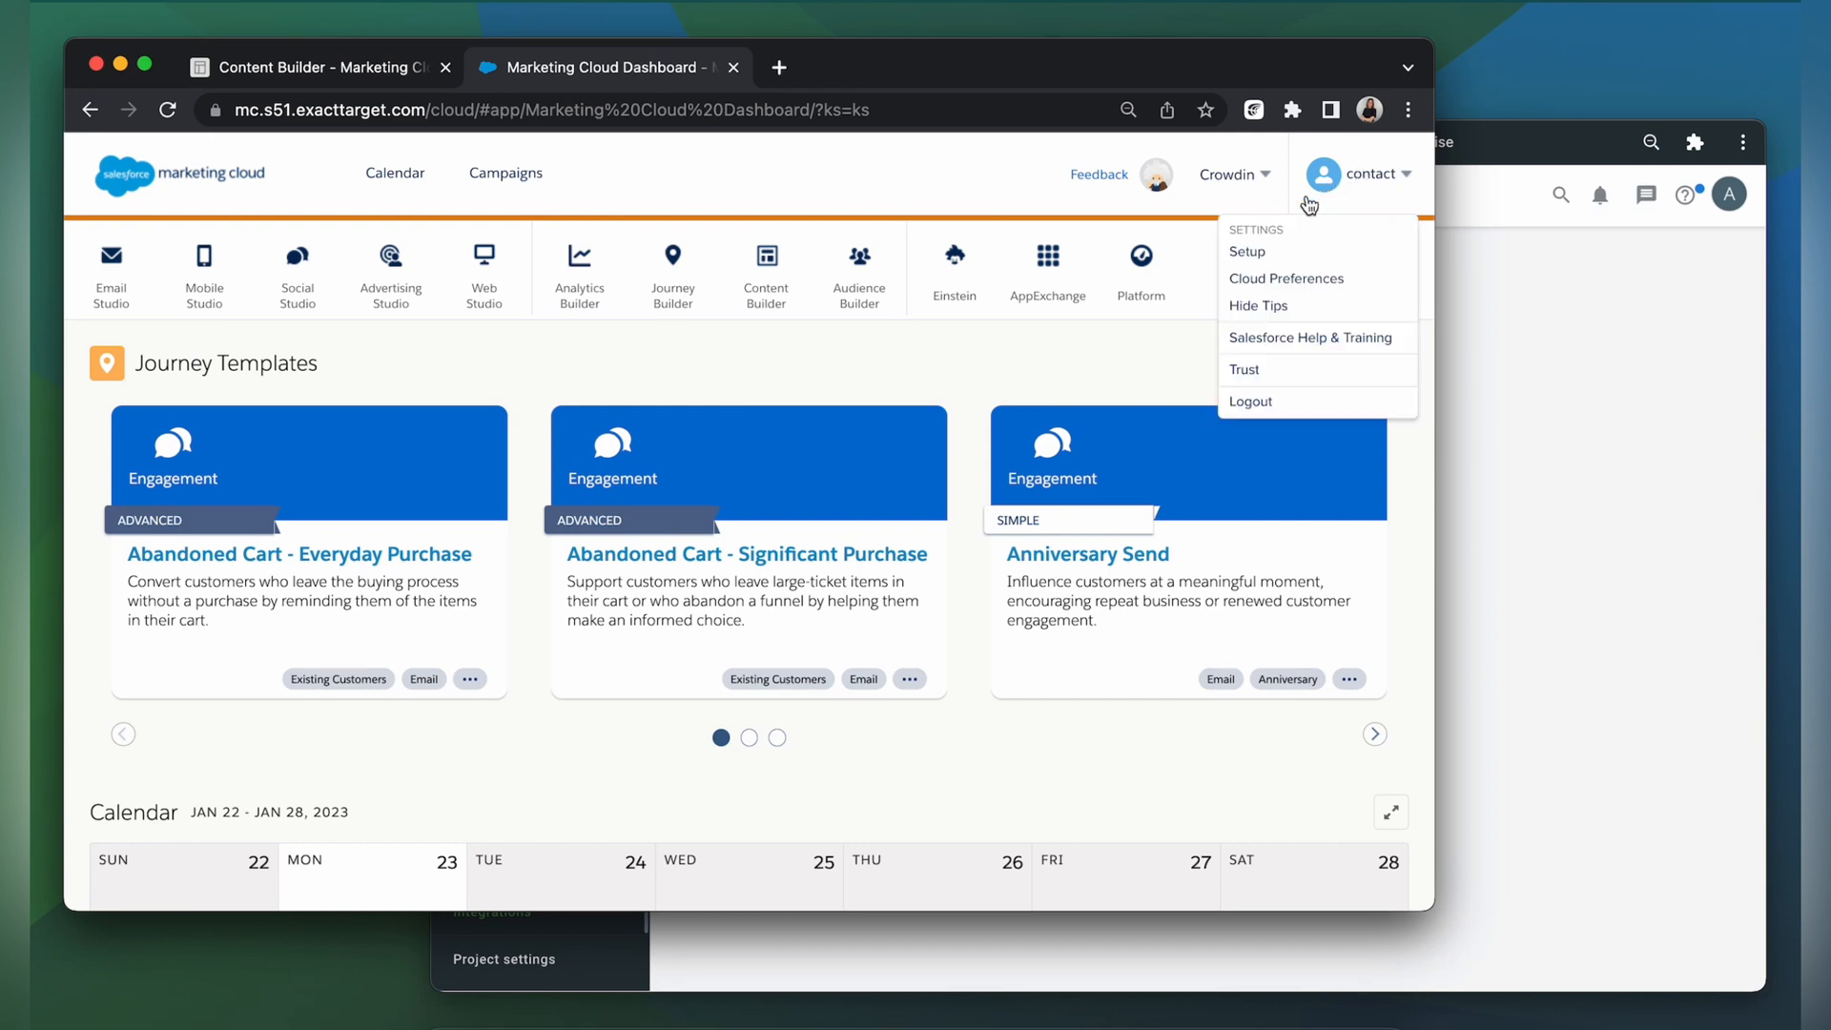
{"action": "left_click", "coordinate": [1247, 251]}
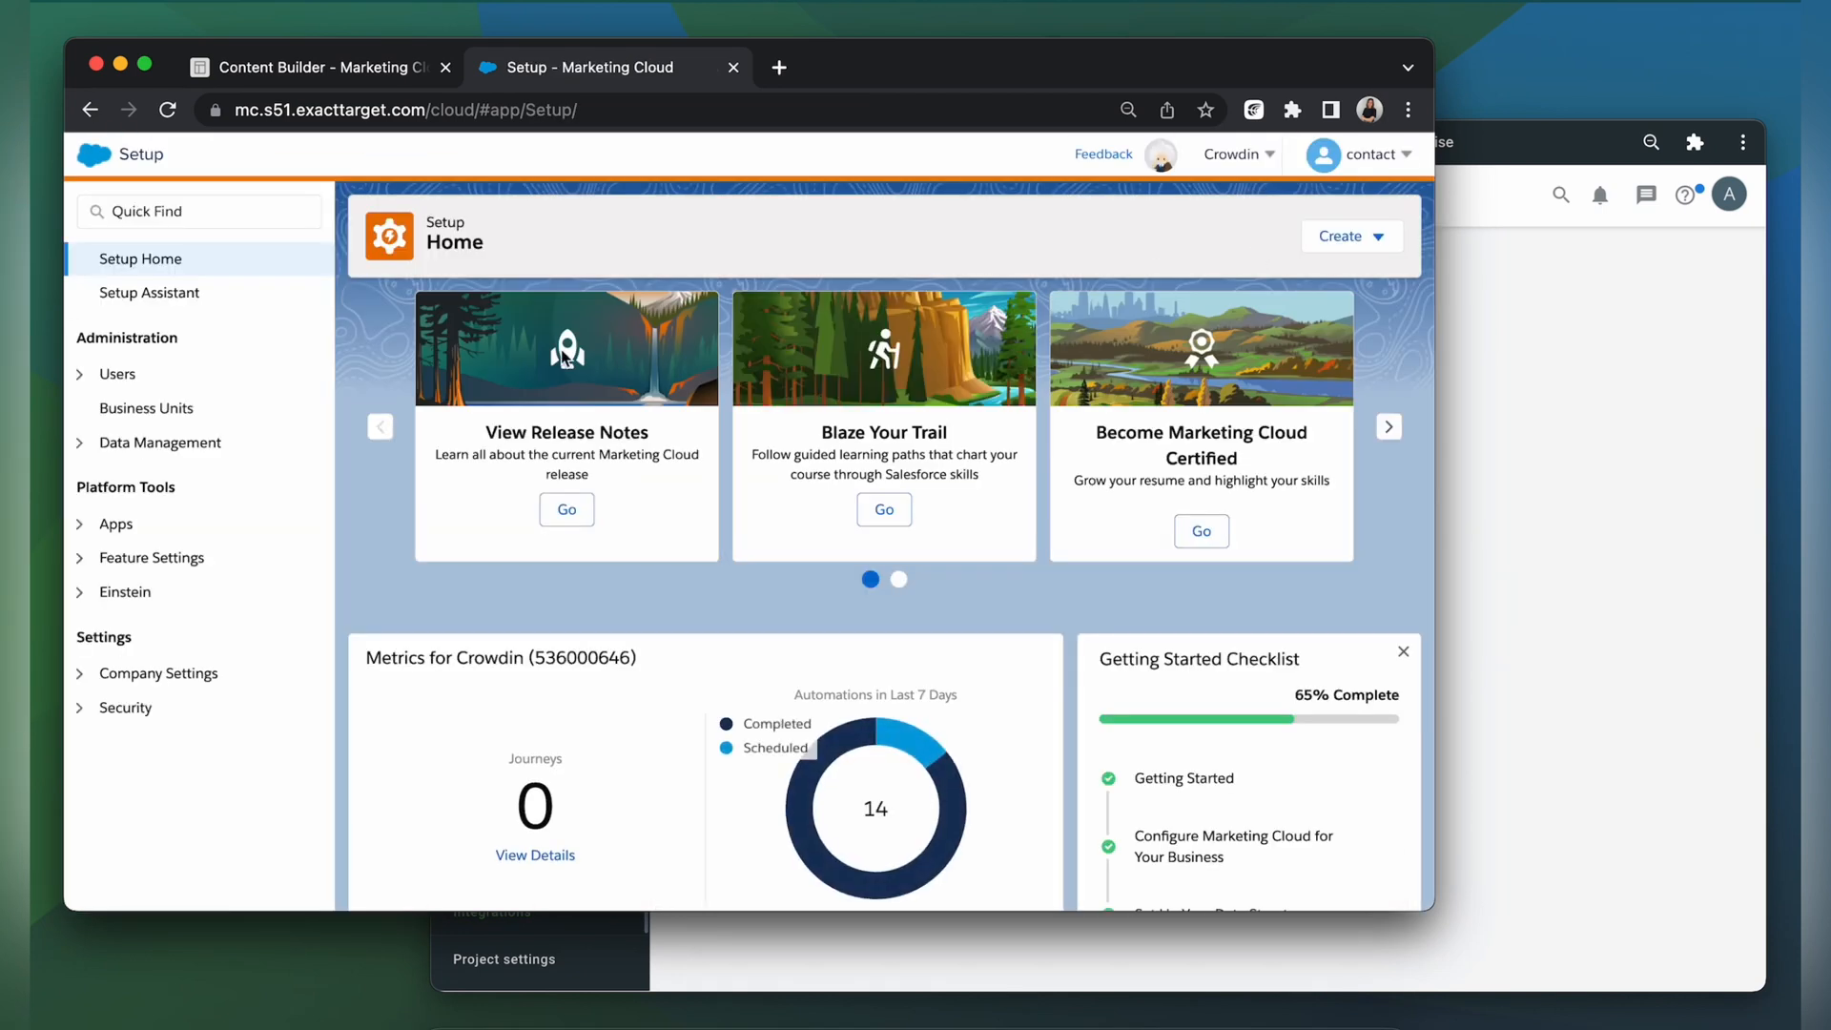
{"action": "left_click", "coordinate": [115, 524]}
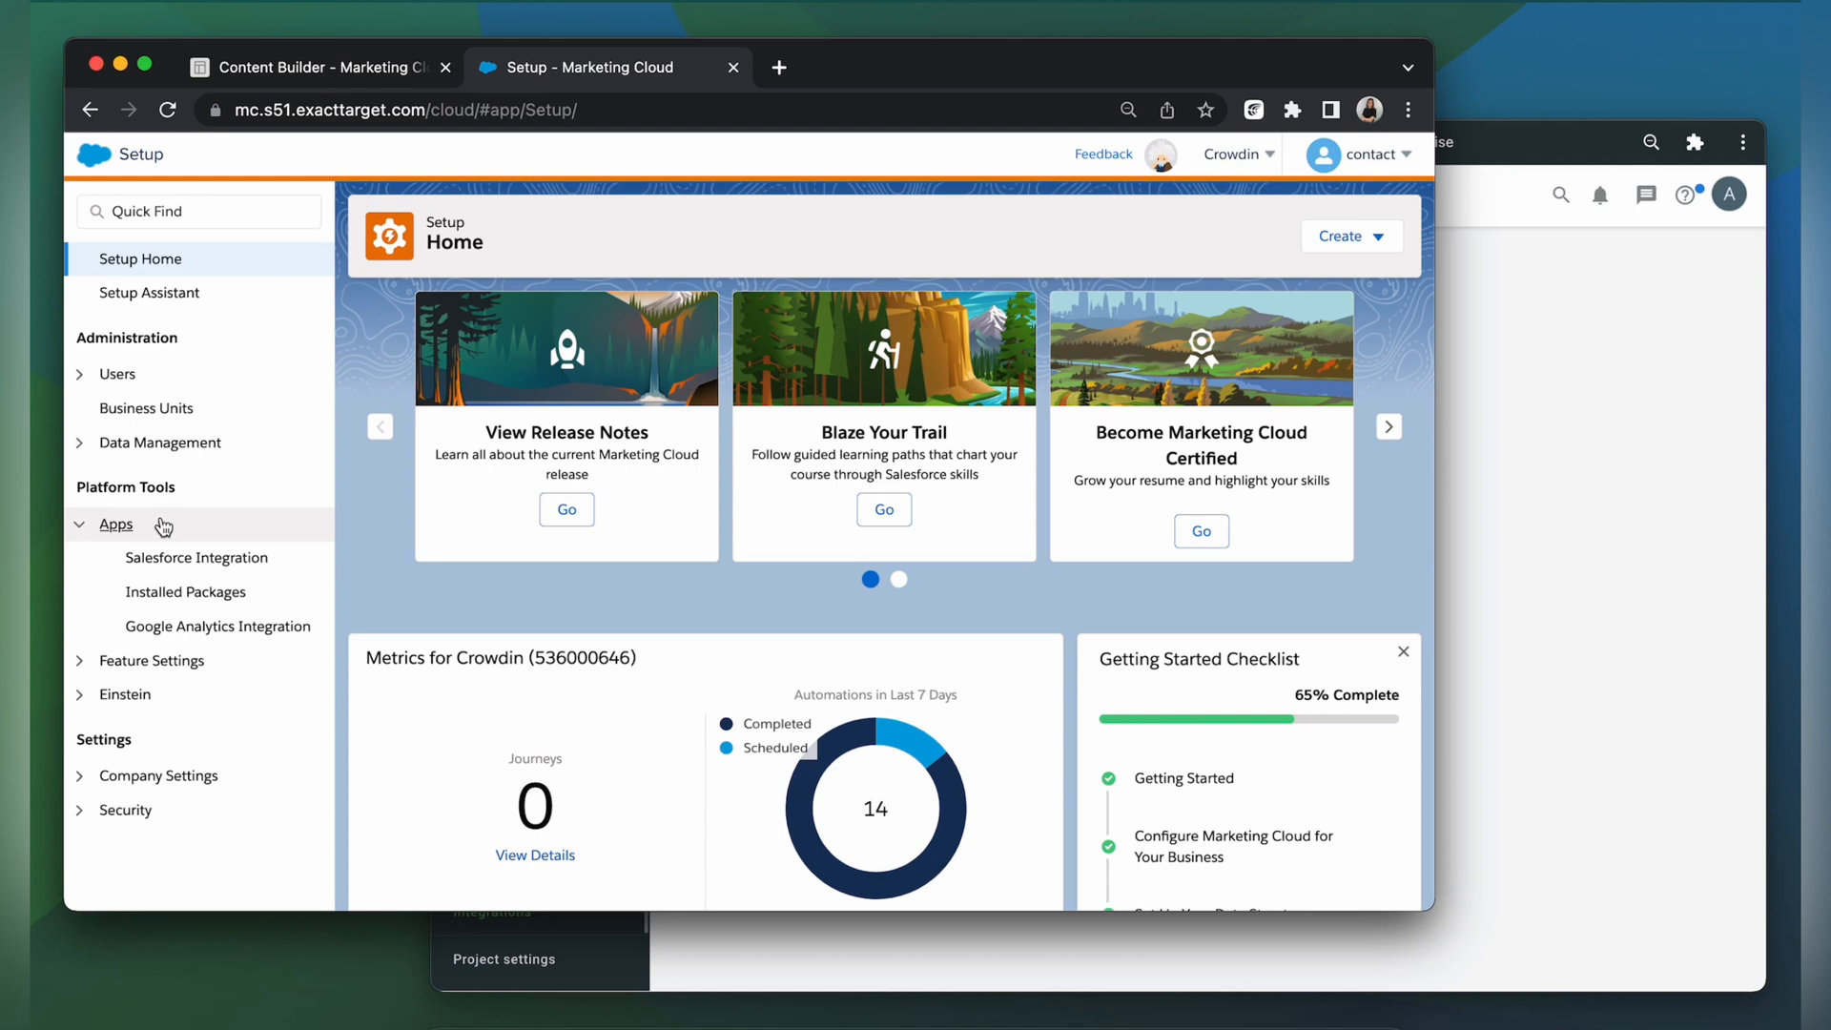
Create and save a new installed package named 'Crowdin'
{"action": "left_click", "coordinate": [184, 592]}
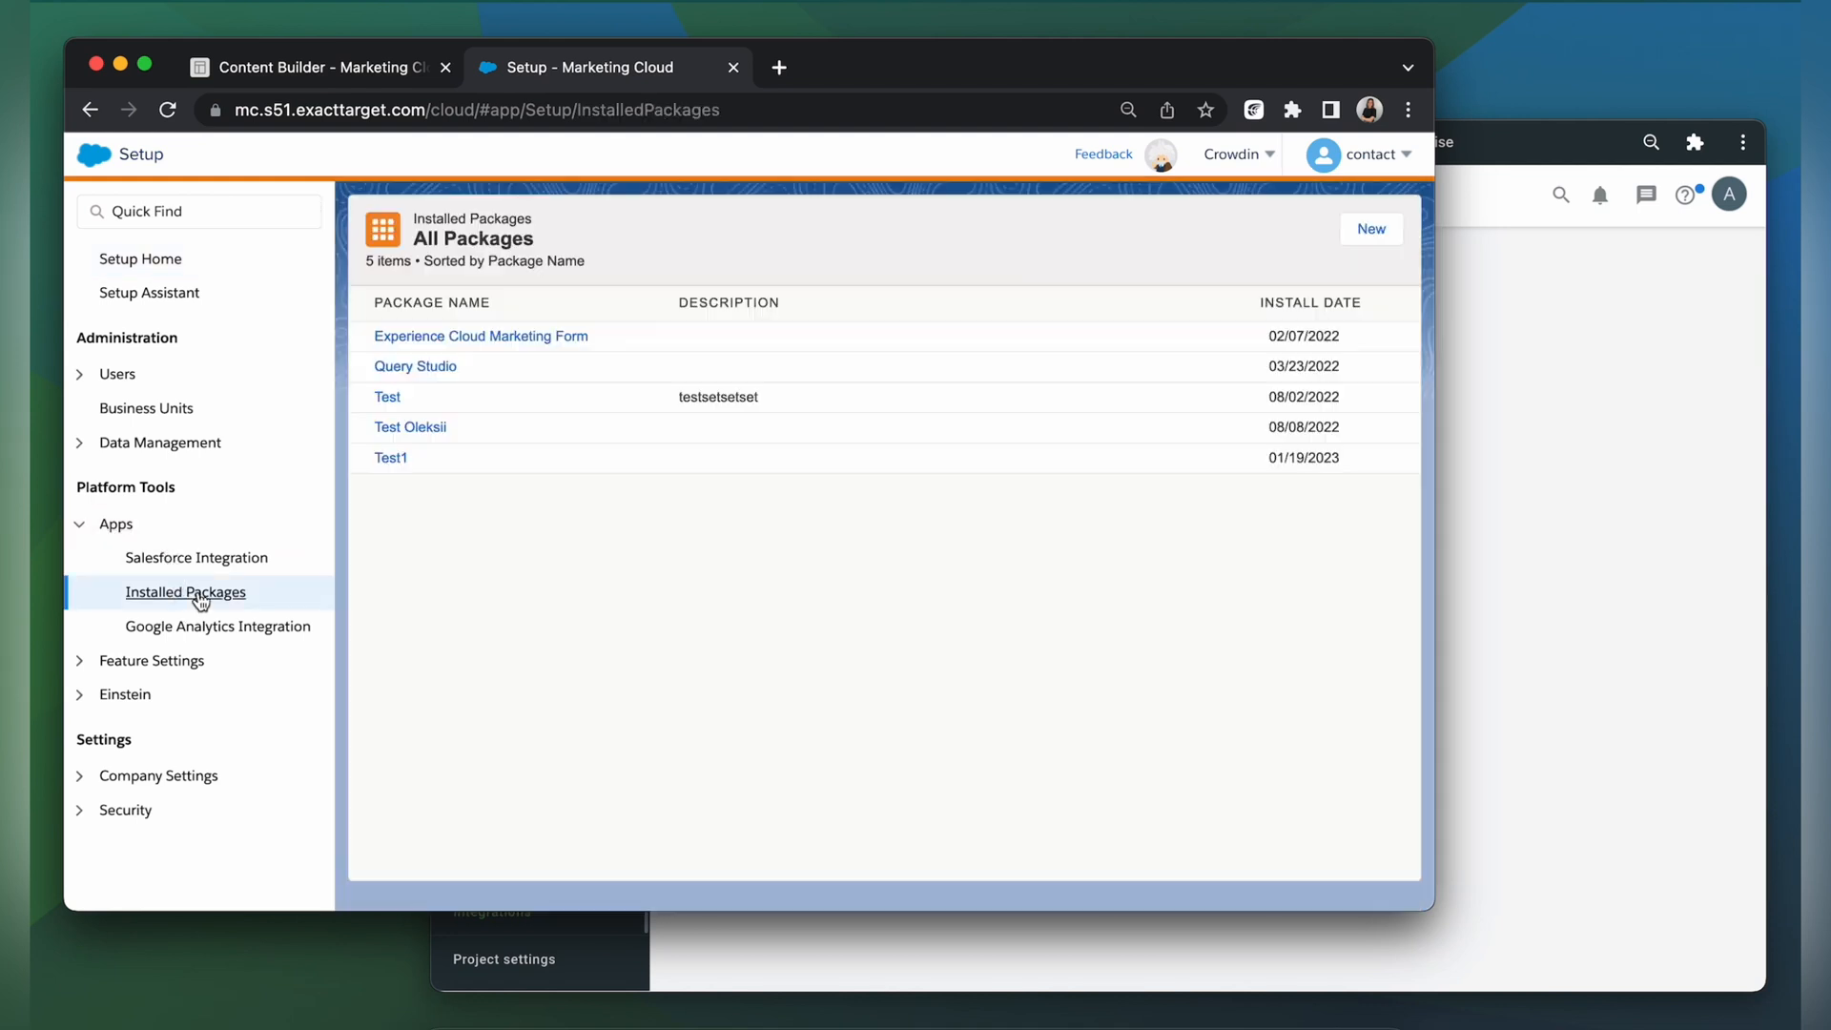
{"action": "mouse_move", "coordinate": [1238, 265]}
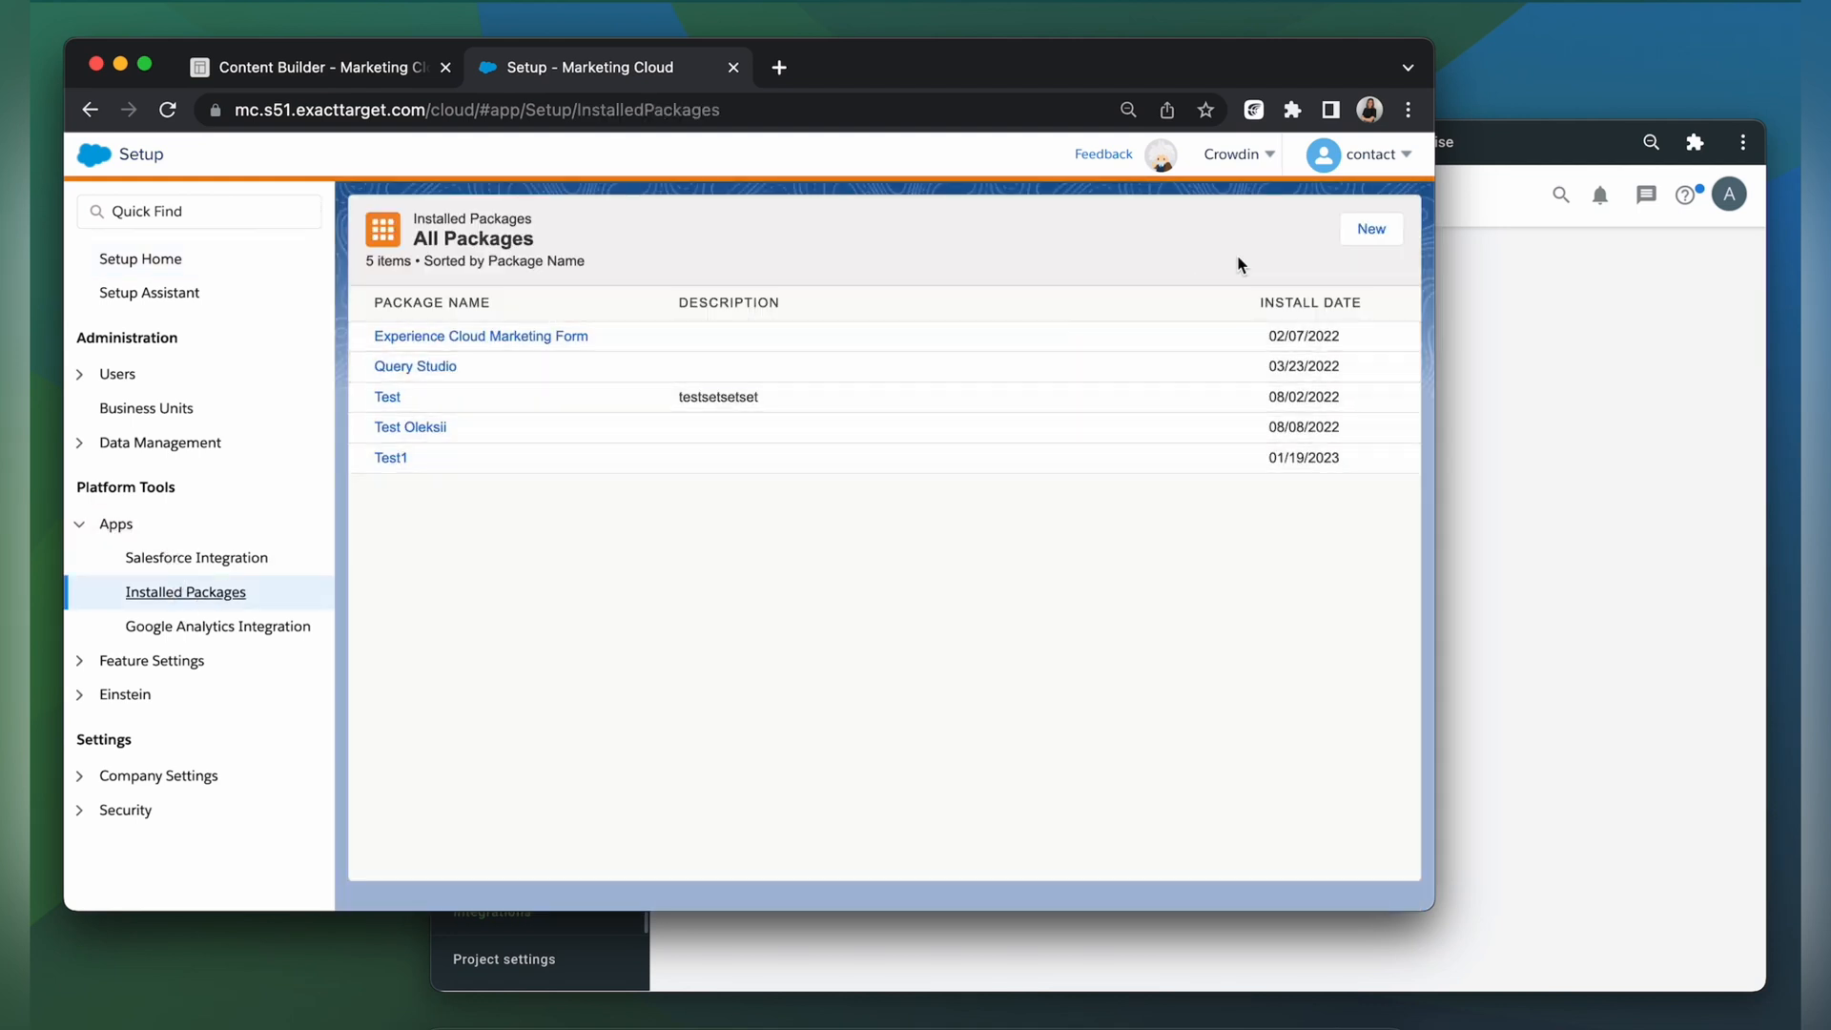
{"action": "left_click", "coordinate": [1369, 229]}
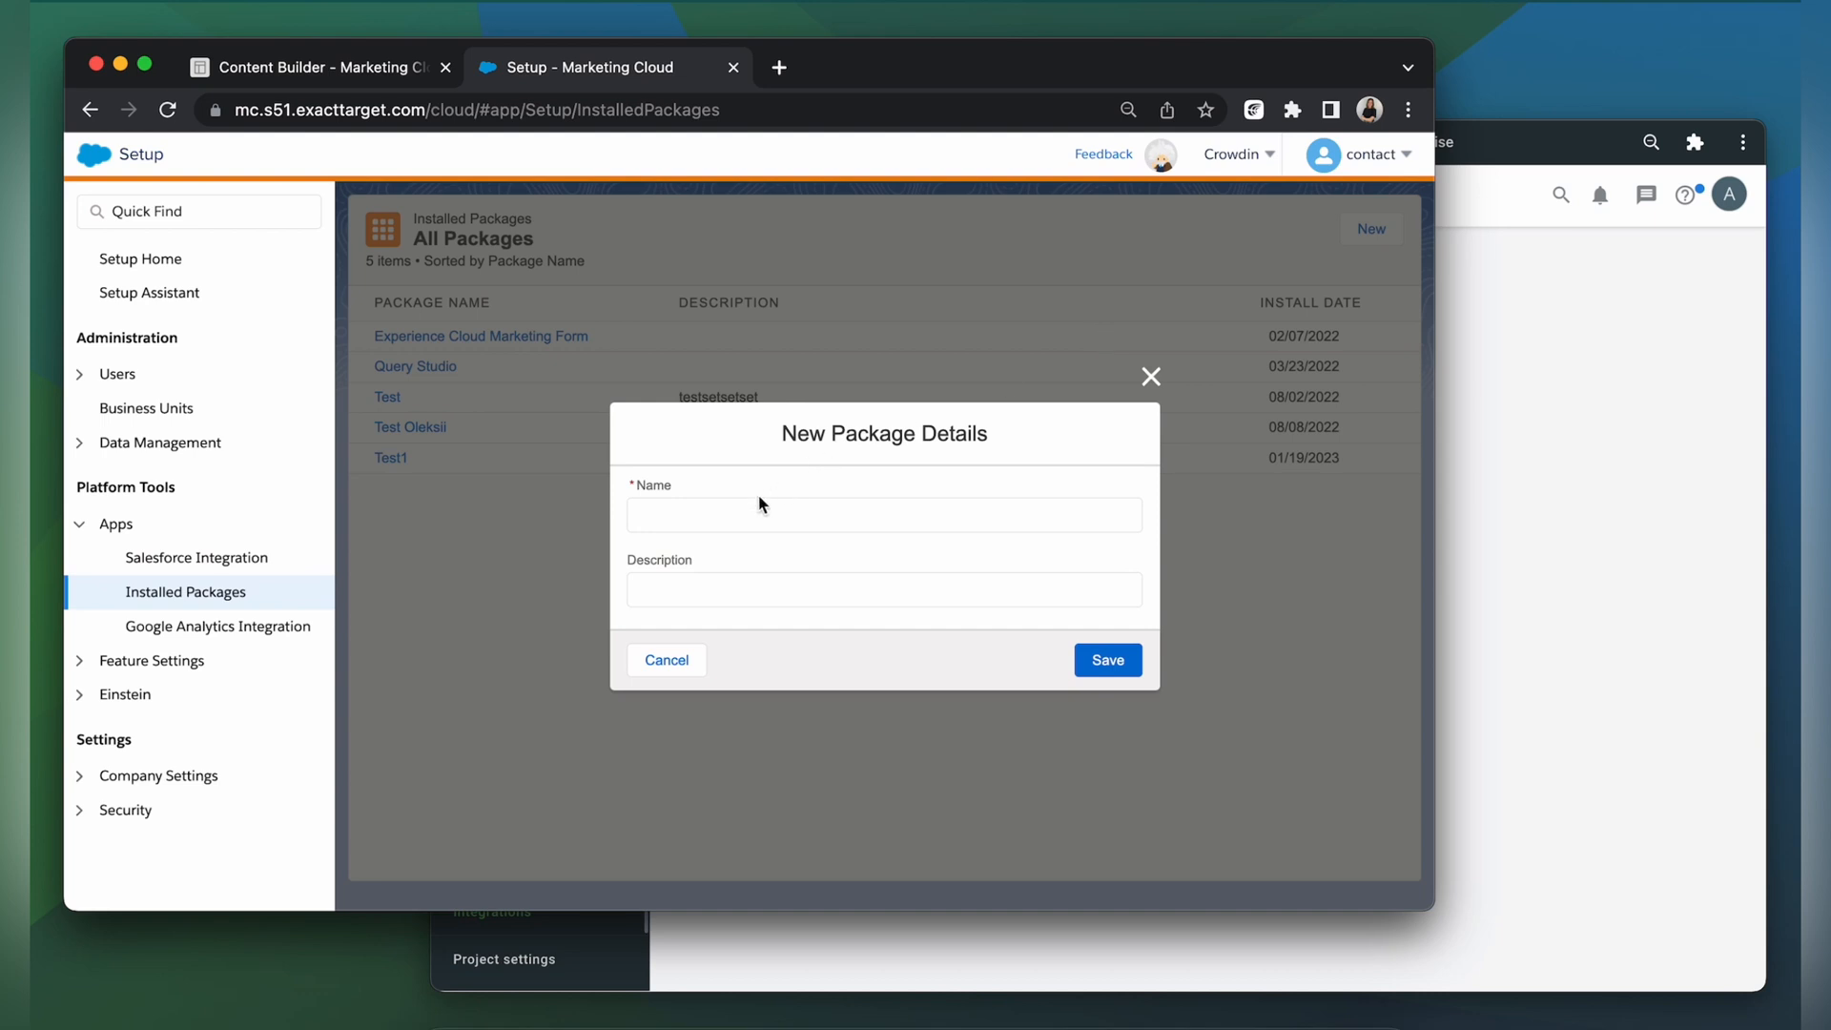
{"action": "type", "text": "Cro"}
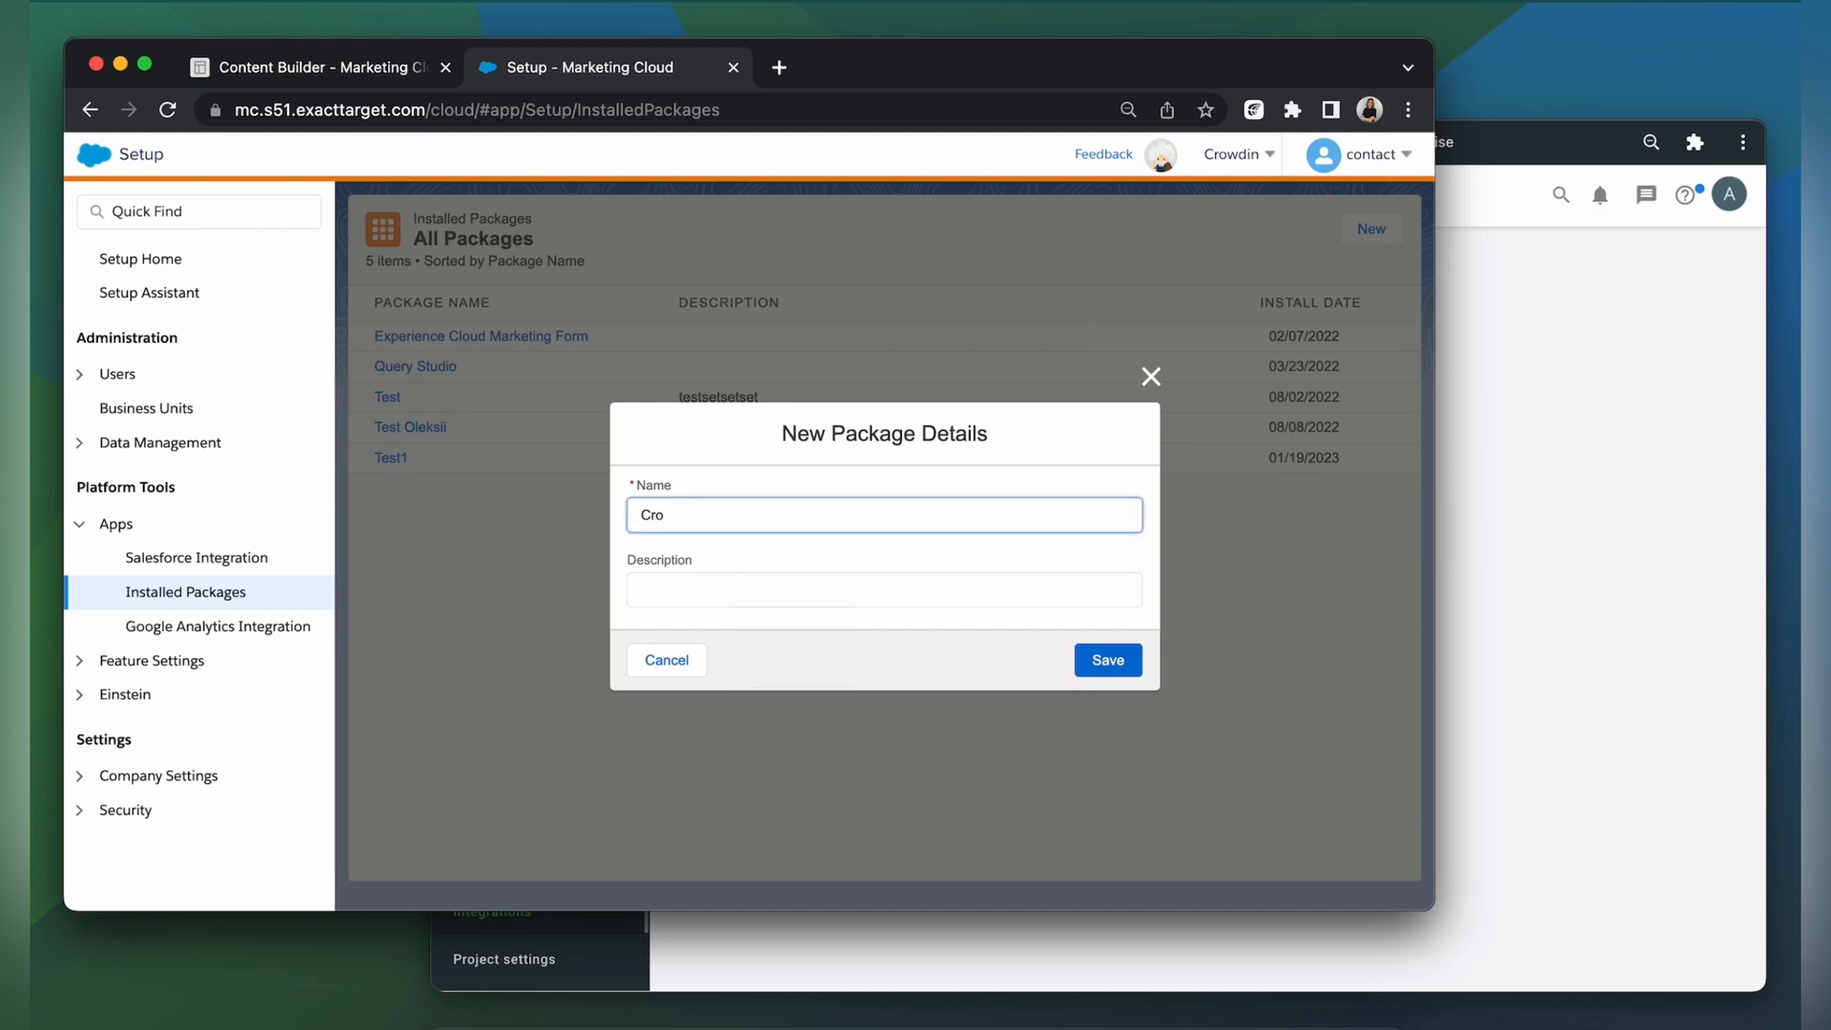
{"action": "type", "text": "wdin"}
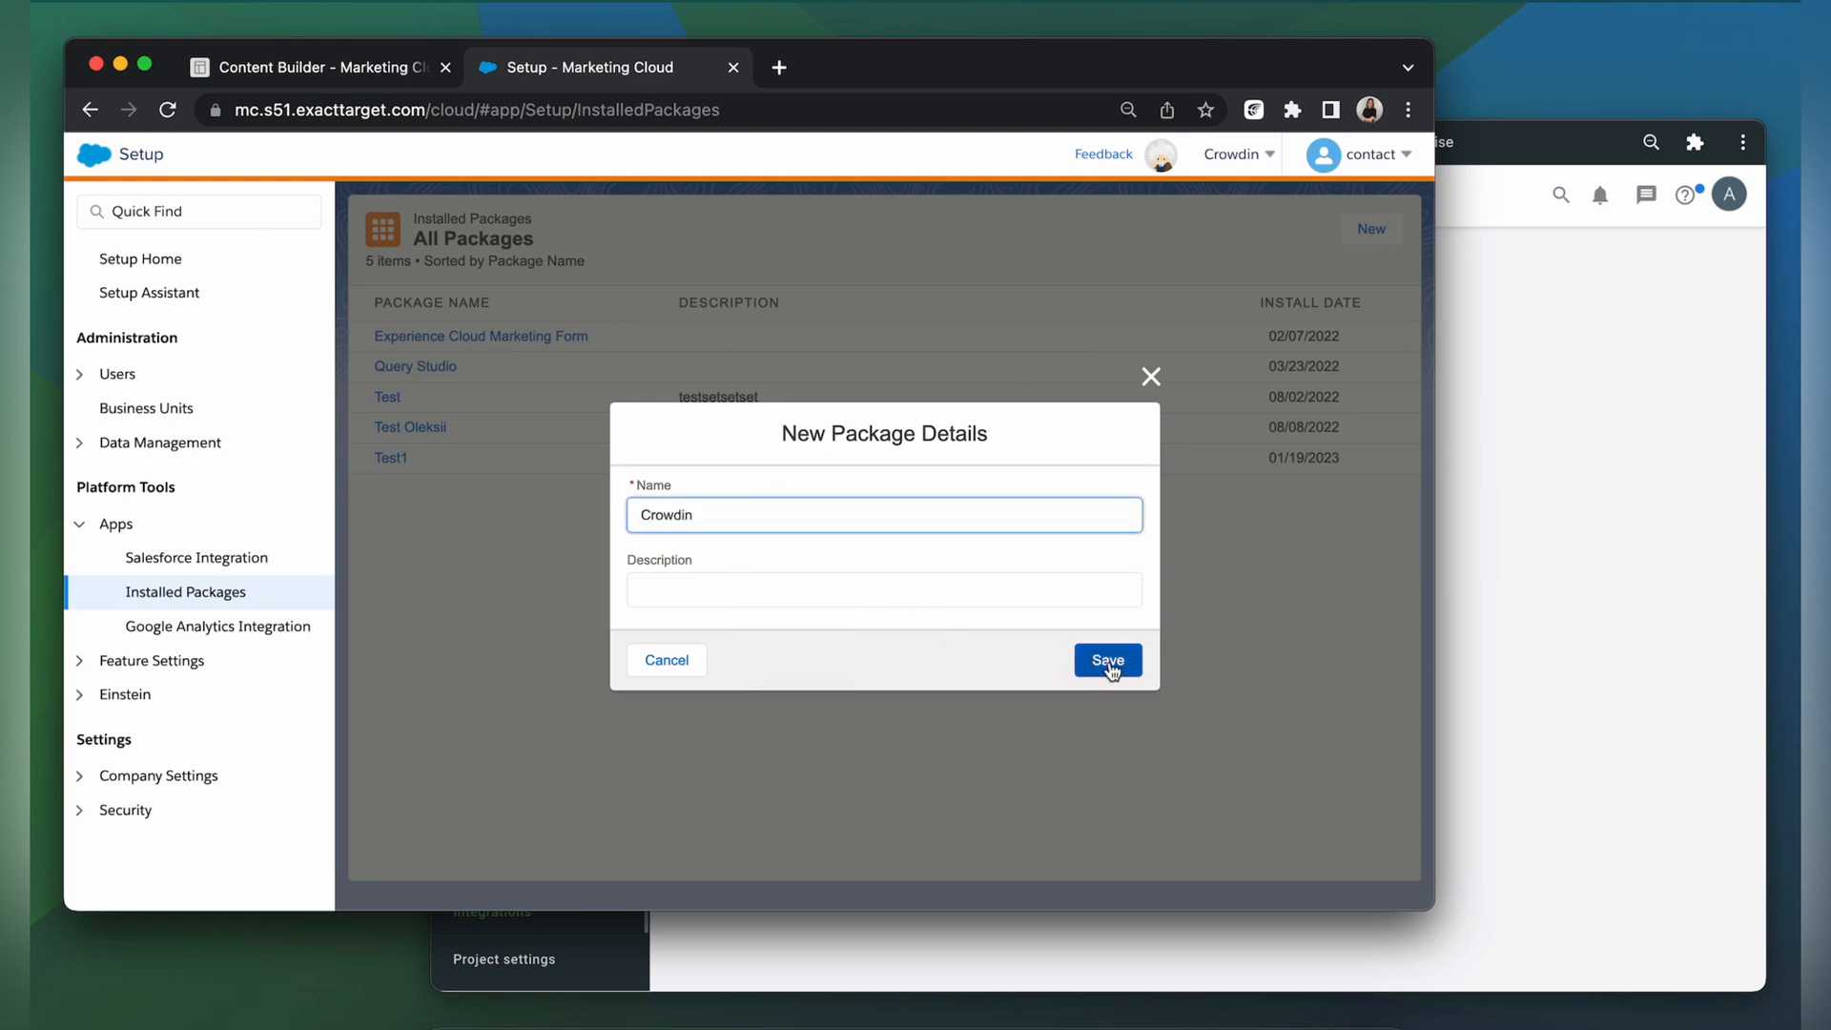
{"action": "left_click", "coordinate": [1106, 660]}
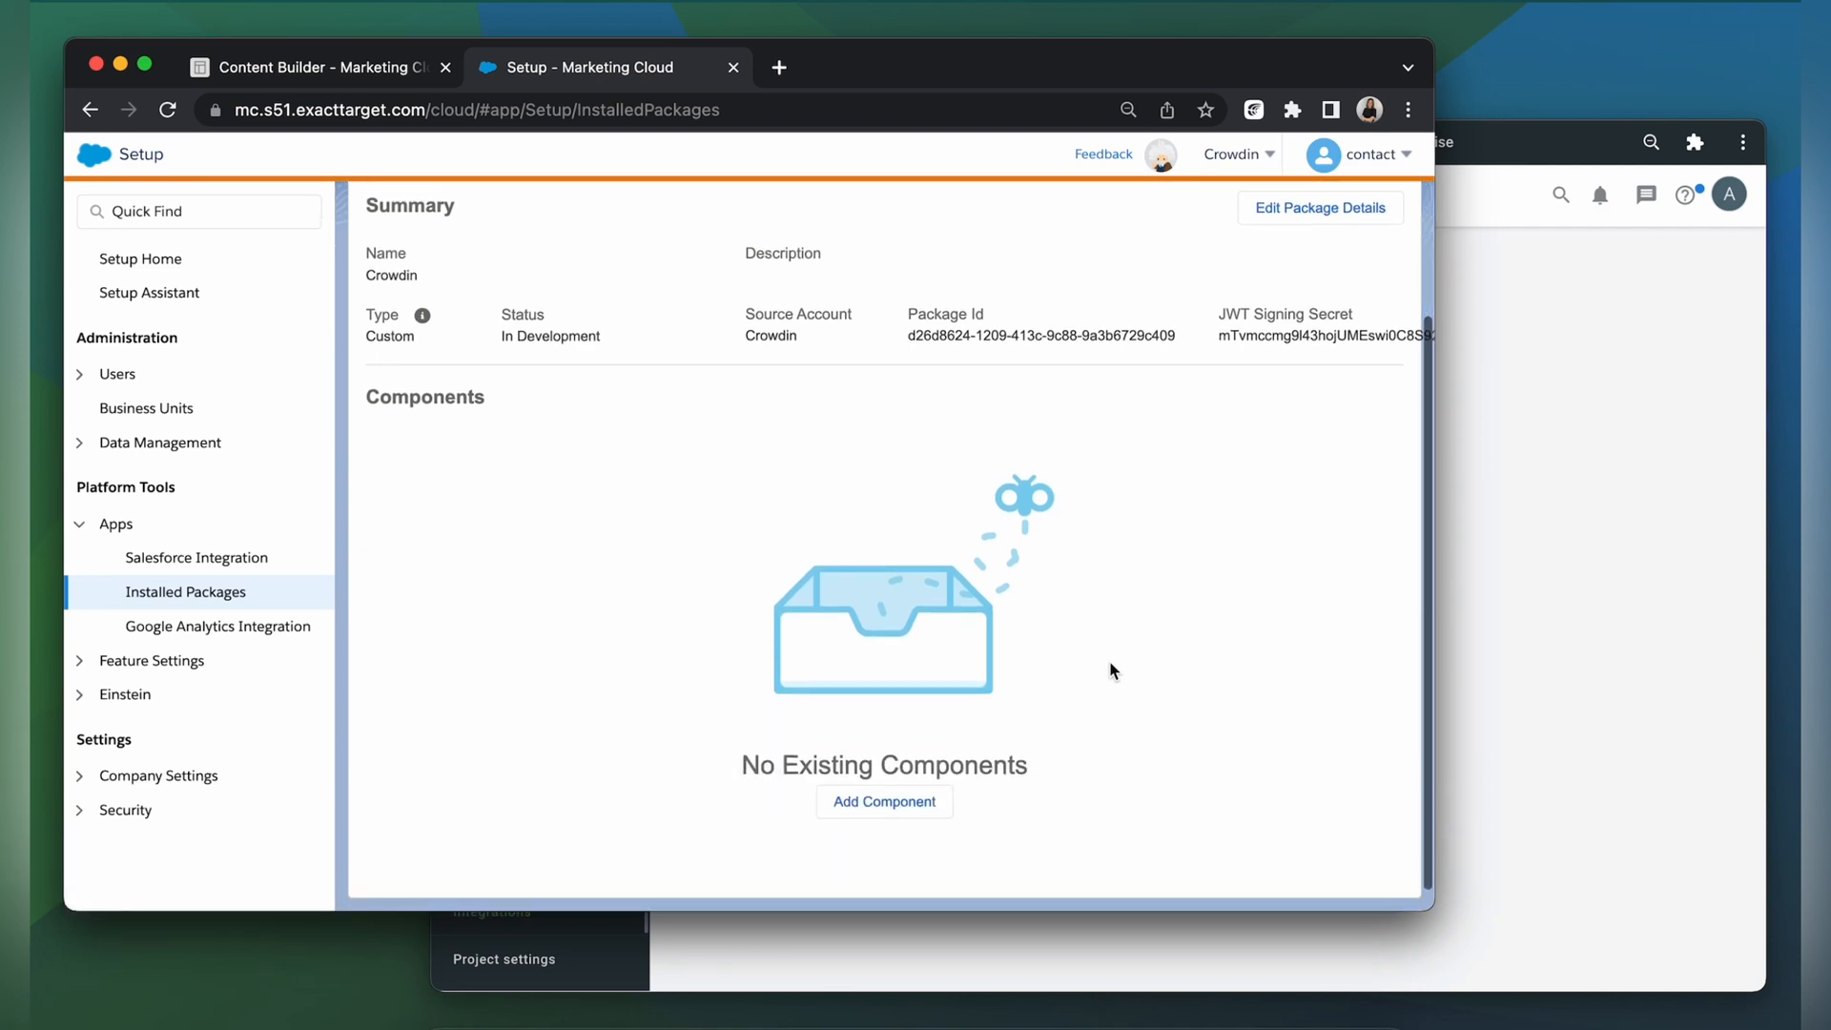
Add a Server-to-Server API Integration component with email, asset and Data Extensions write permissions
{"action": "left_click", "coordinate": [884, 801]}
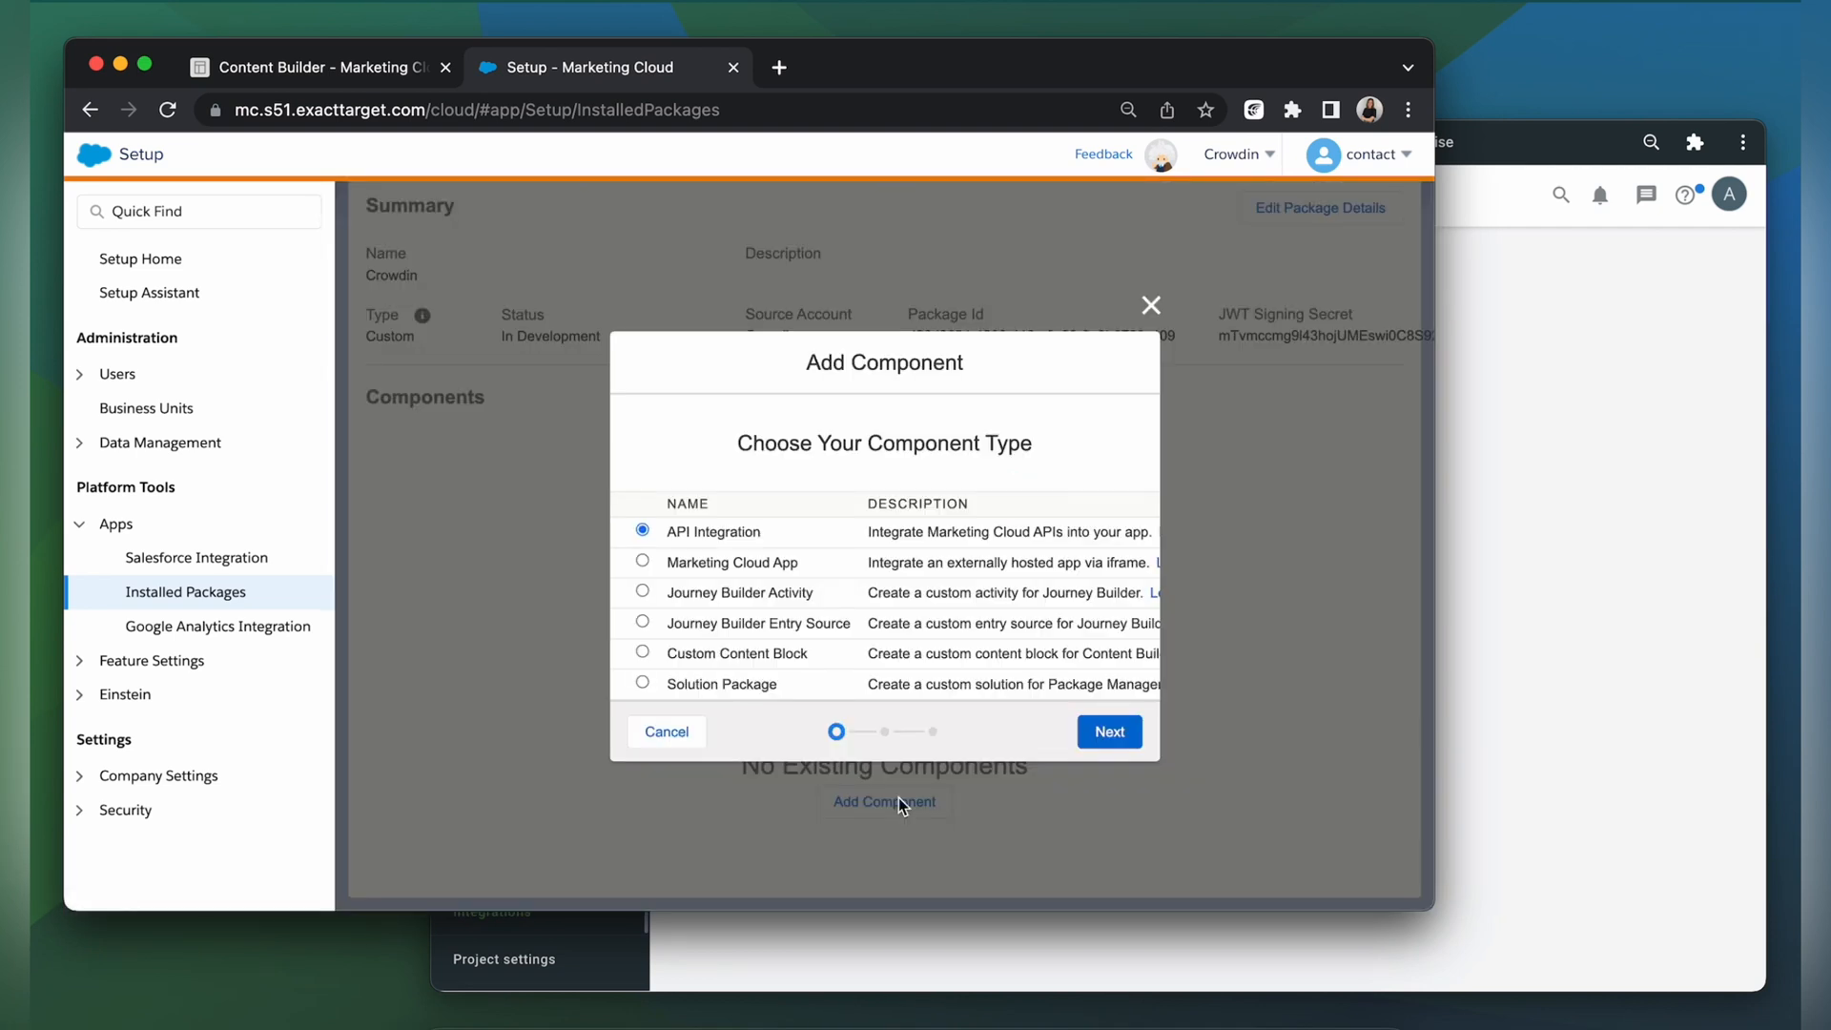
{"action": "left_click", "coordinate": [1106, 731]}
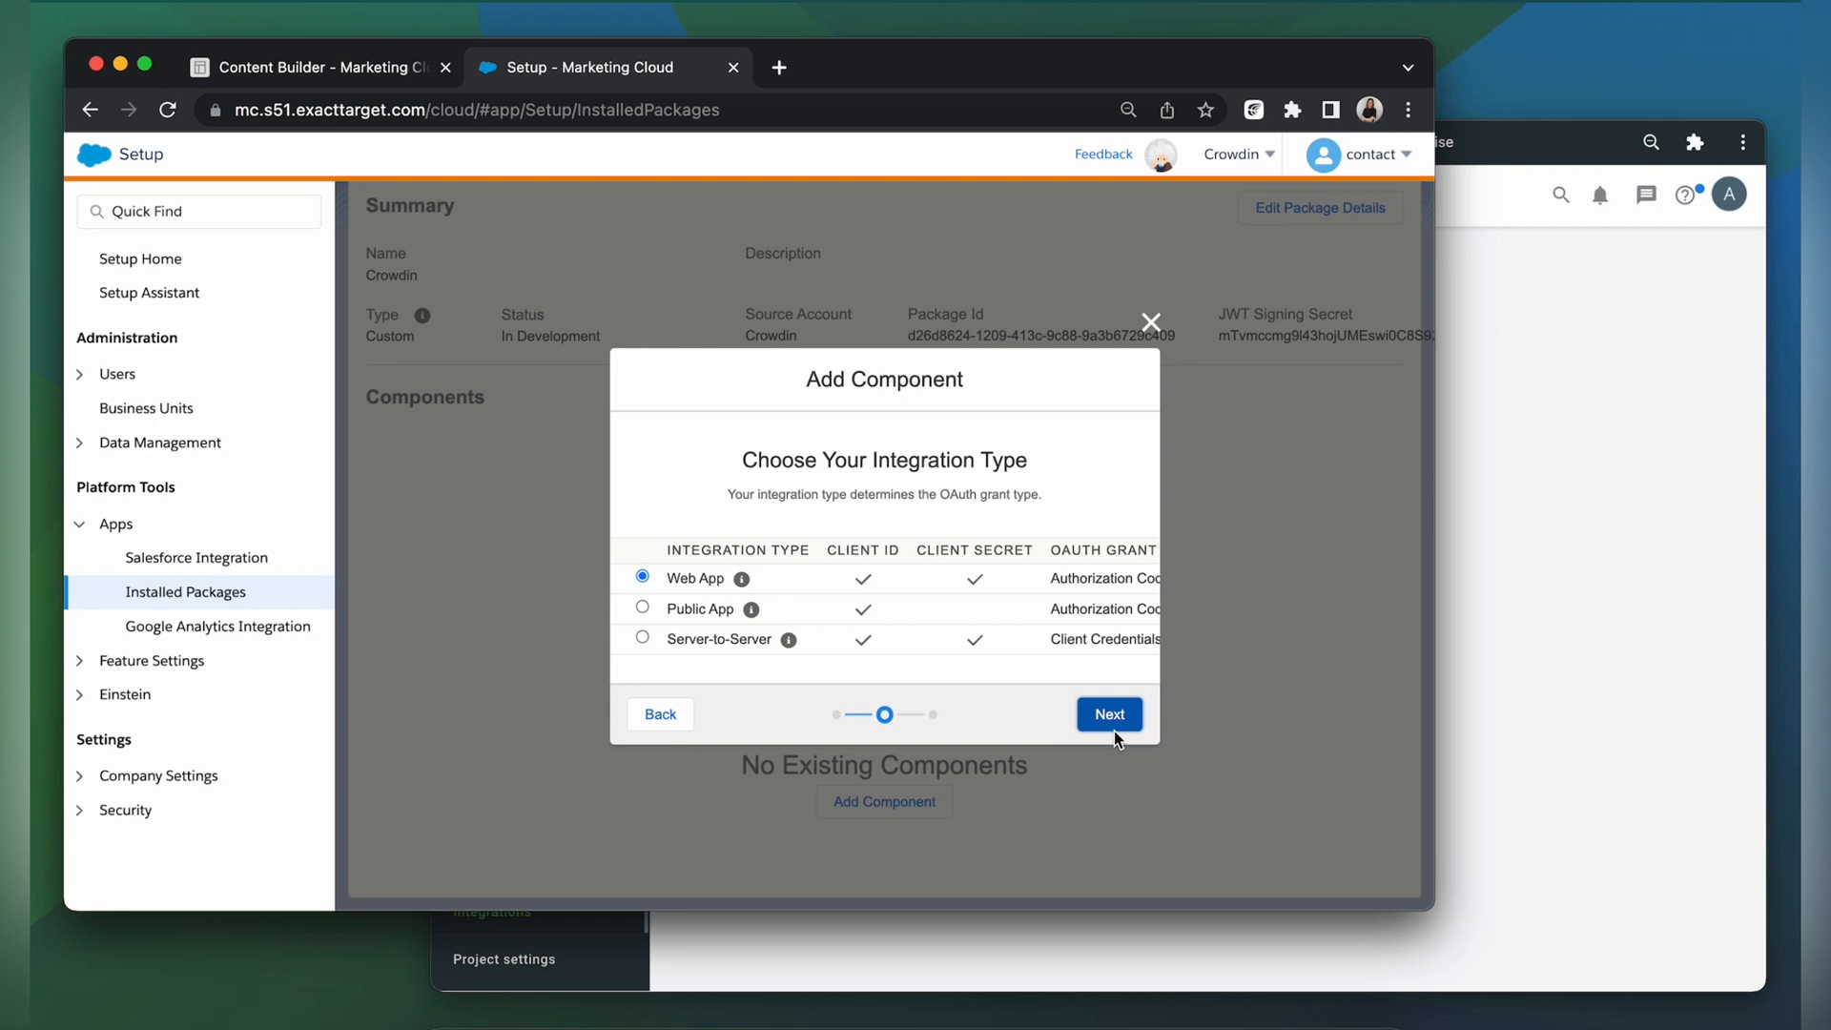
{"action": "left_click", "coordinate": [641, 639]}
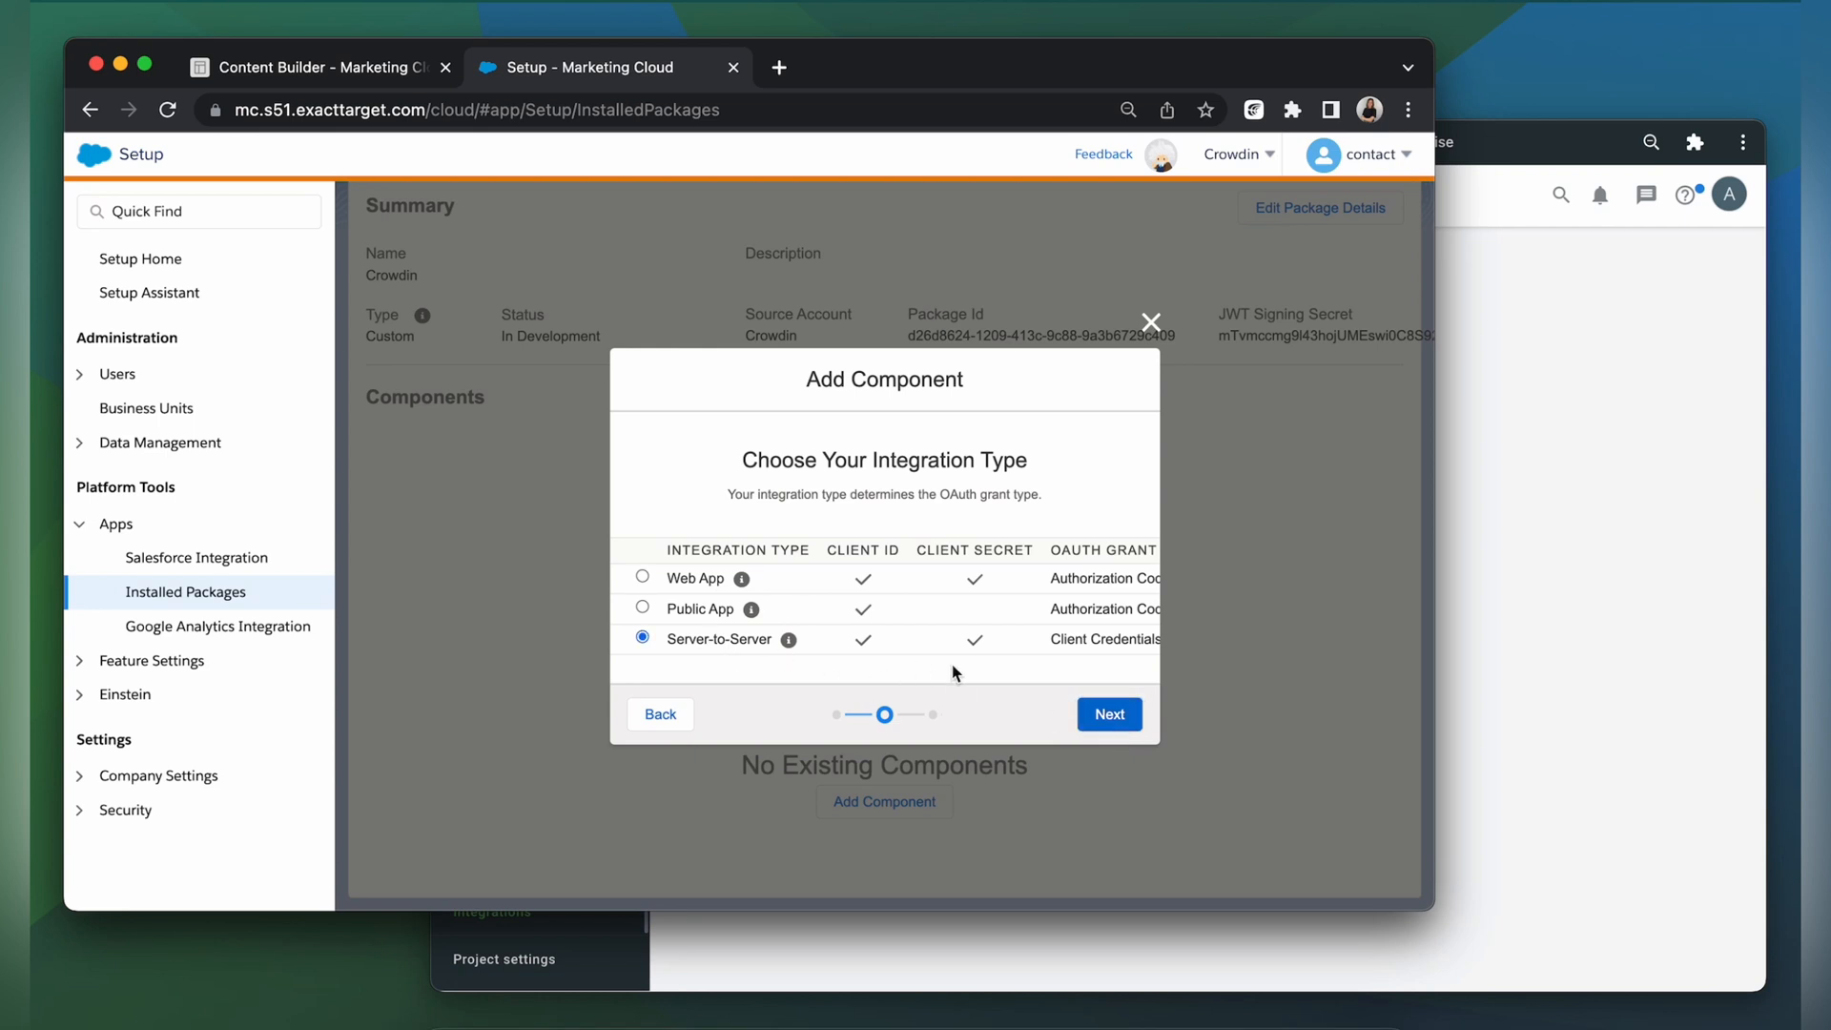
{"action": "left_click", "coordinate": [1107, 713]}
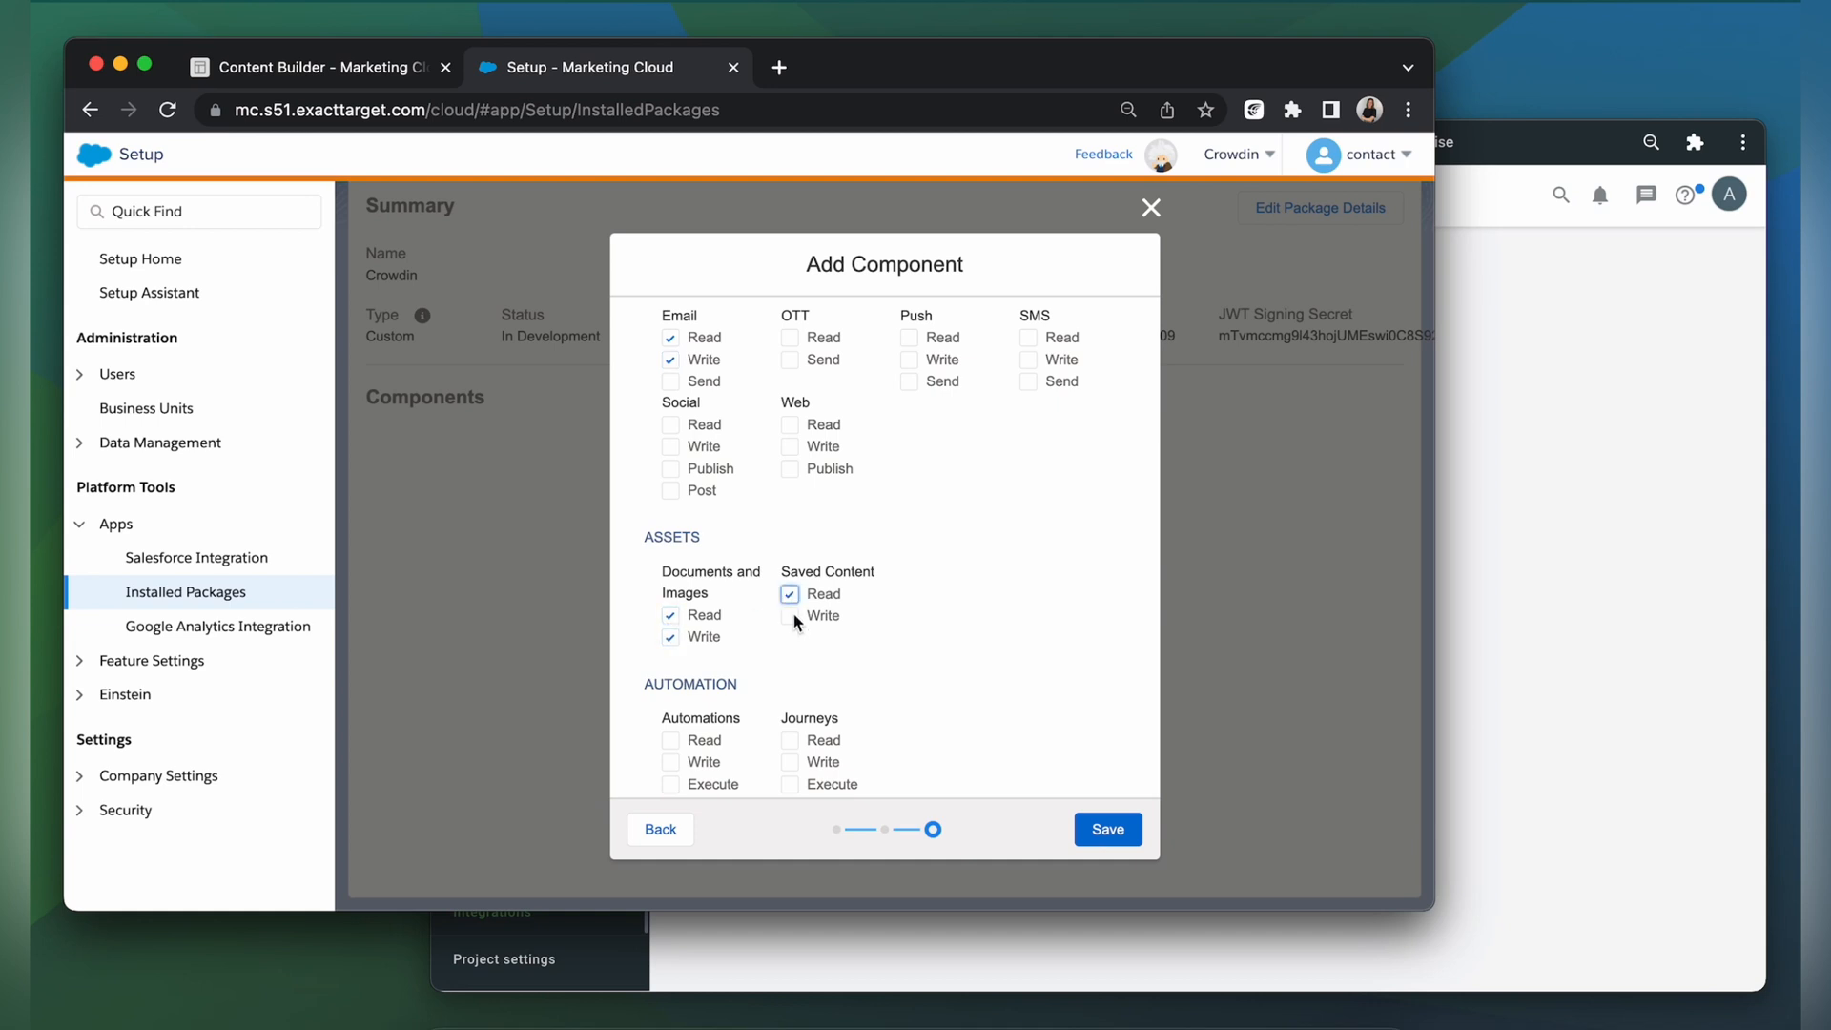
{"action": "scroll", "scroll_direction": "down", "scroll_amount": 3}
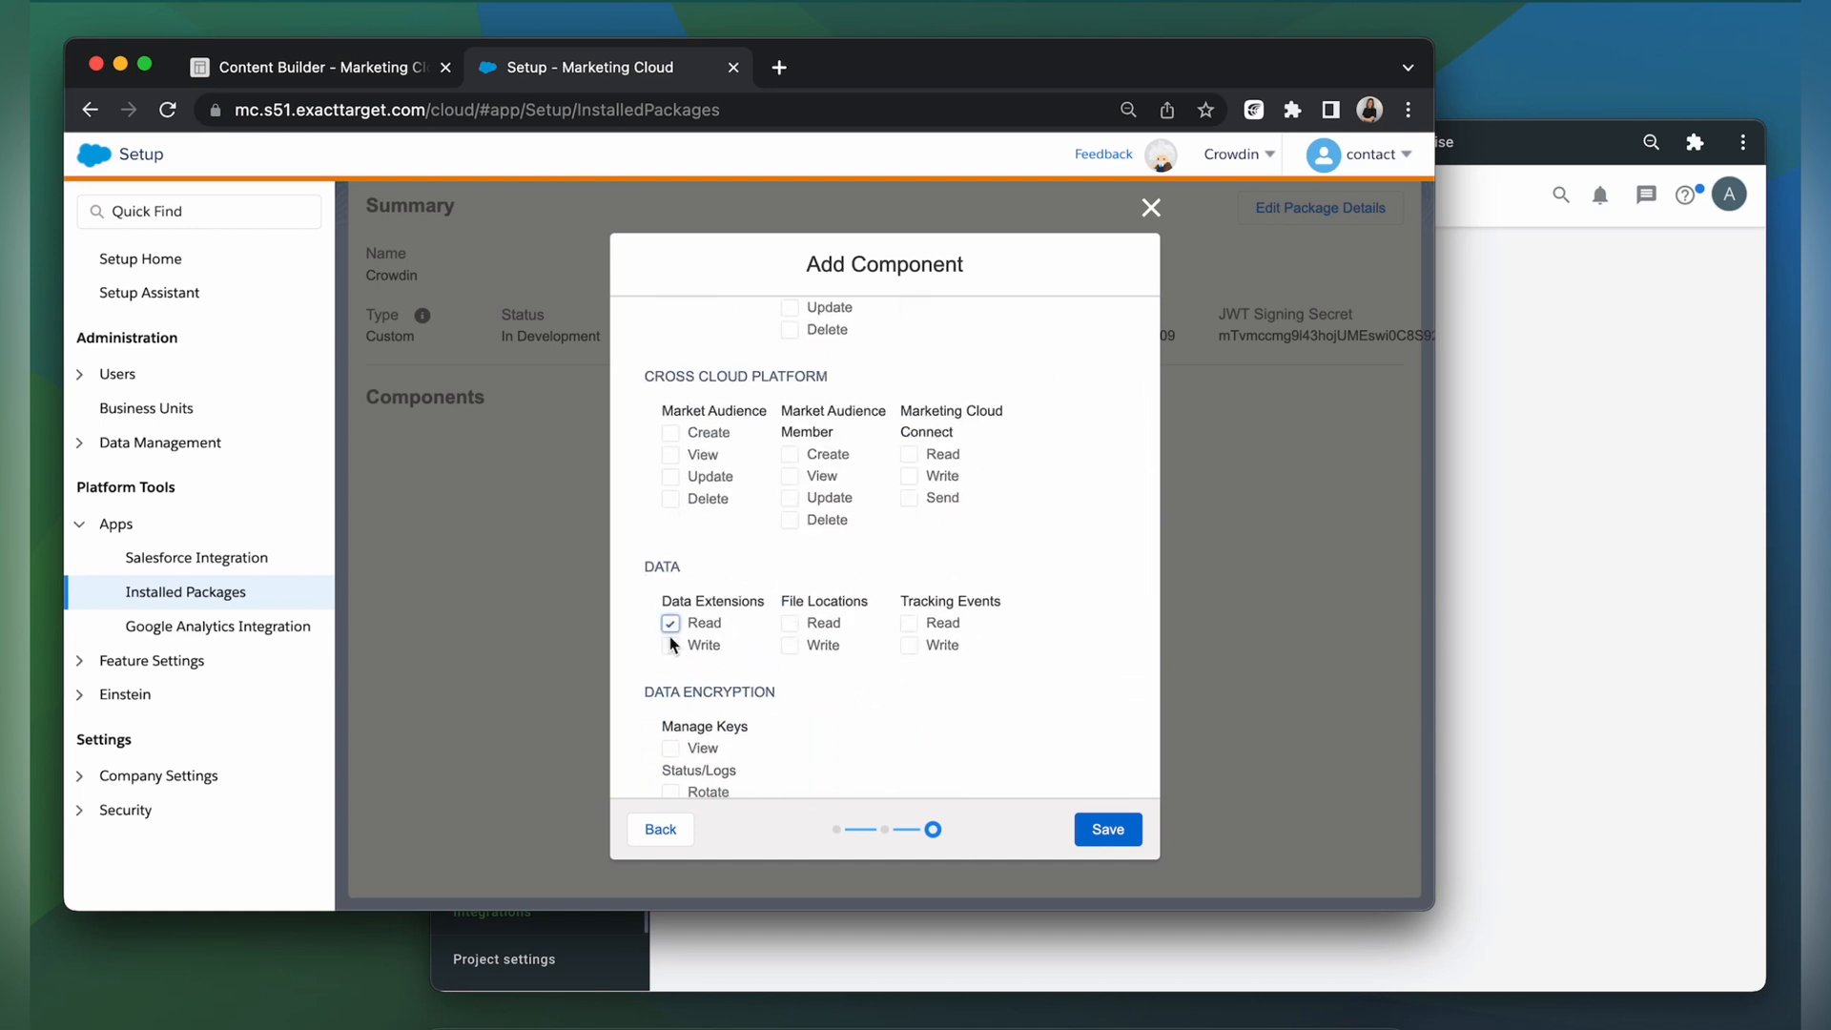
{"action": "left_click", "coordinate": [670, 645]}
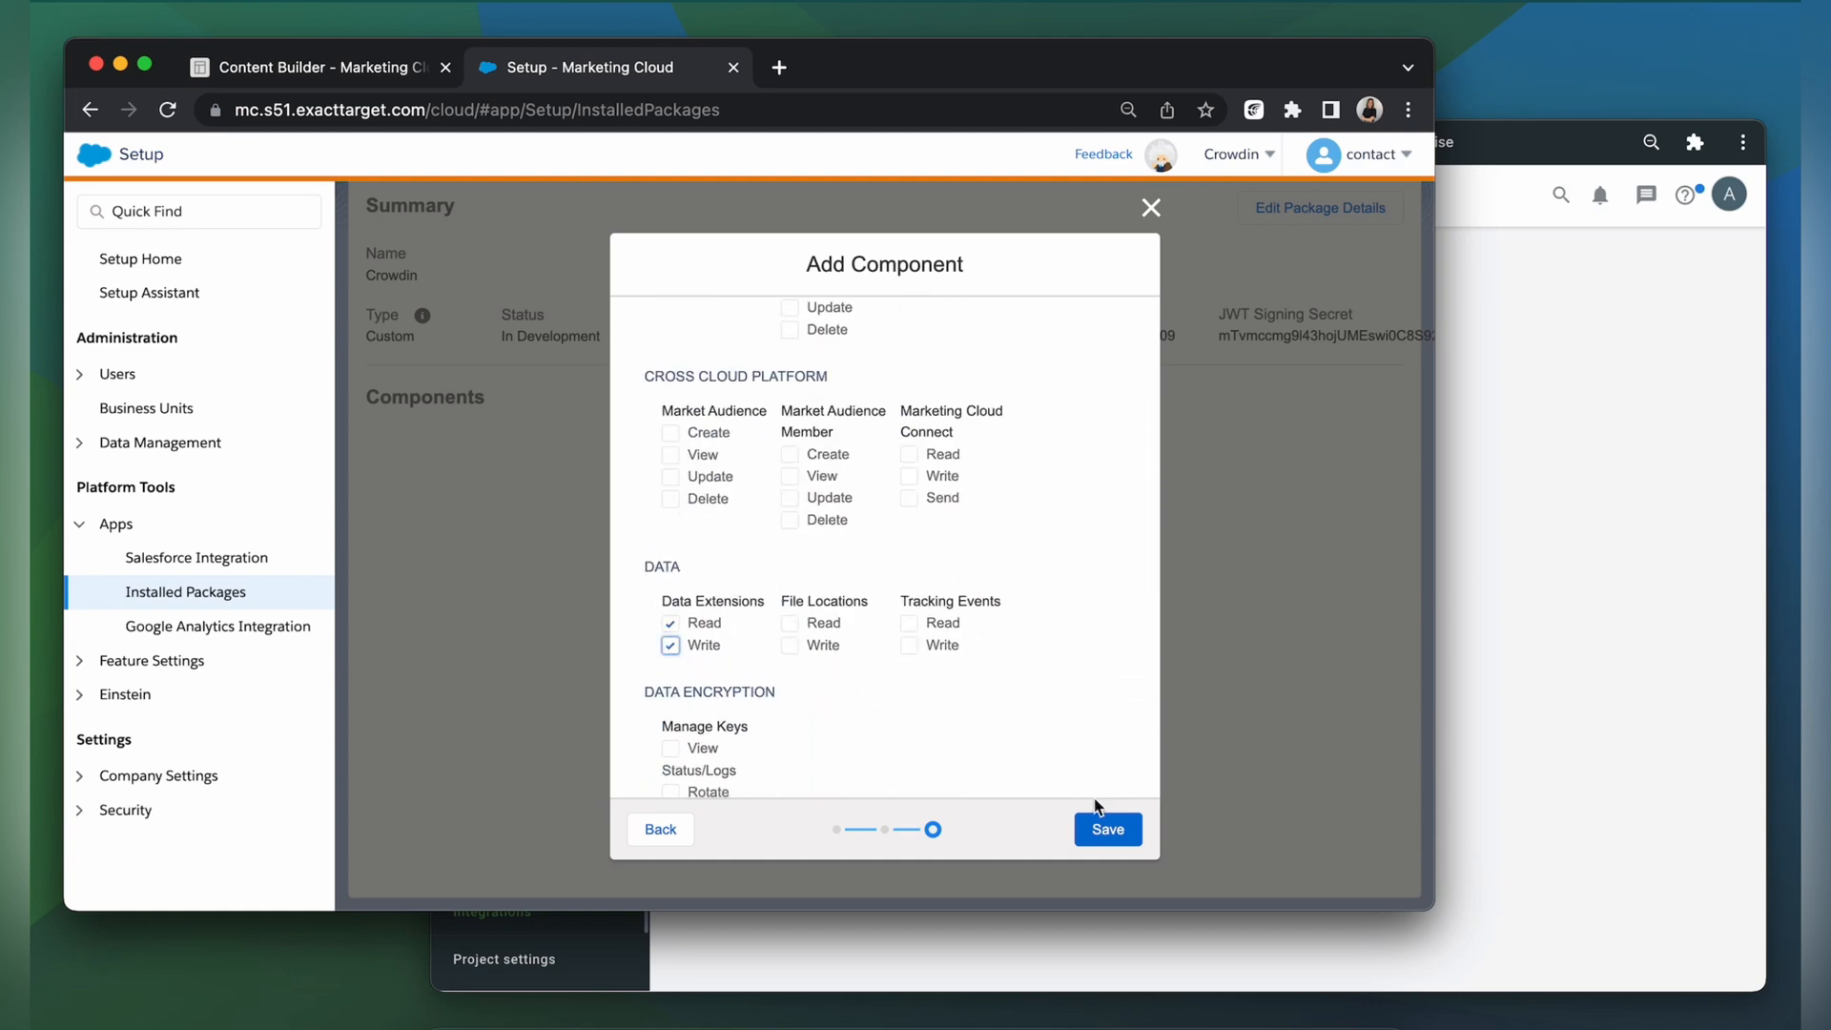
Save the Crowdin package changes and dismiss the 'package updated' notification
{"action": "left_click", "coordinate": [1106, 828]}
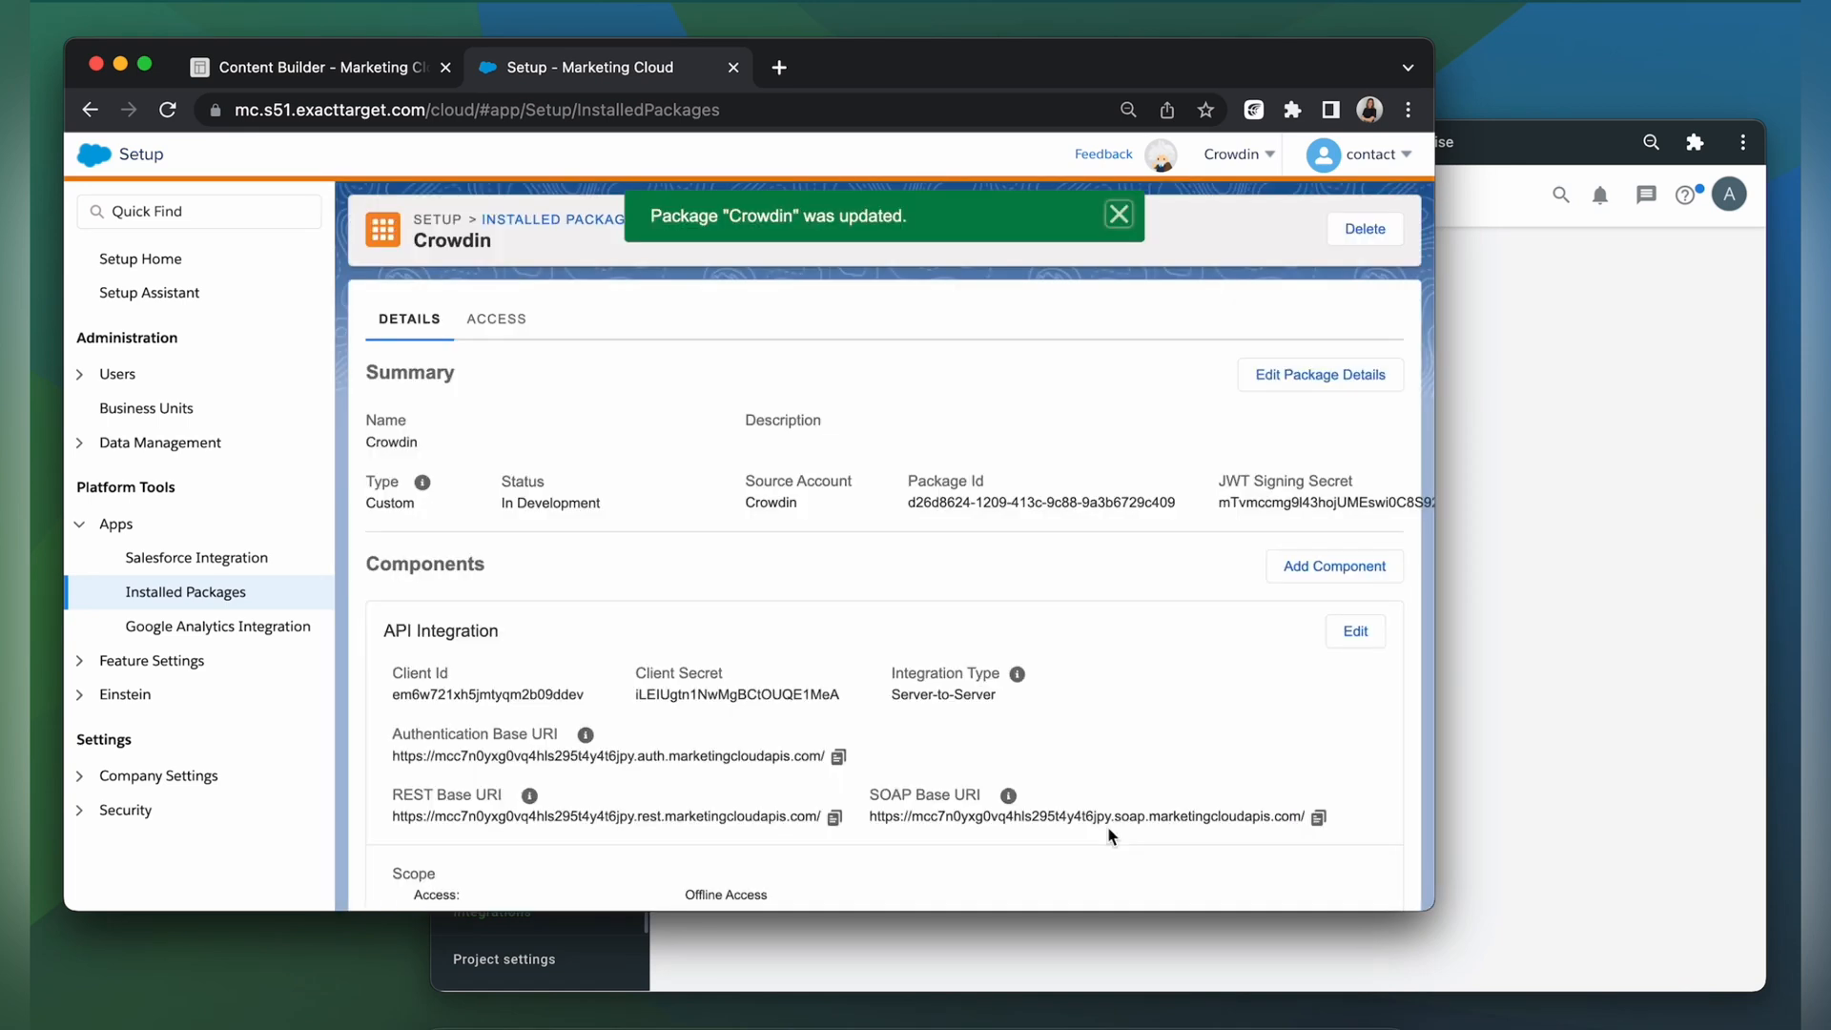
{"action": "left_click", "coordinate": [1117, 214]}
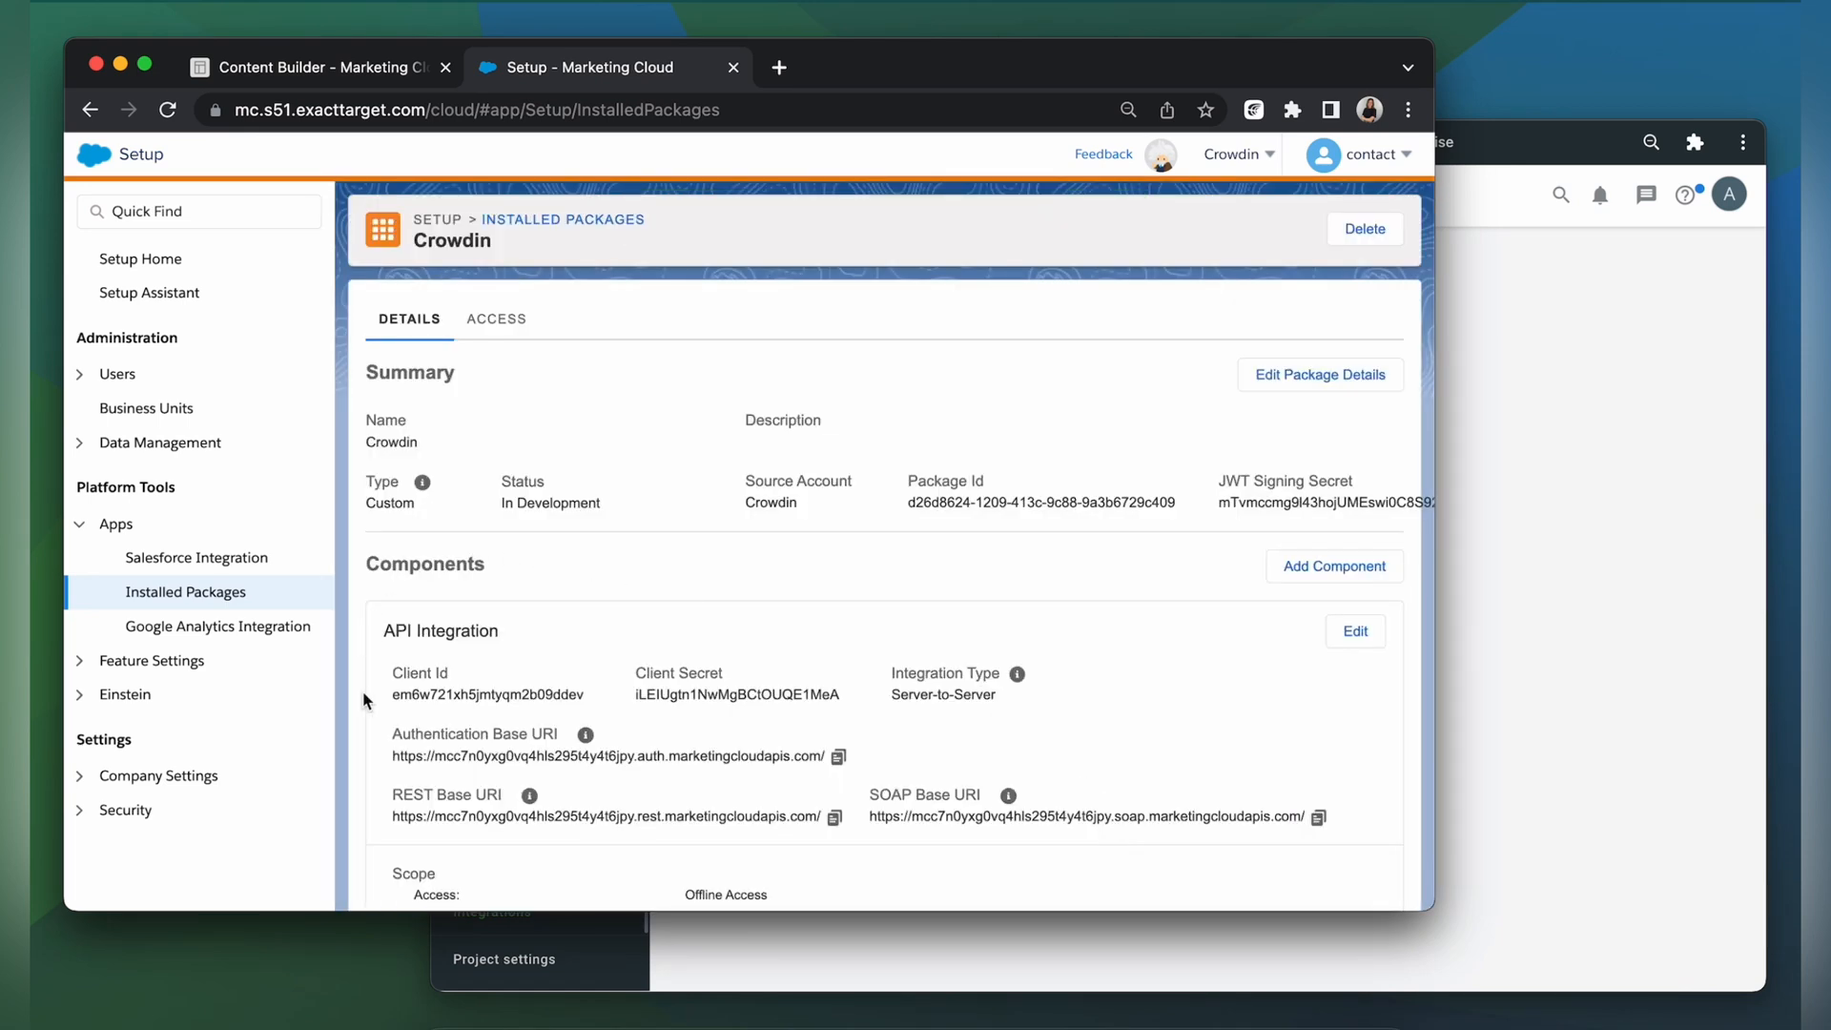
{"action": "mouse_move", "coordinate": [802, 686]}
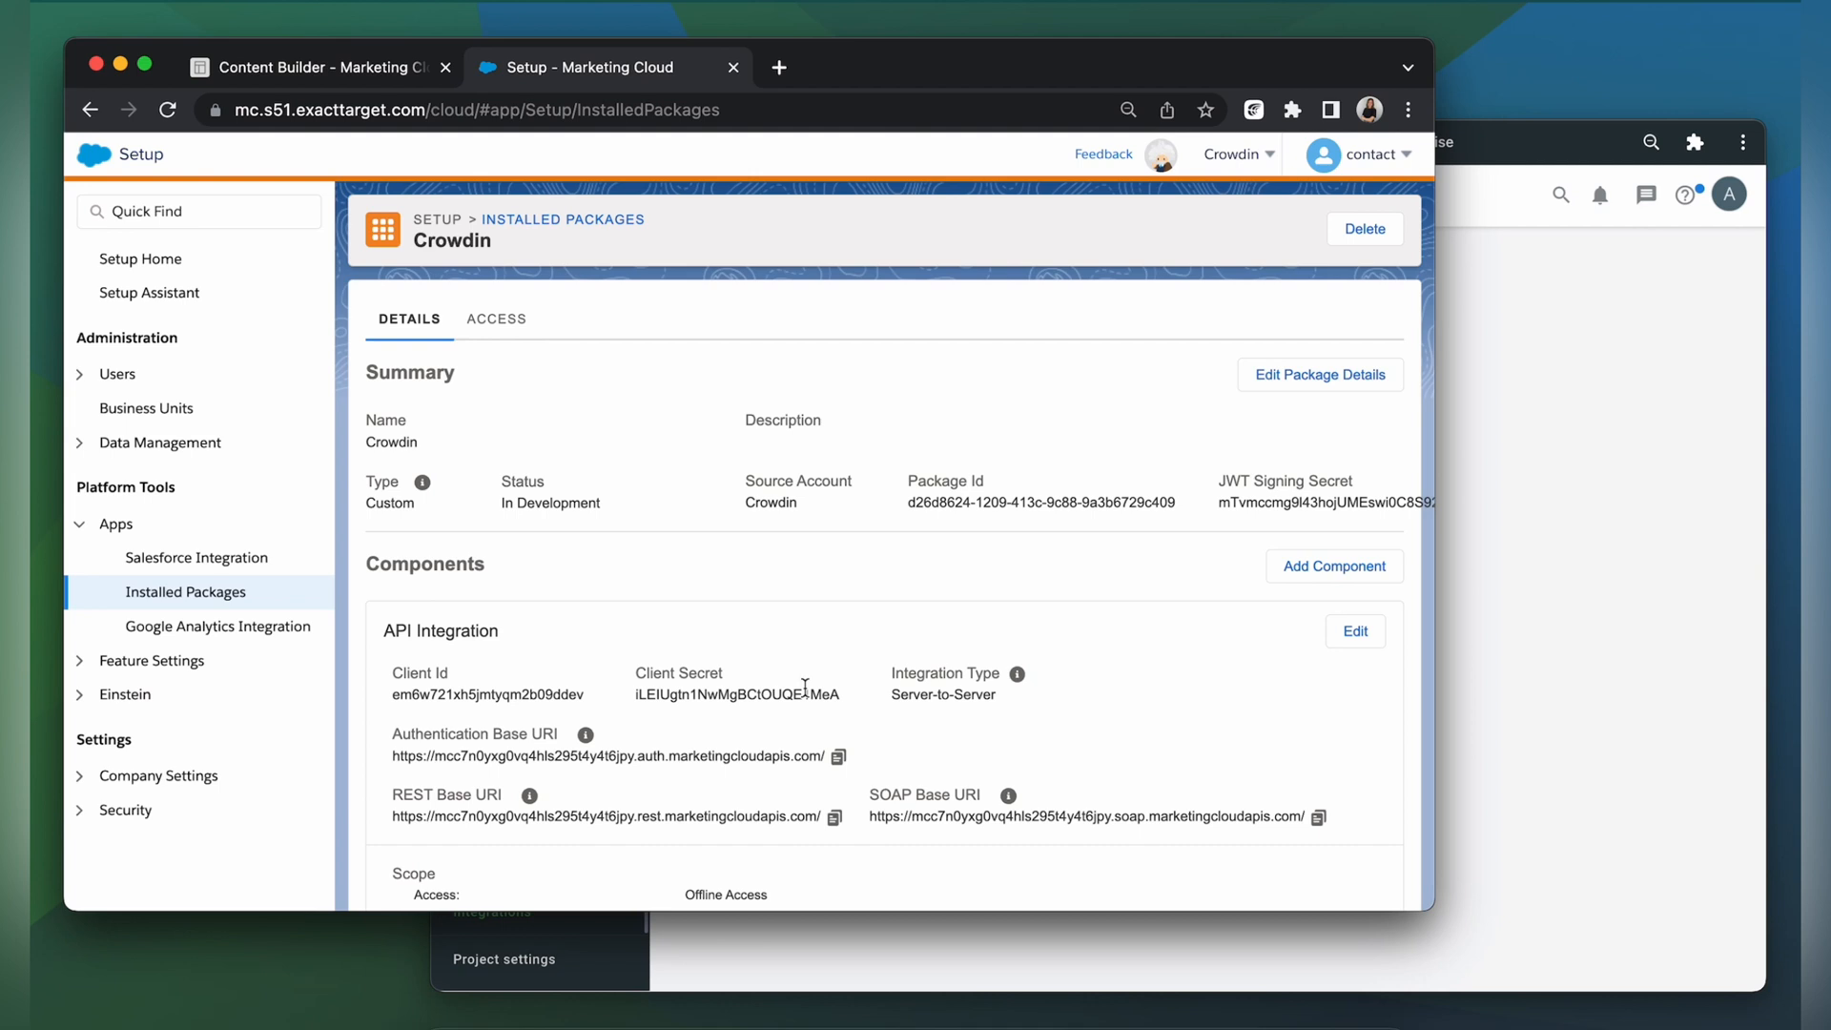
{"action": "mouse_move", "coordinate": [466, 716]}
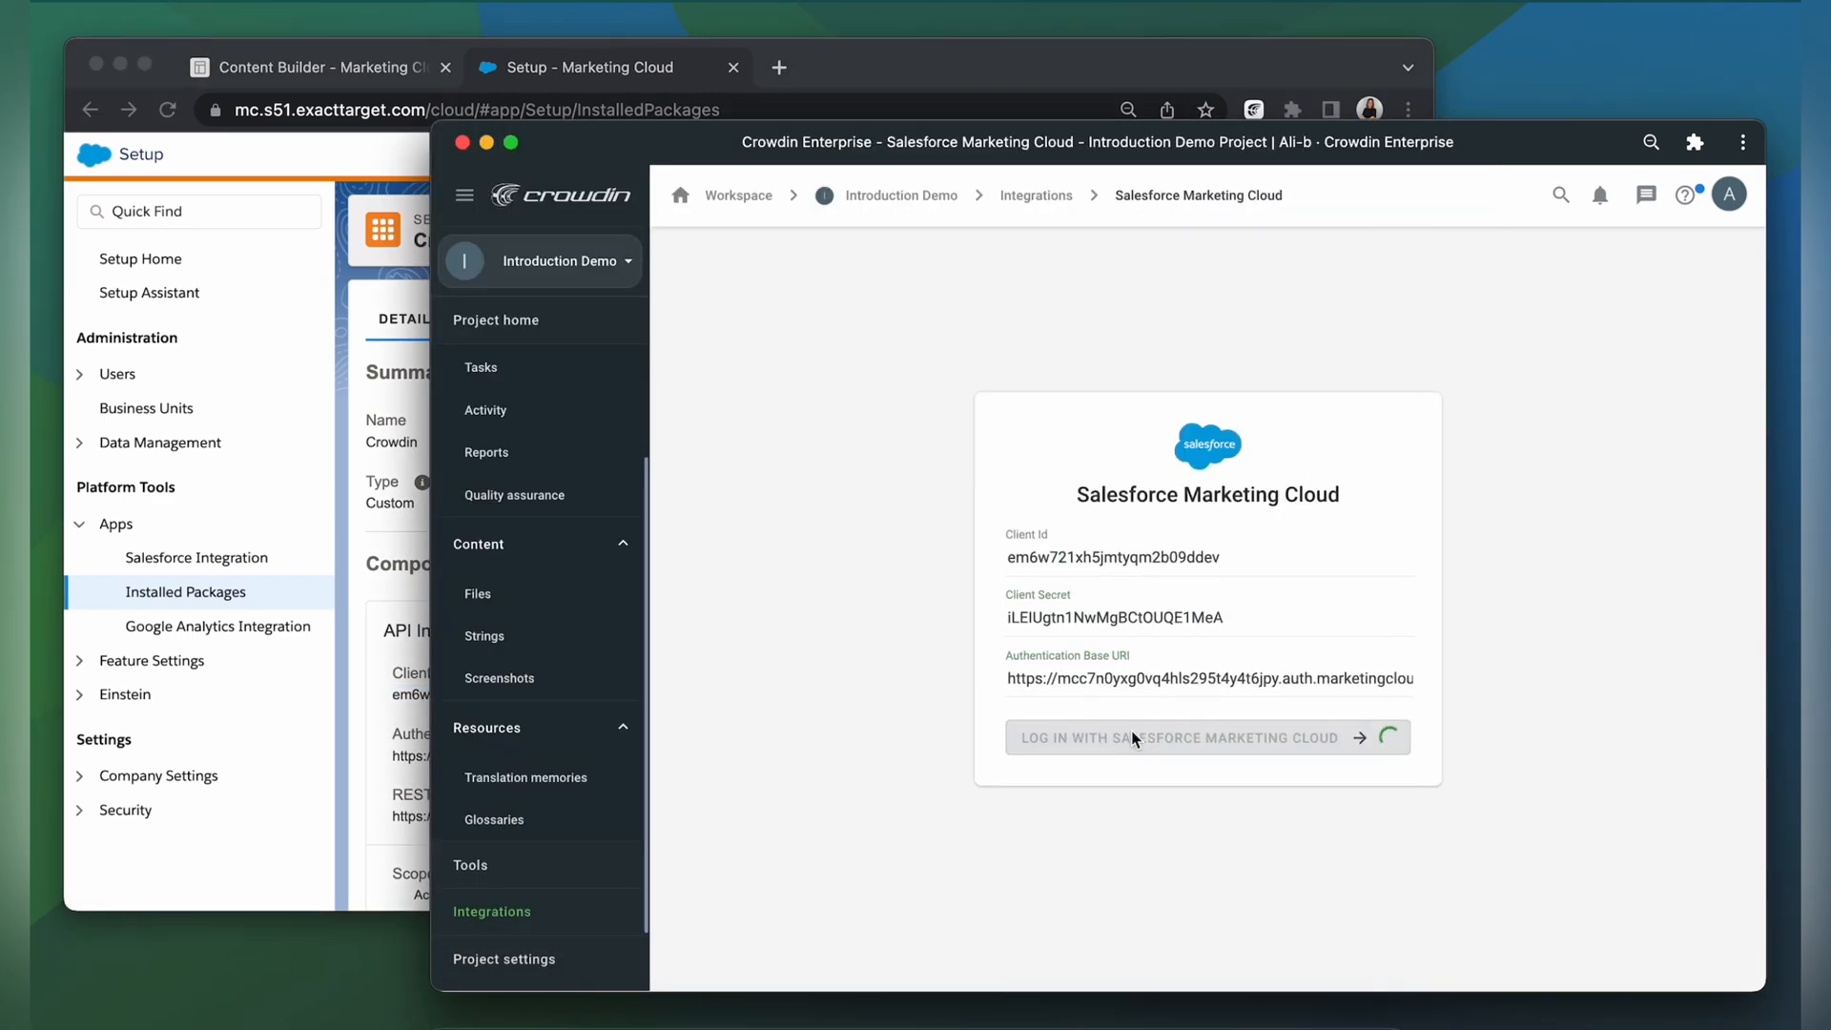
Log in to Salesforce Marketing Cloud and expand its Content Builder folder
{"action": "left_click", "coordinate": [1182, 737]}
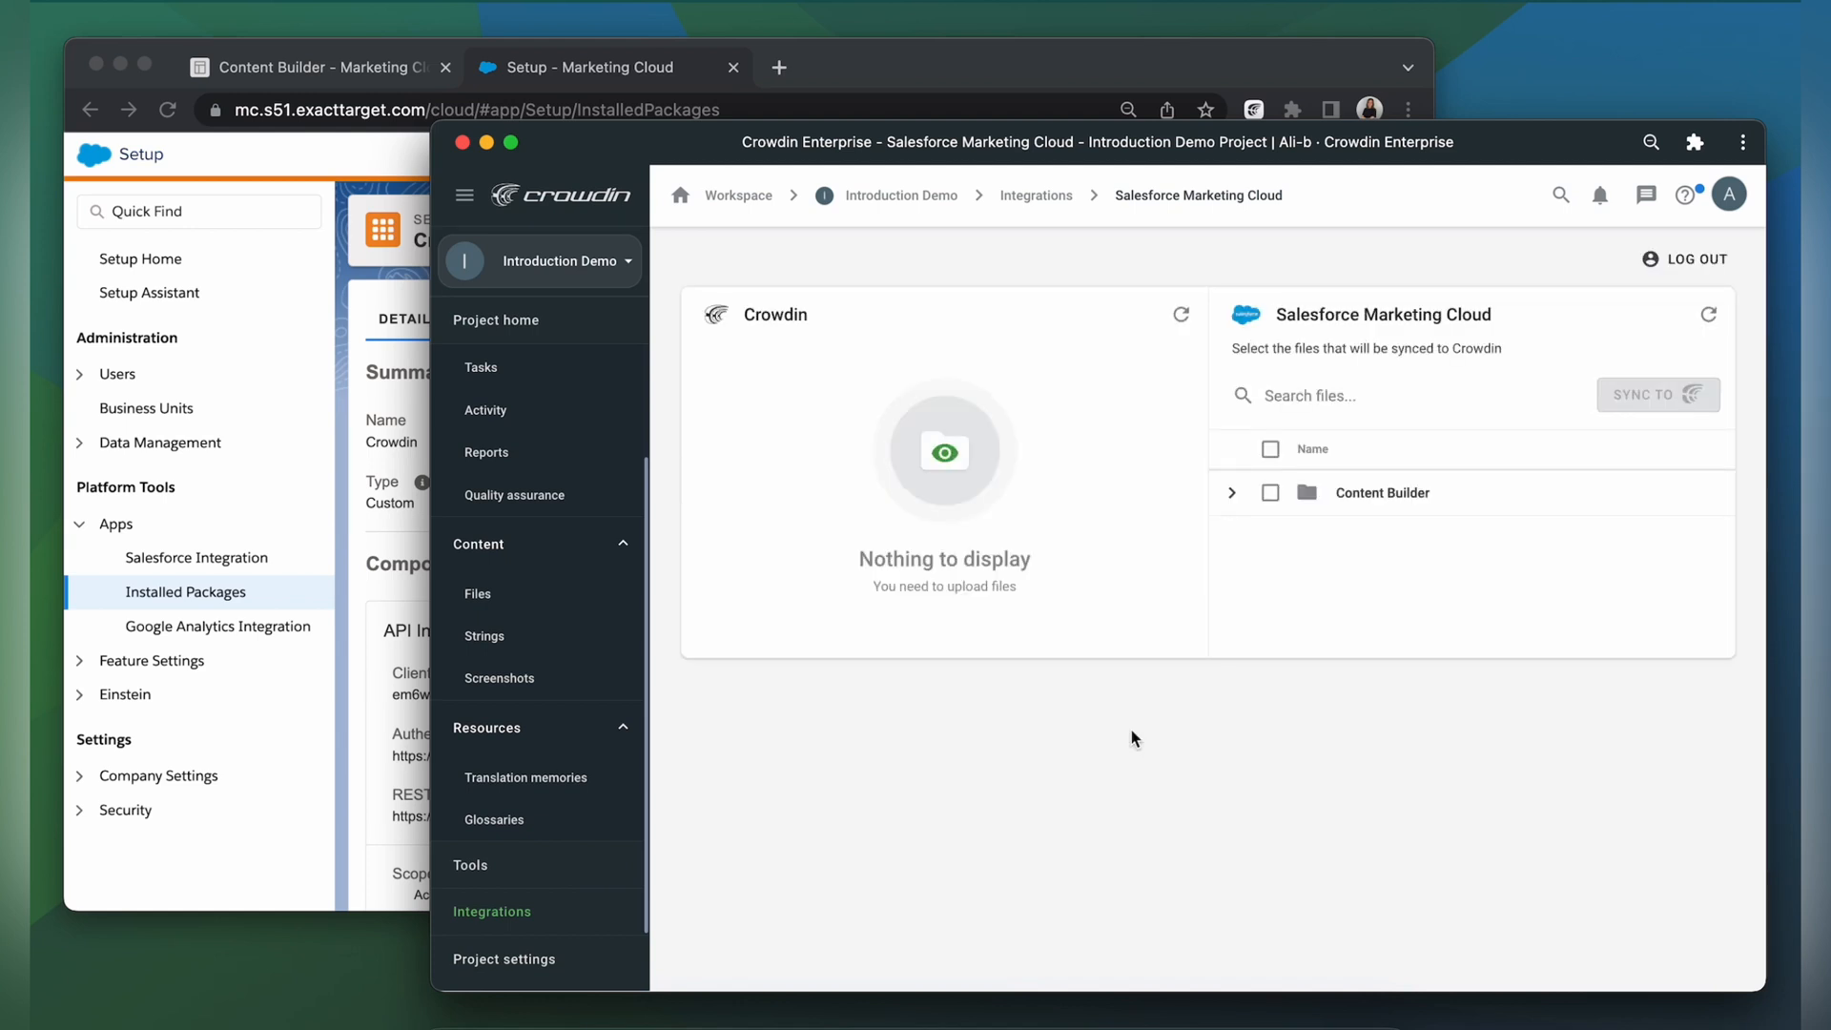
{"action": "mouse_move", "coordinate": [1205, 650]}
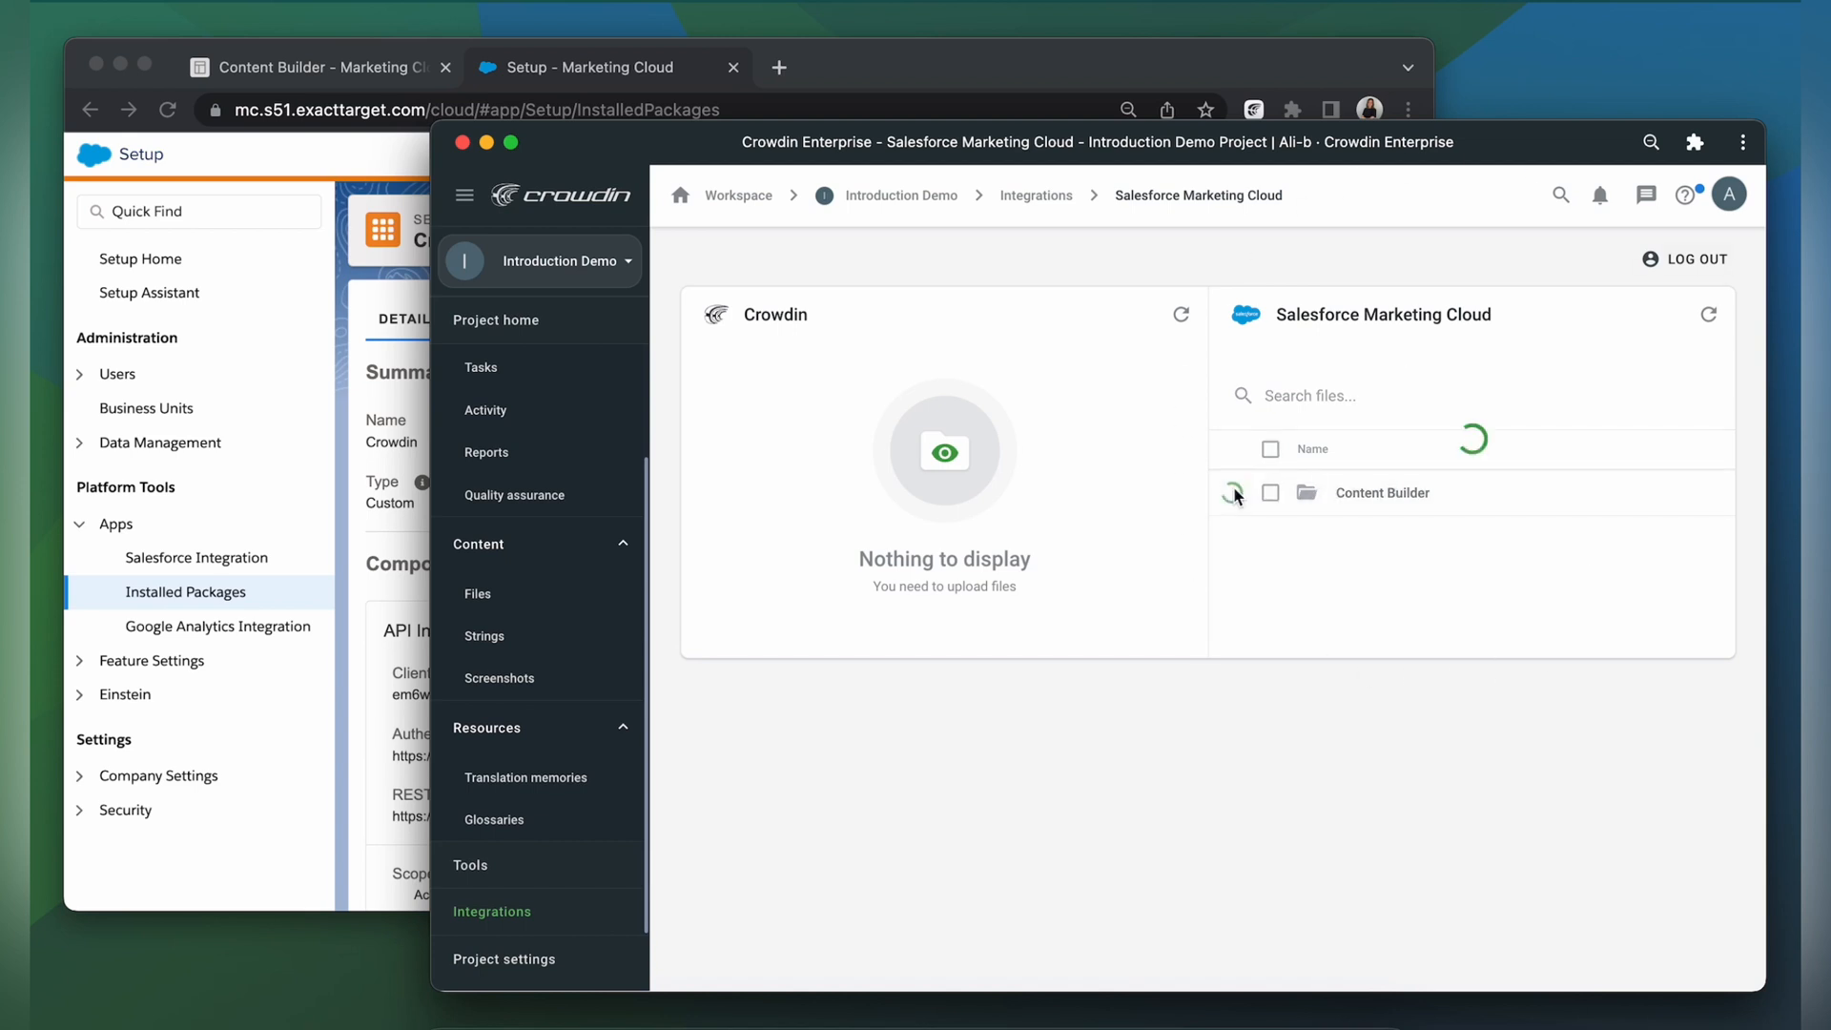
{"action": "left_click", "coordinate": [1232, 492]}
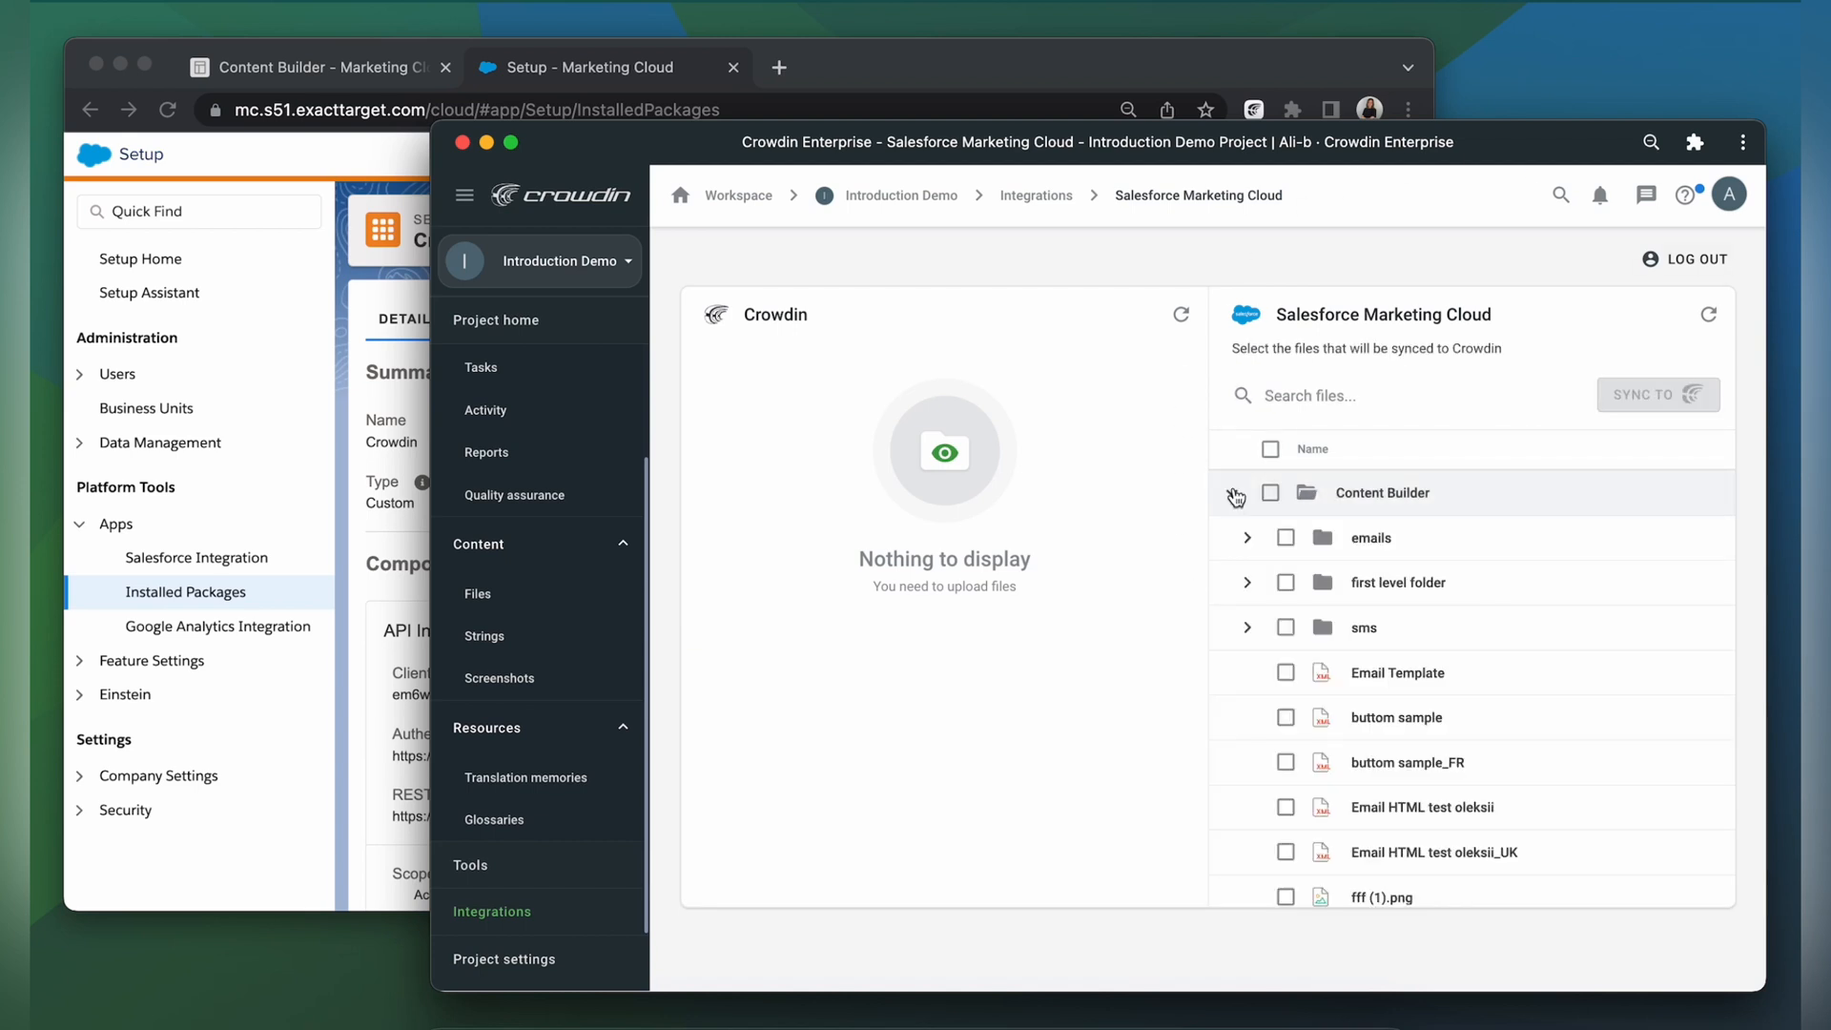
{"action": "left_click", "coordinate": [1234, 492]}
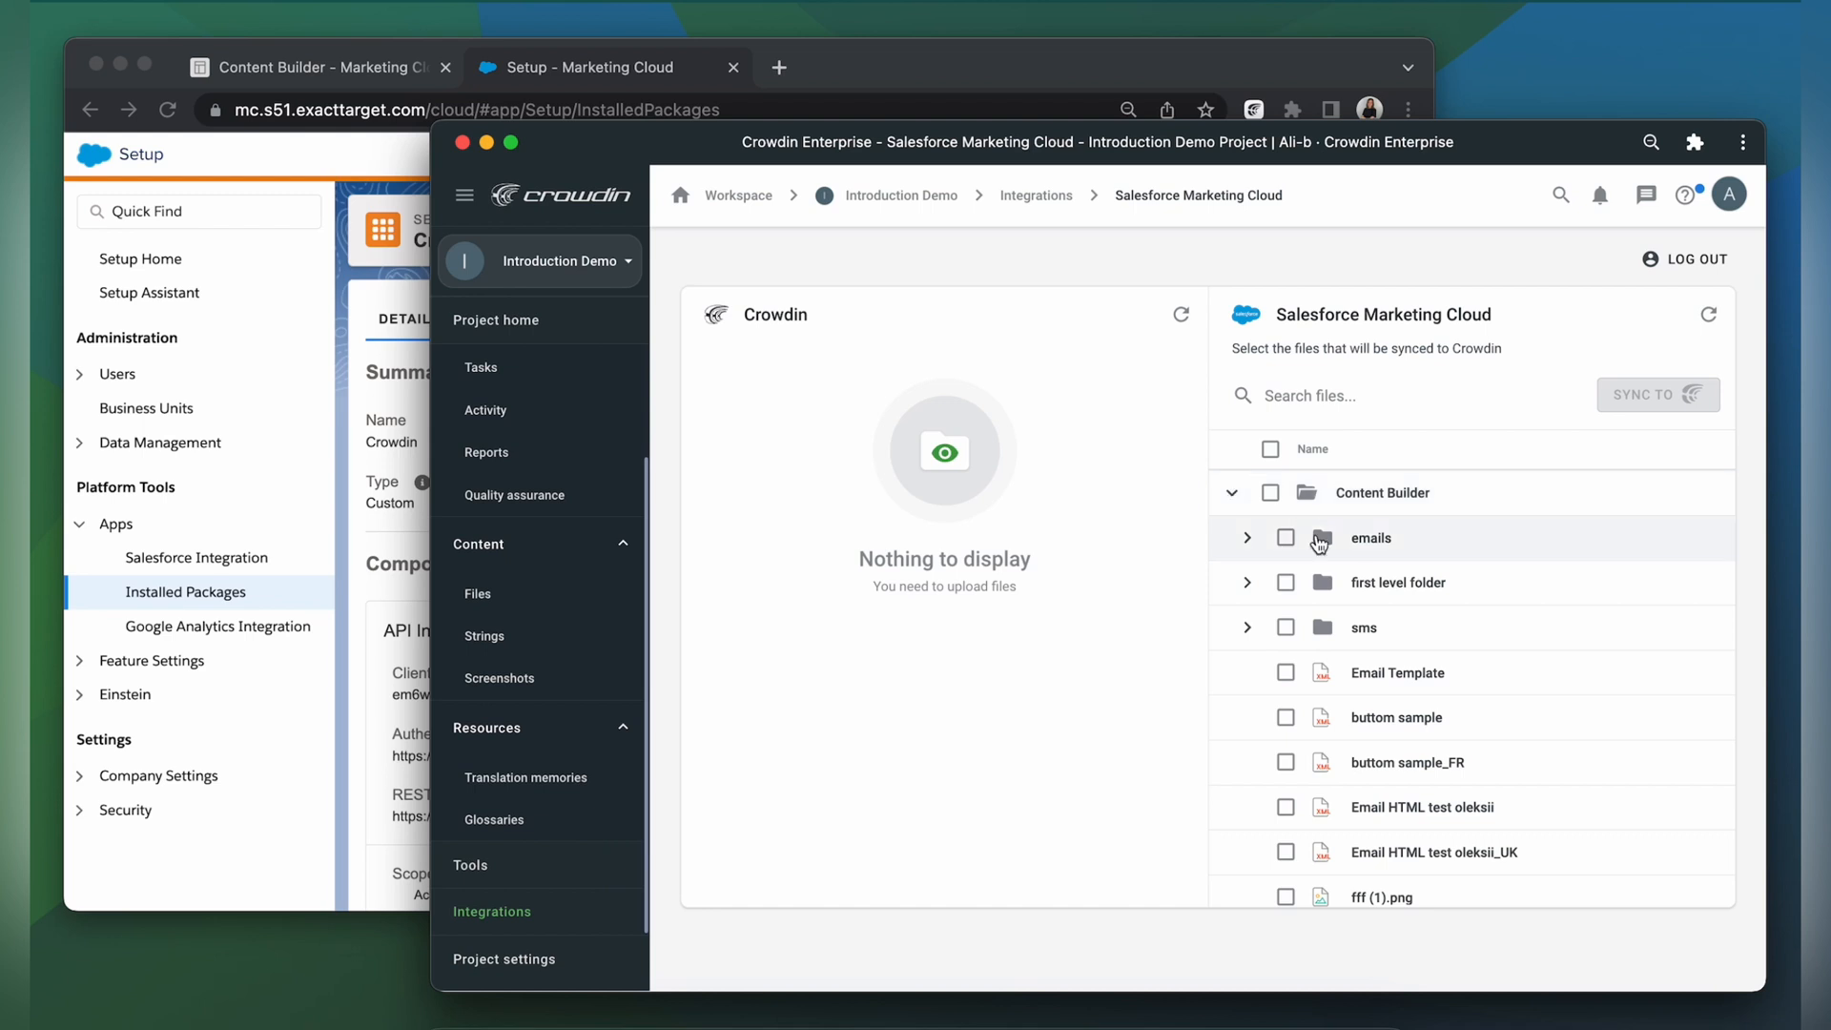
{"action": "scroll", "scroll_direction": "down", "scroll_amount": 3}
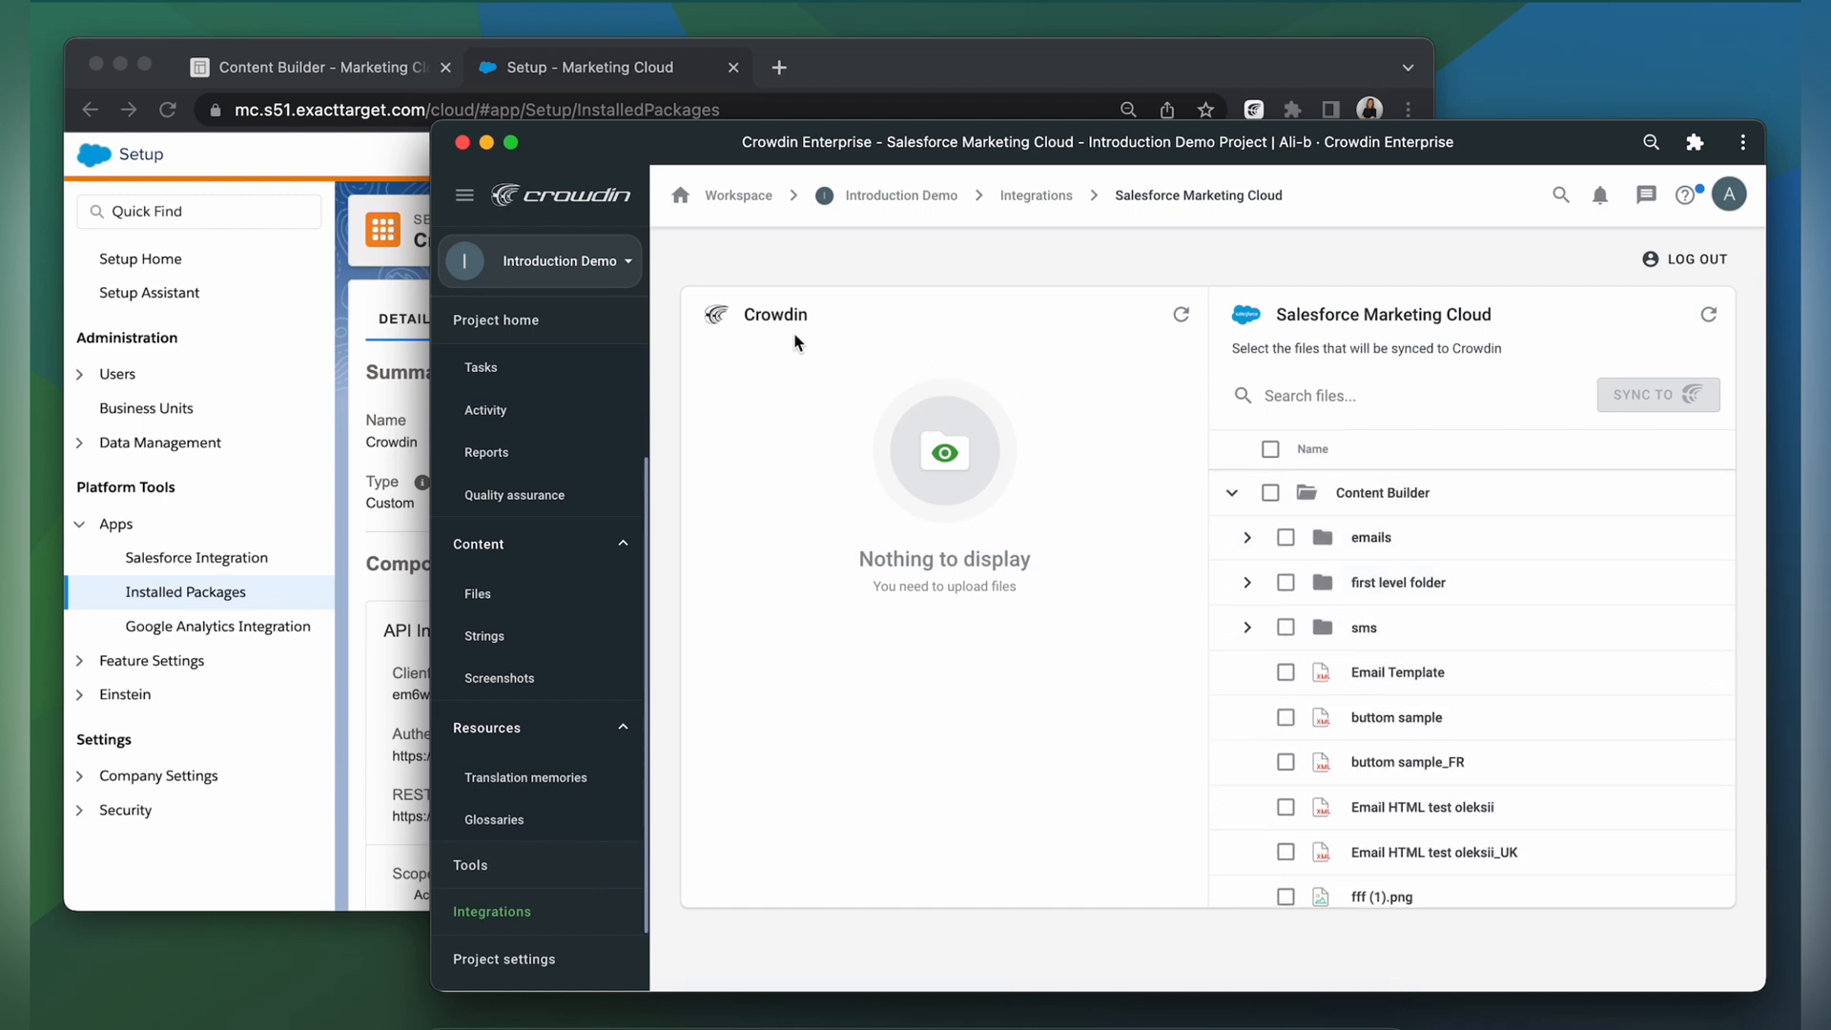
{"action": "mouse_move", "coordinate": [1175, 664]}
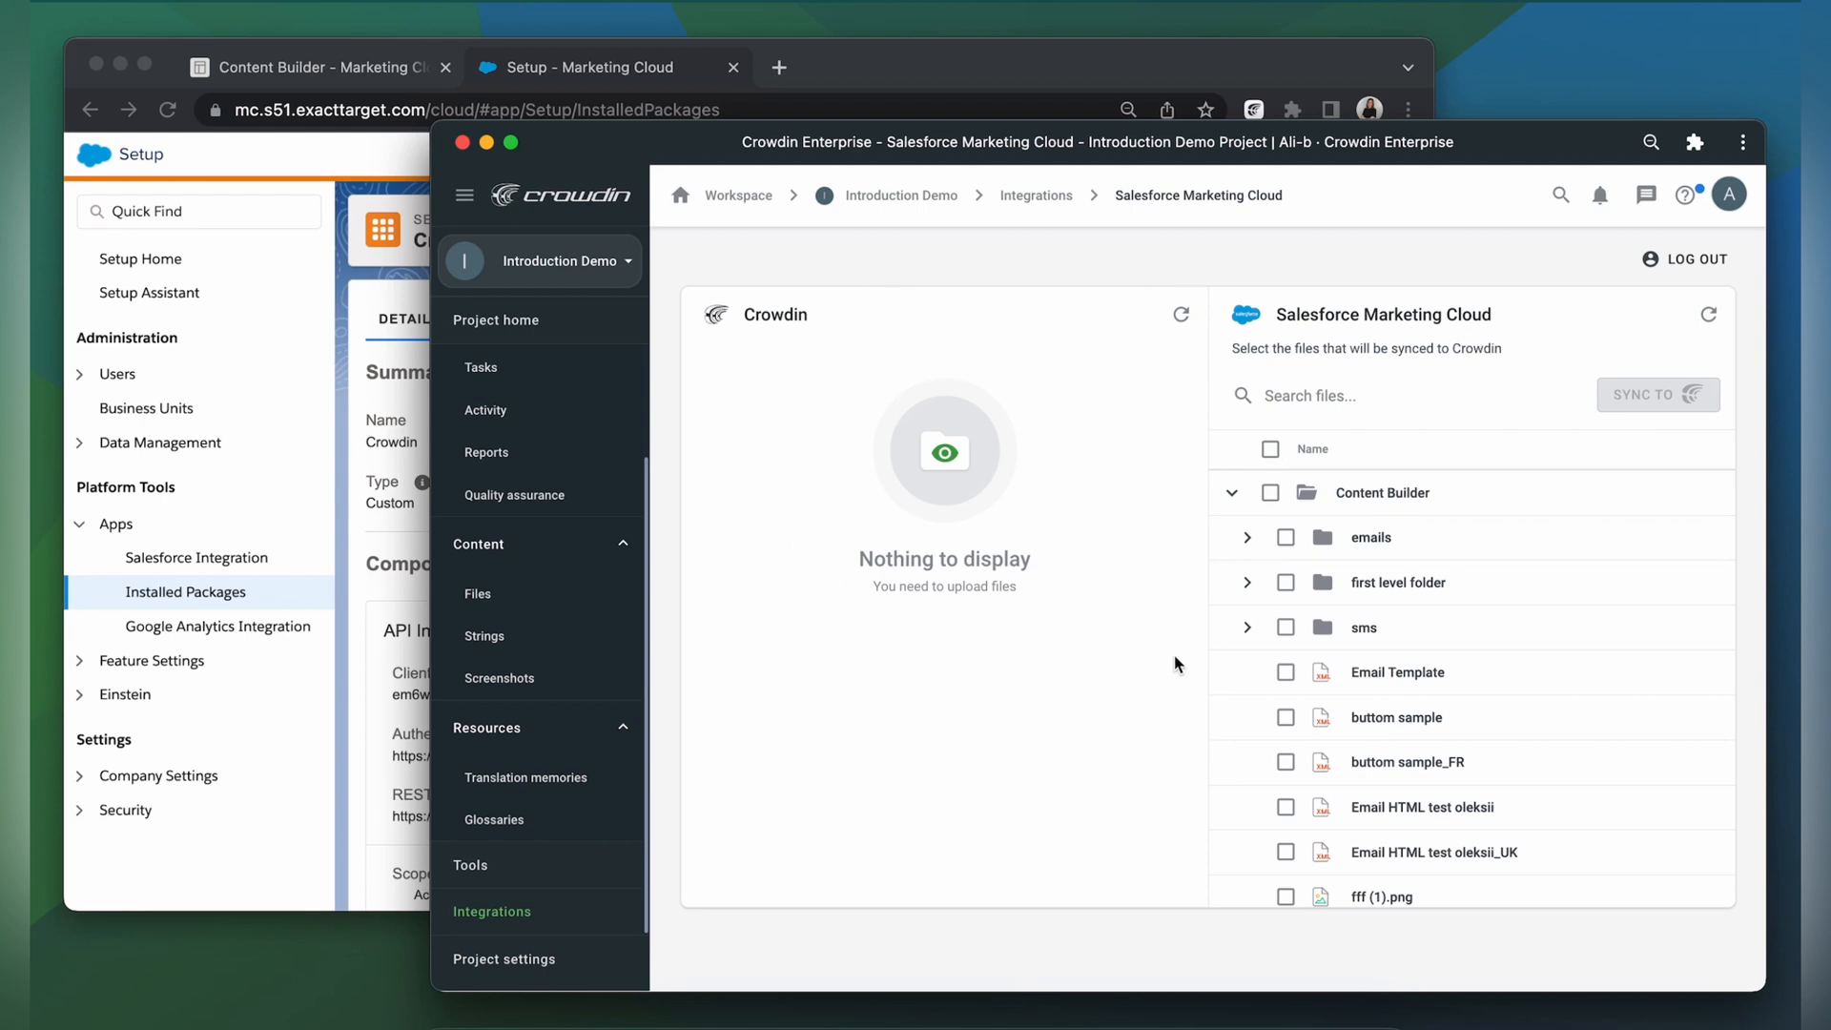
{"action": "mouse_move", "coordinate": [1192, 652]}
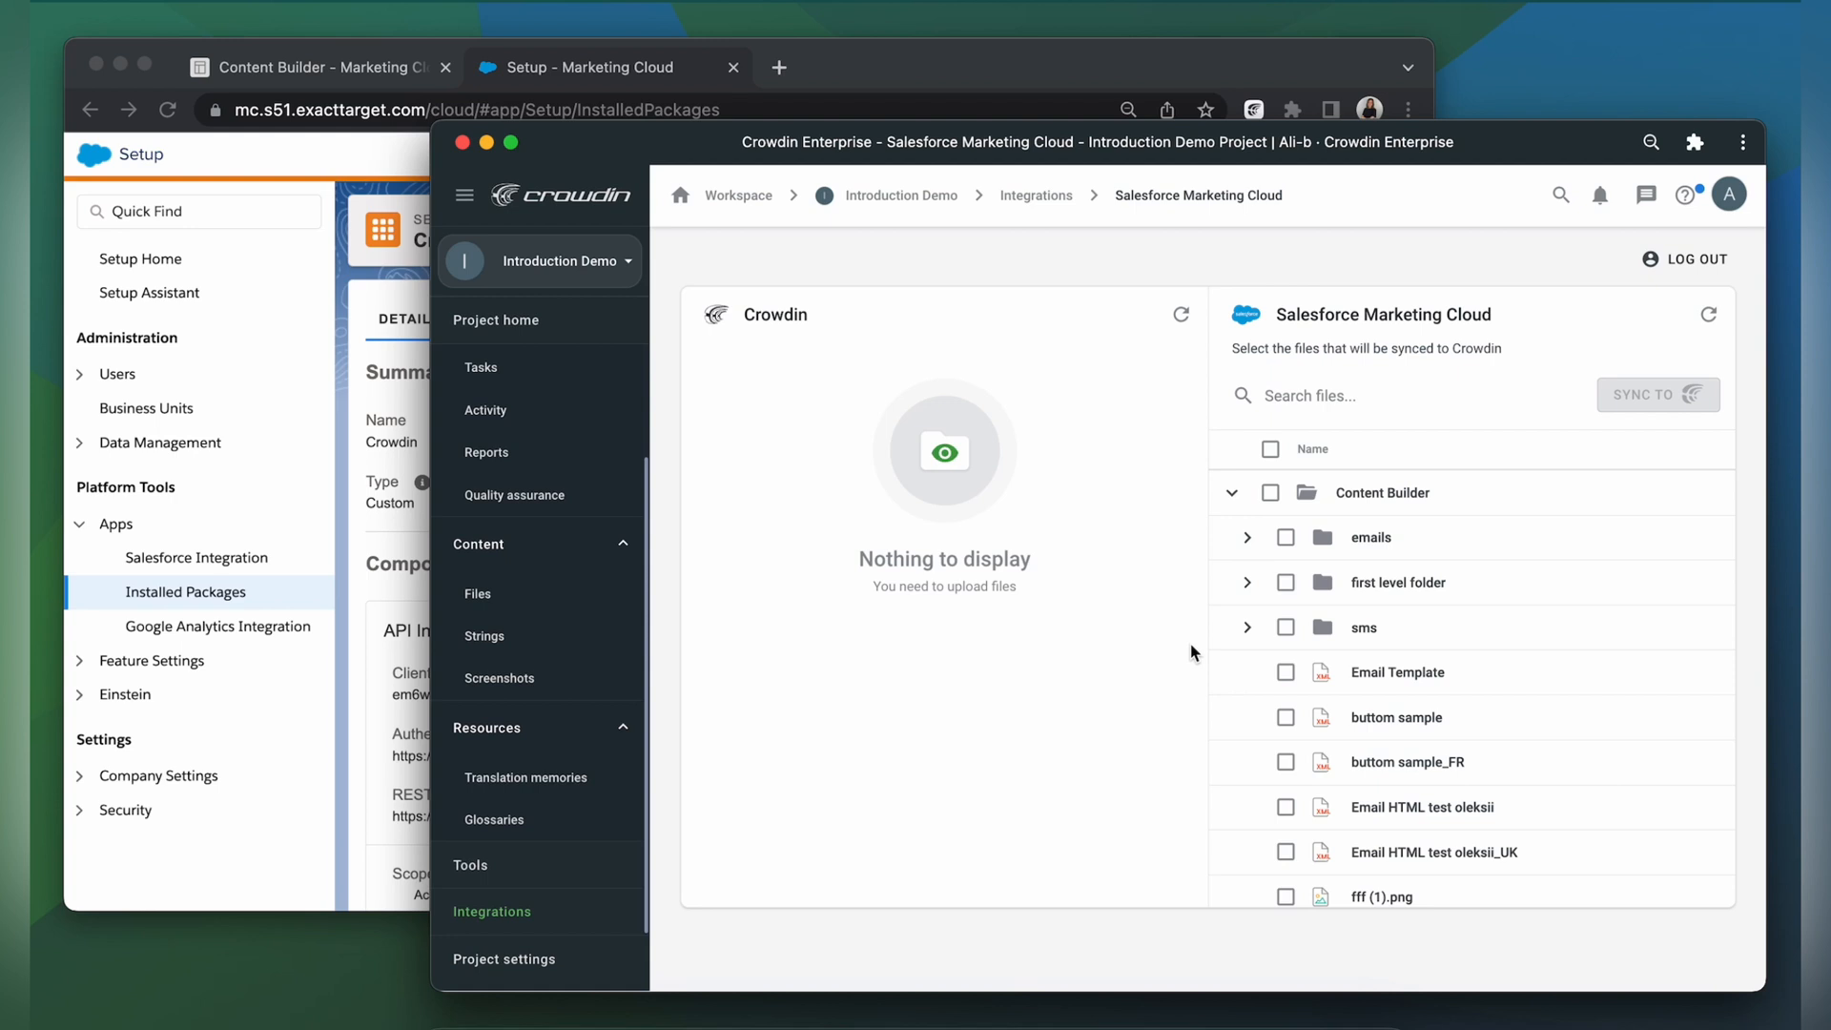
Sync Email Template to the Crowdin project and expand the synced Content Builder folder
{"action": "left_click", "coordinate": [1285, 671]}
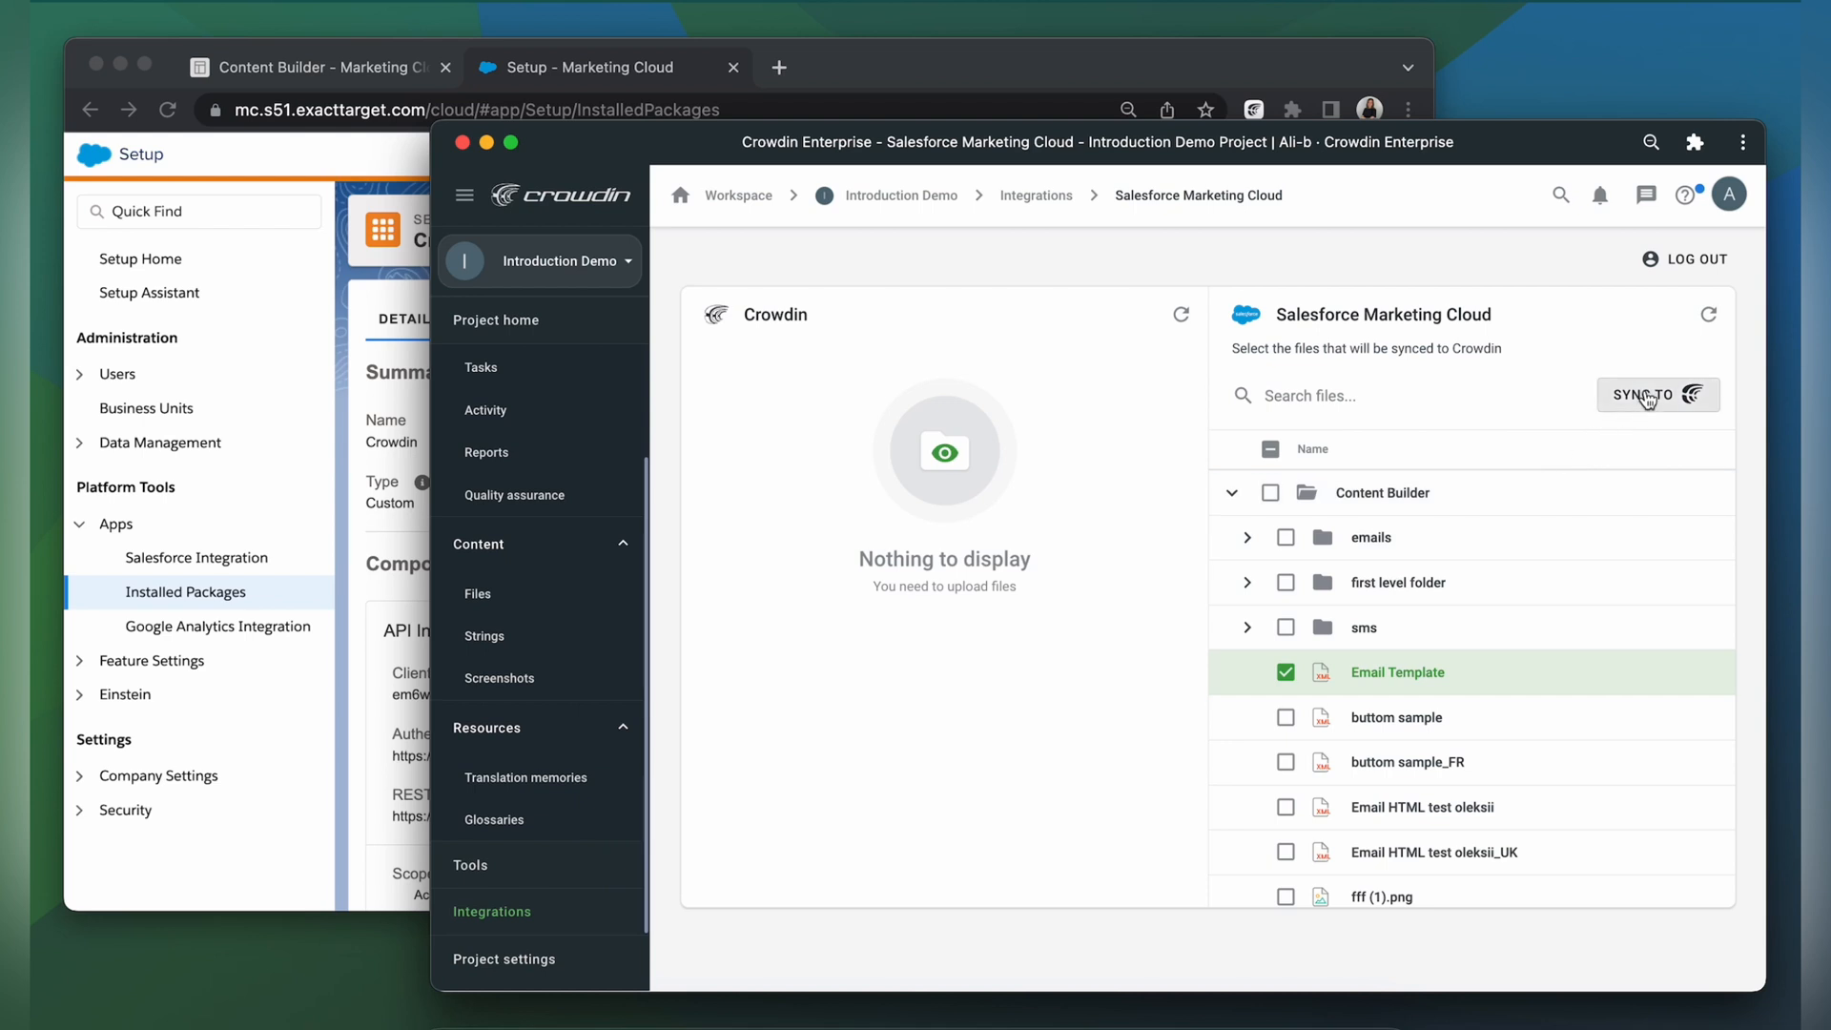
{"action": "left_click", "coordinate": [1647, 394]}
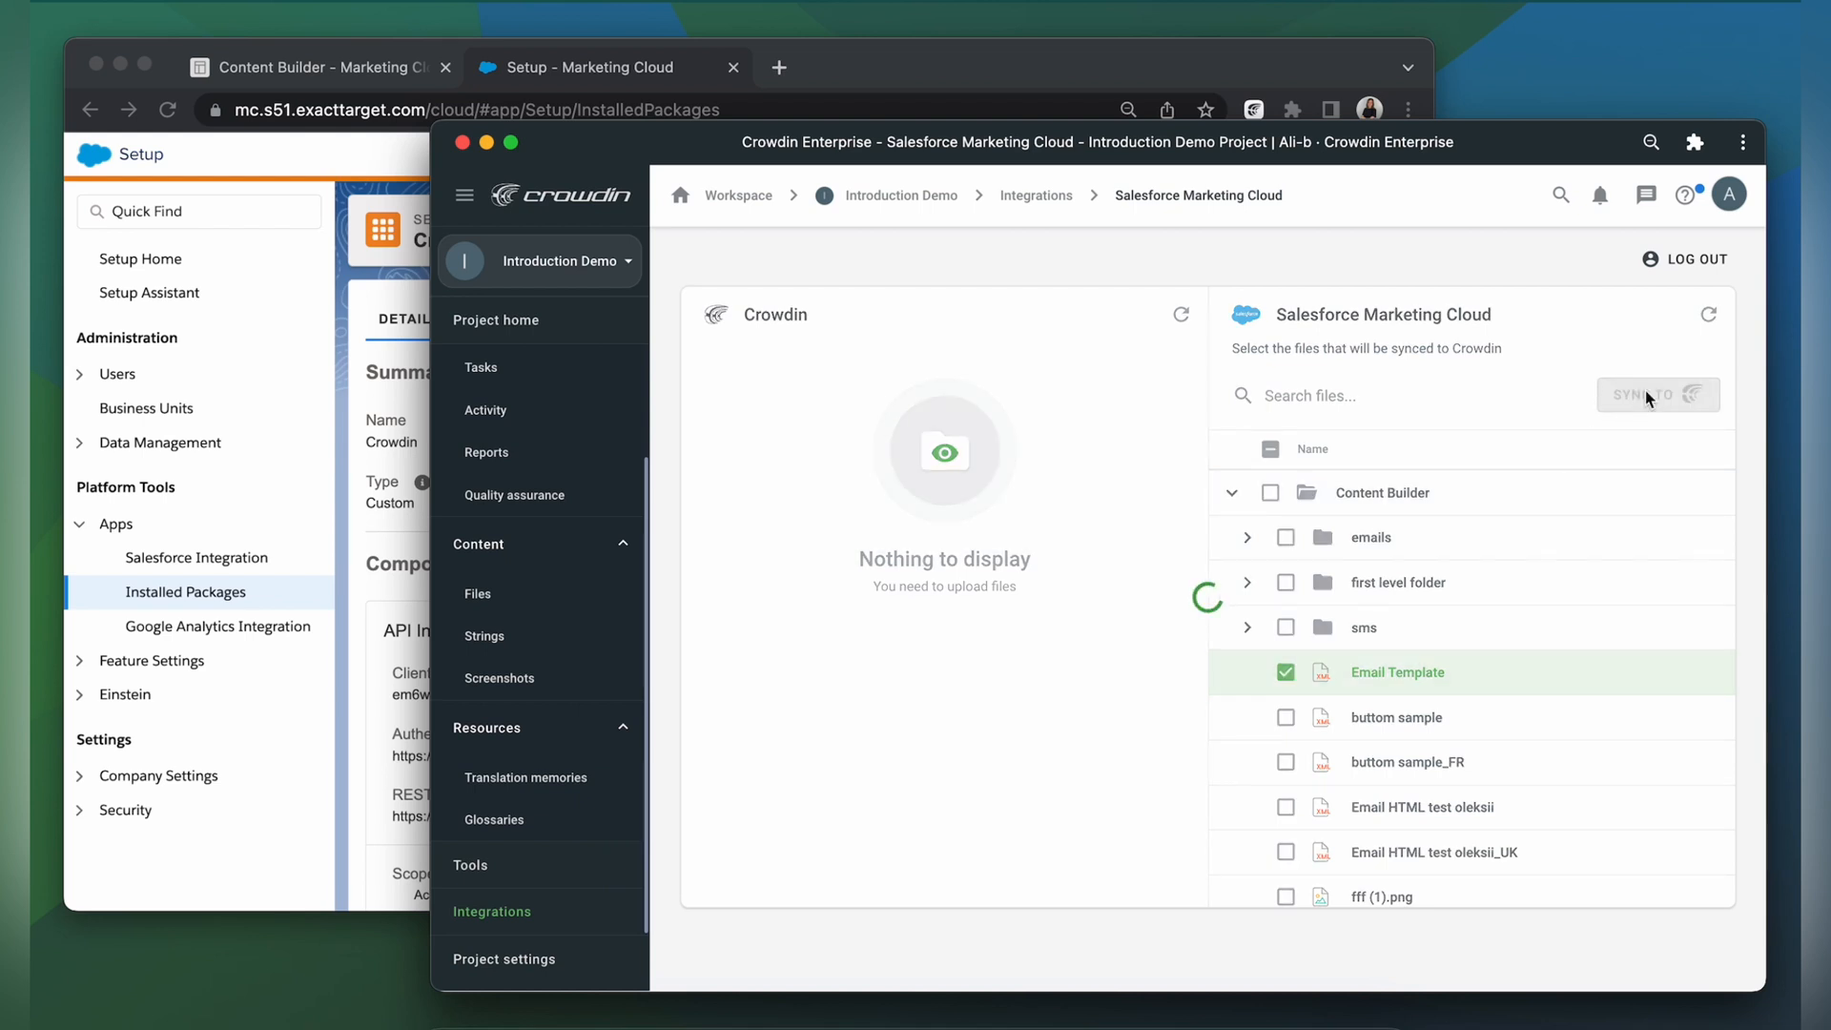
{"action": "left_click", "coordinate": [1648, 395]}
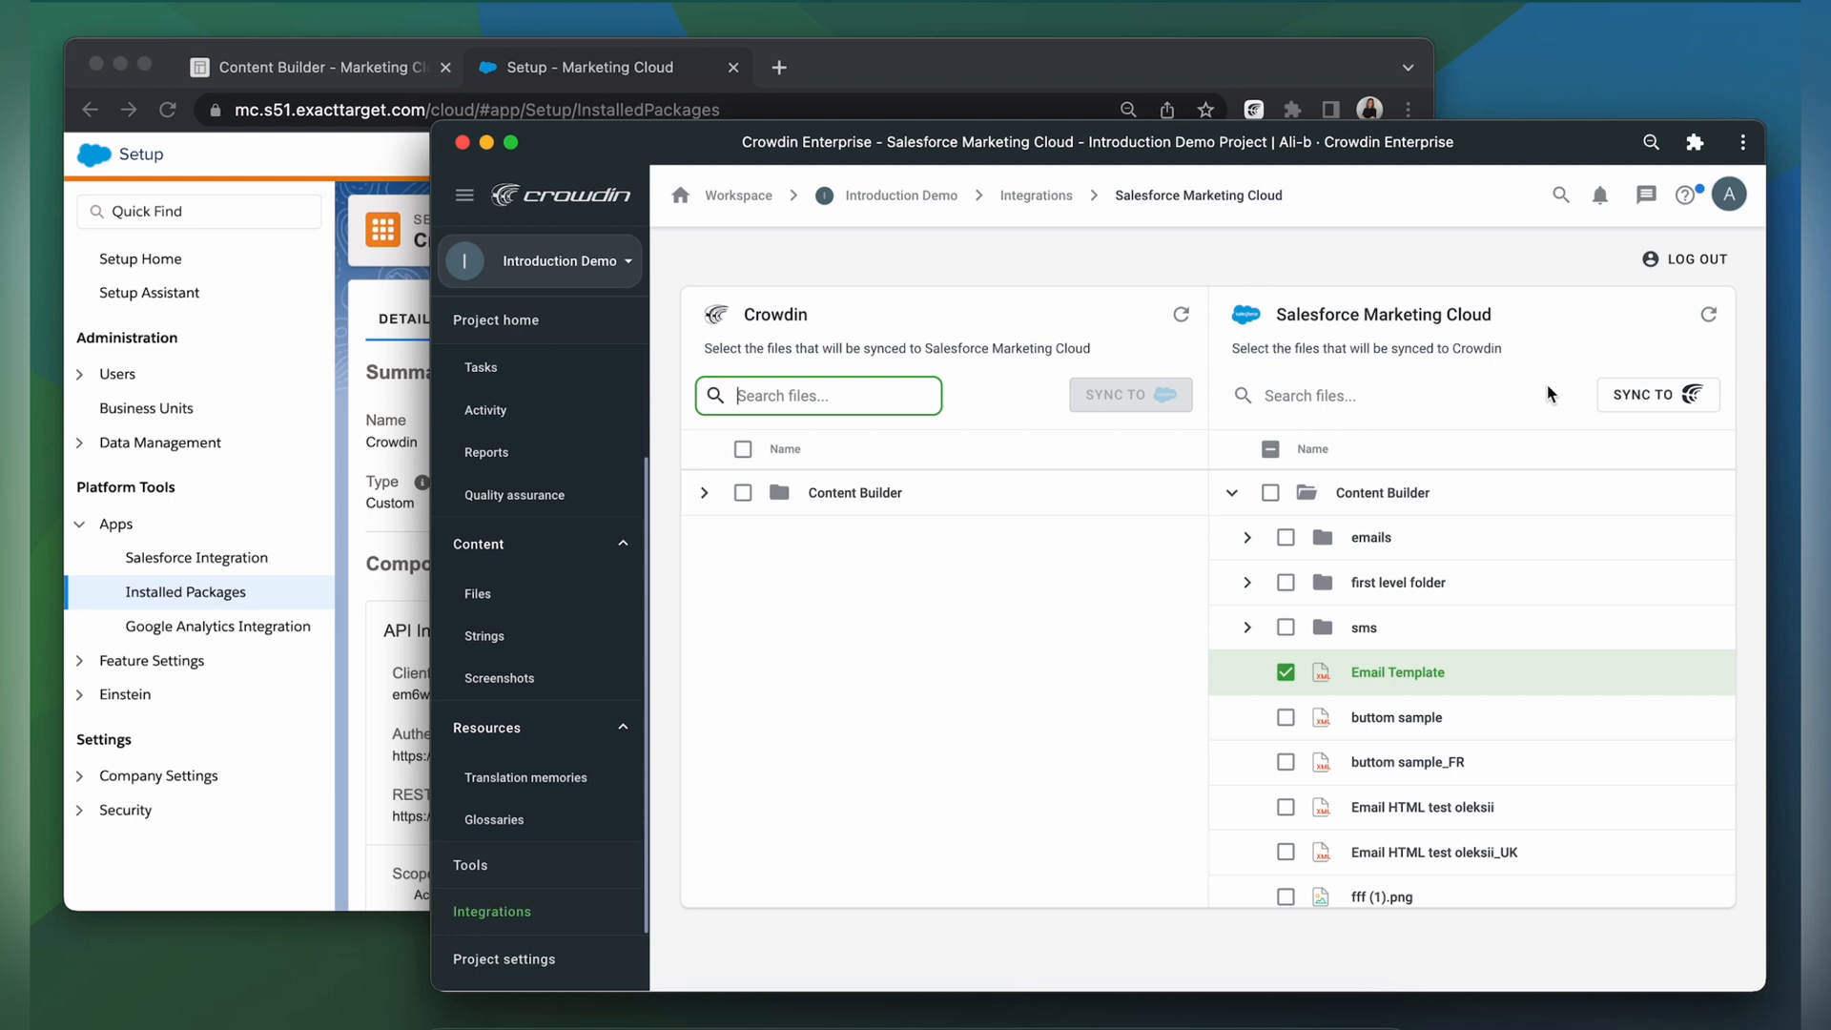
{"action": "left_click", "coordinate": [704, 492]}
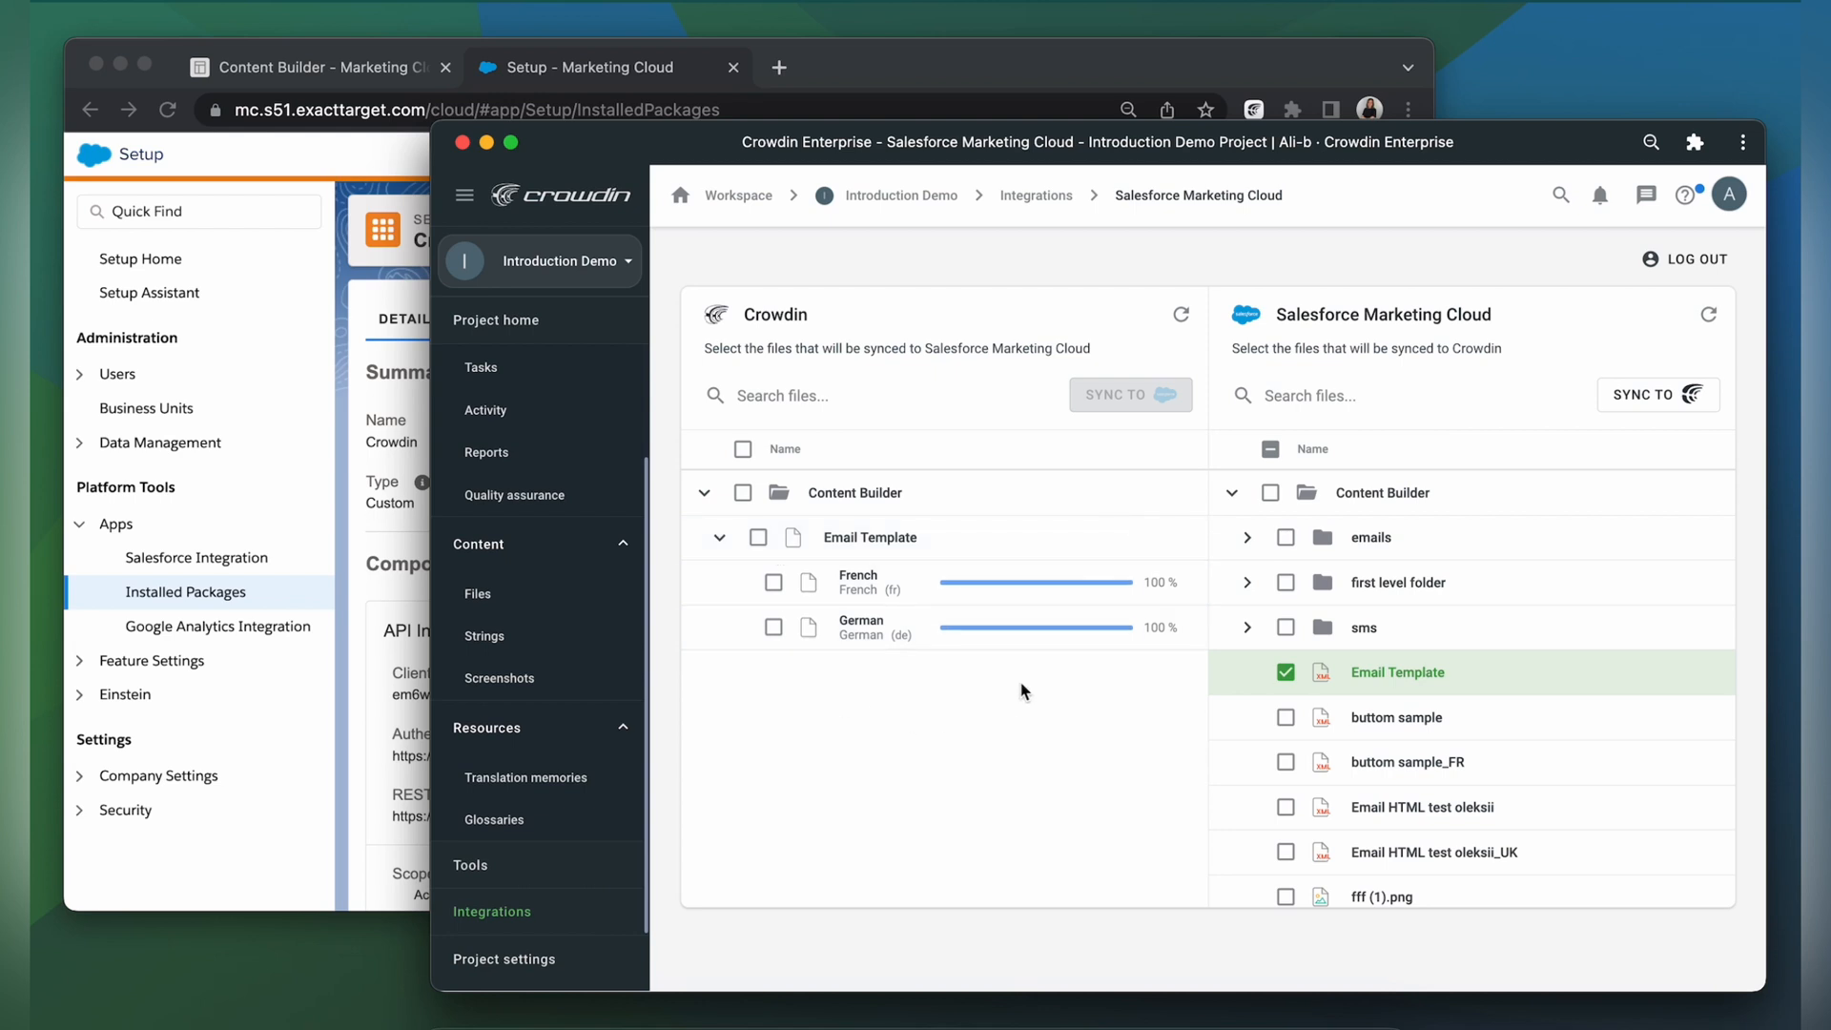
{"action": "mouse_move", "coordinate": [495, 320]}
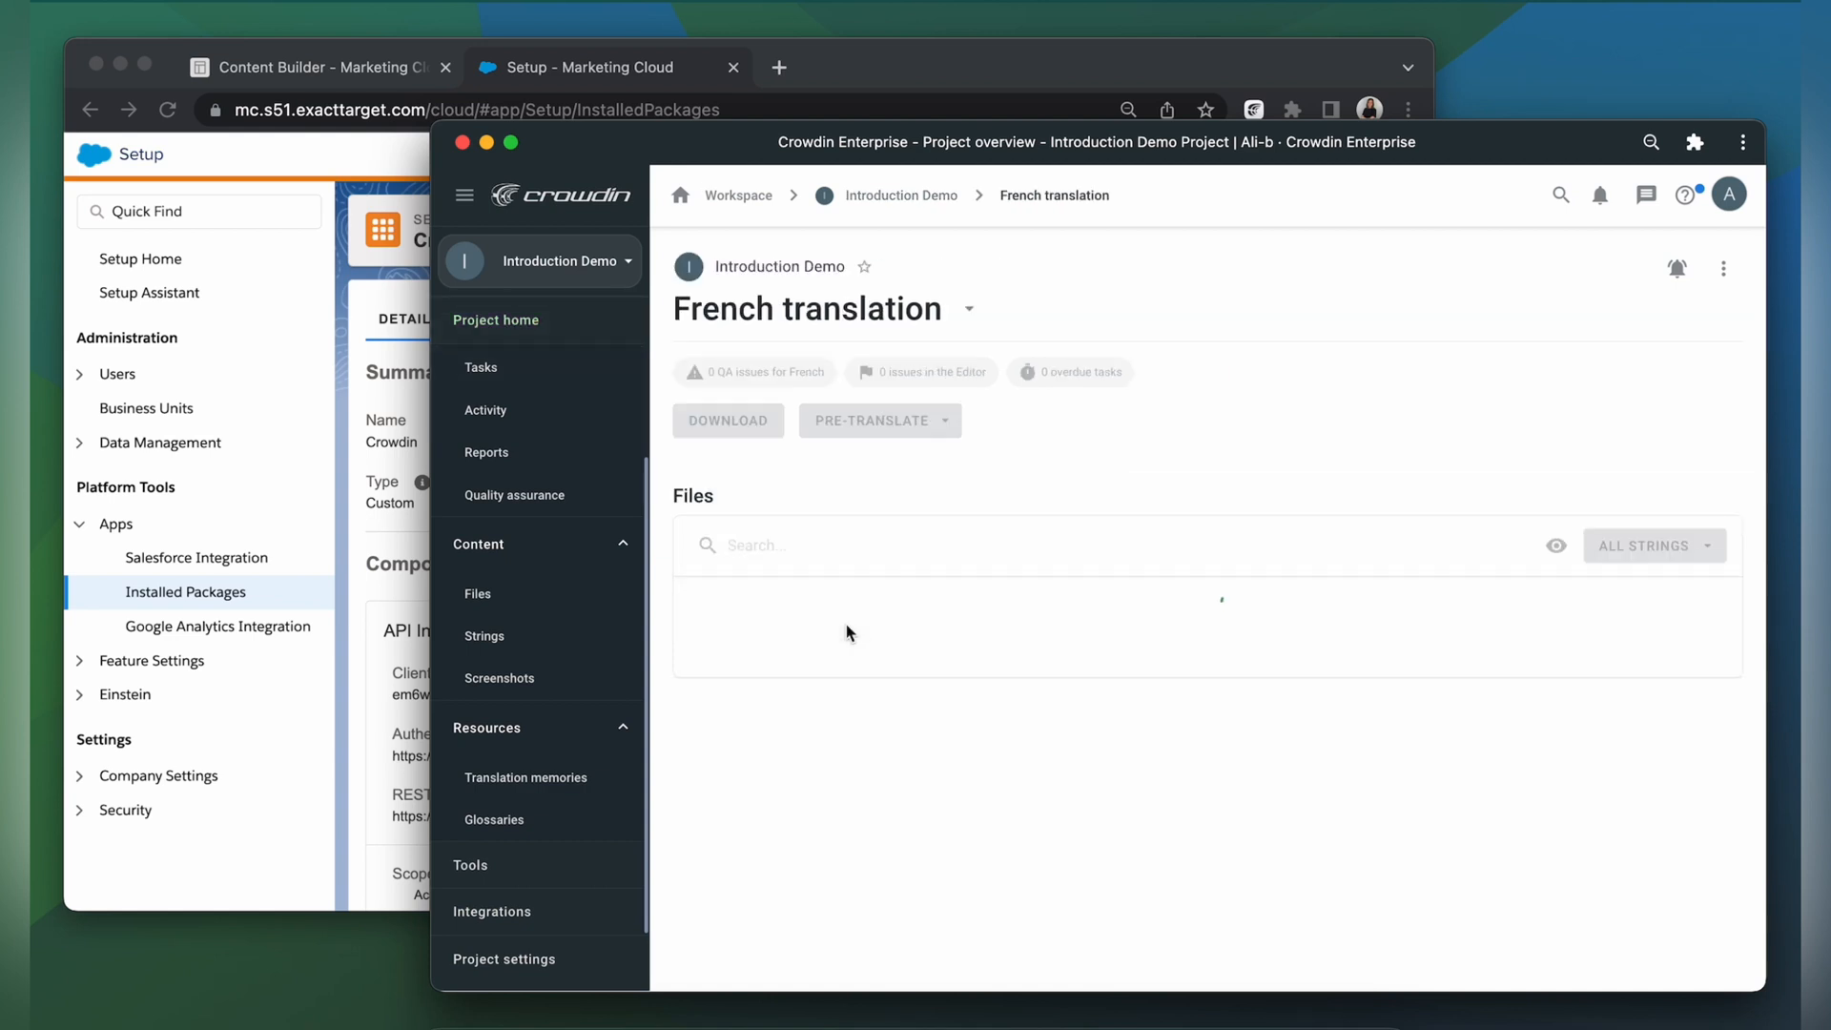
Open French Email Template.xml from Salesforce Marketing Cloud > Content Builder and scroll its preview
{"action": "left_click", "coordinate": [696, 597]}
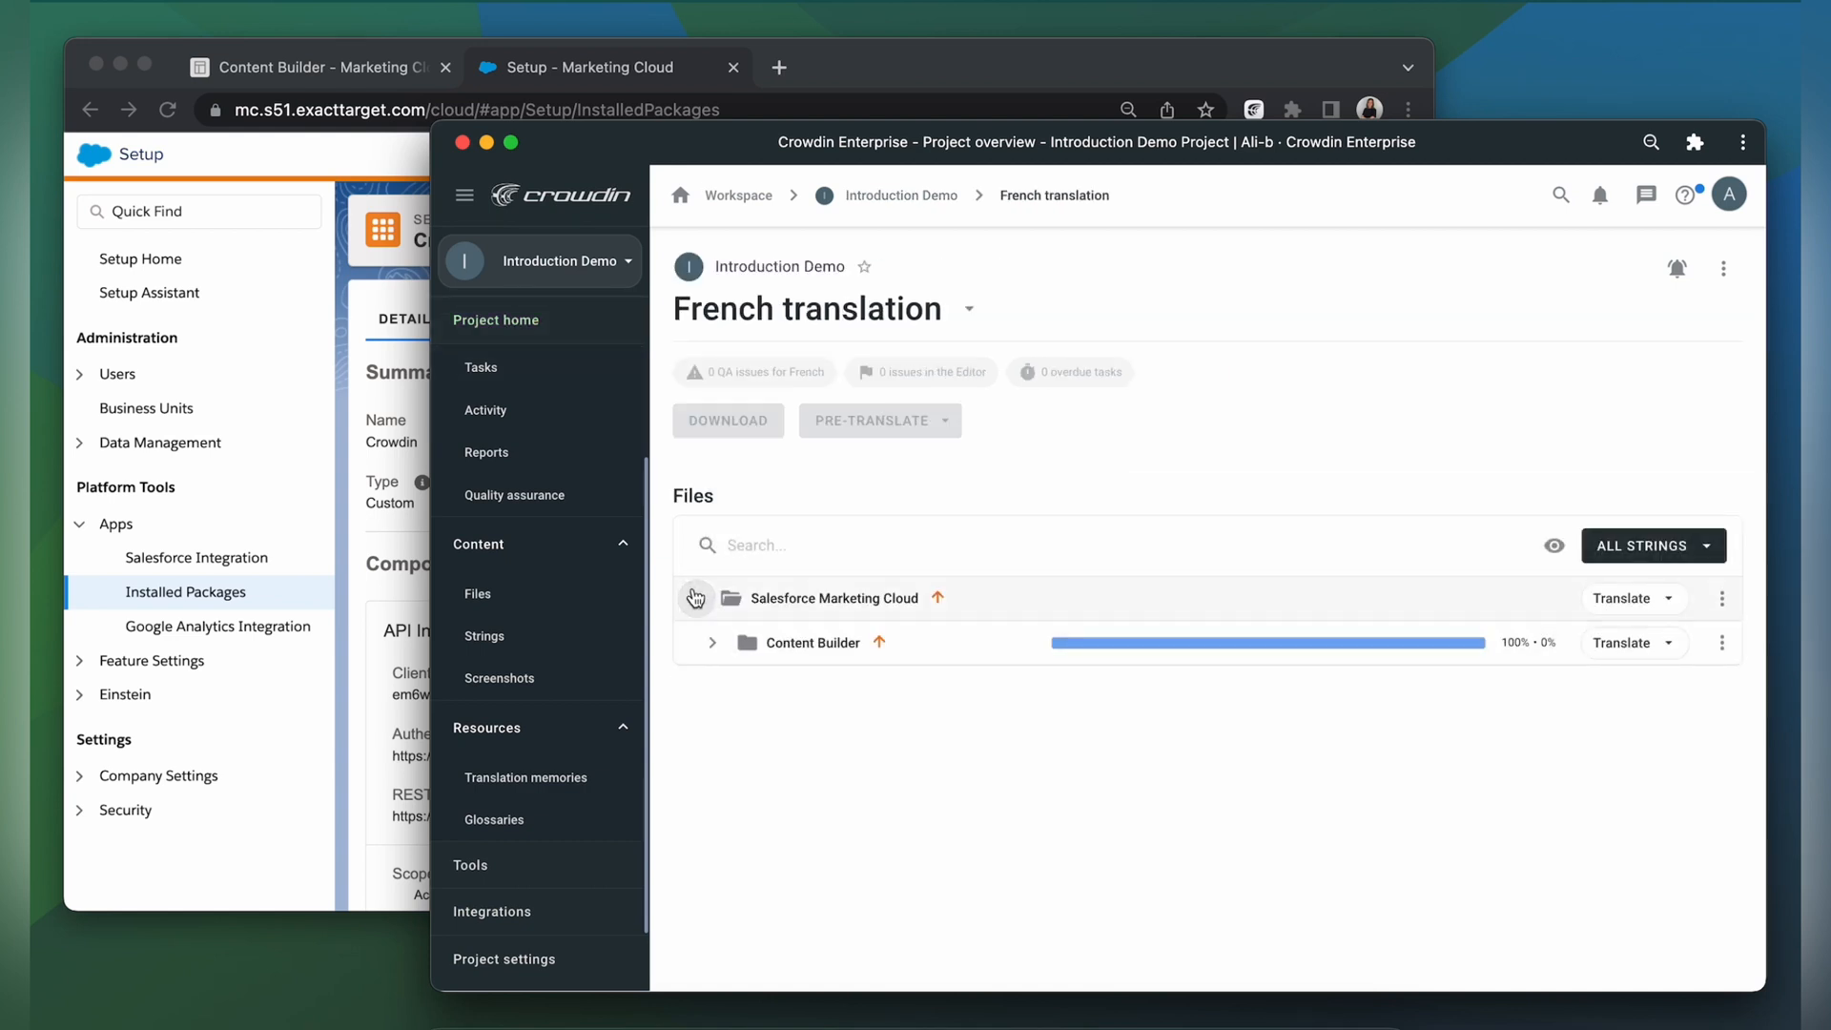
{"action": "left_click", "coordinate": [711, 641]}
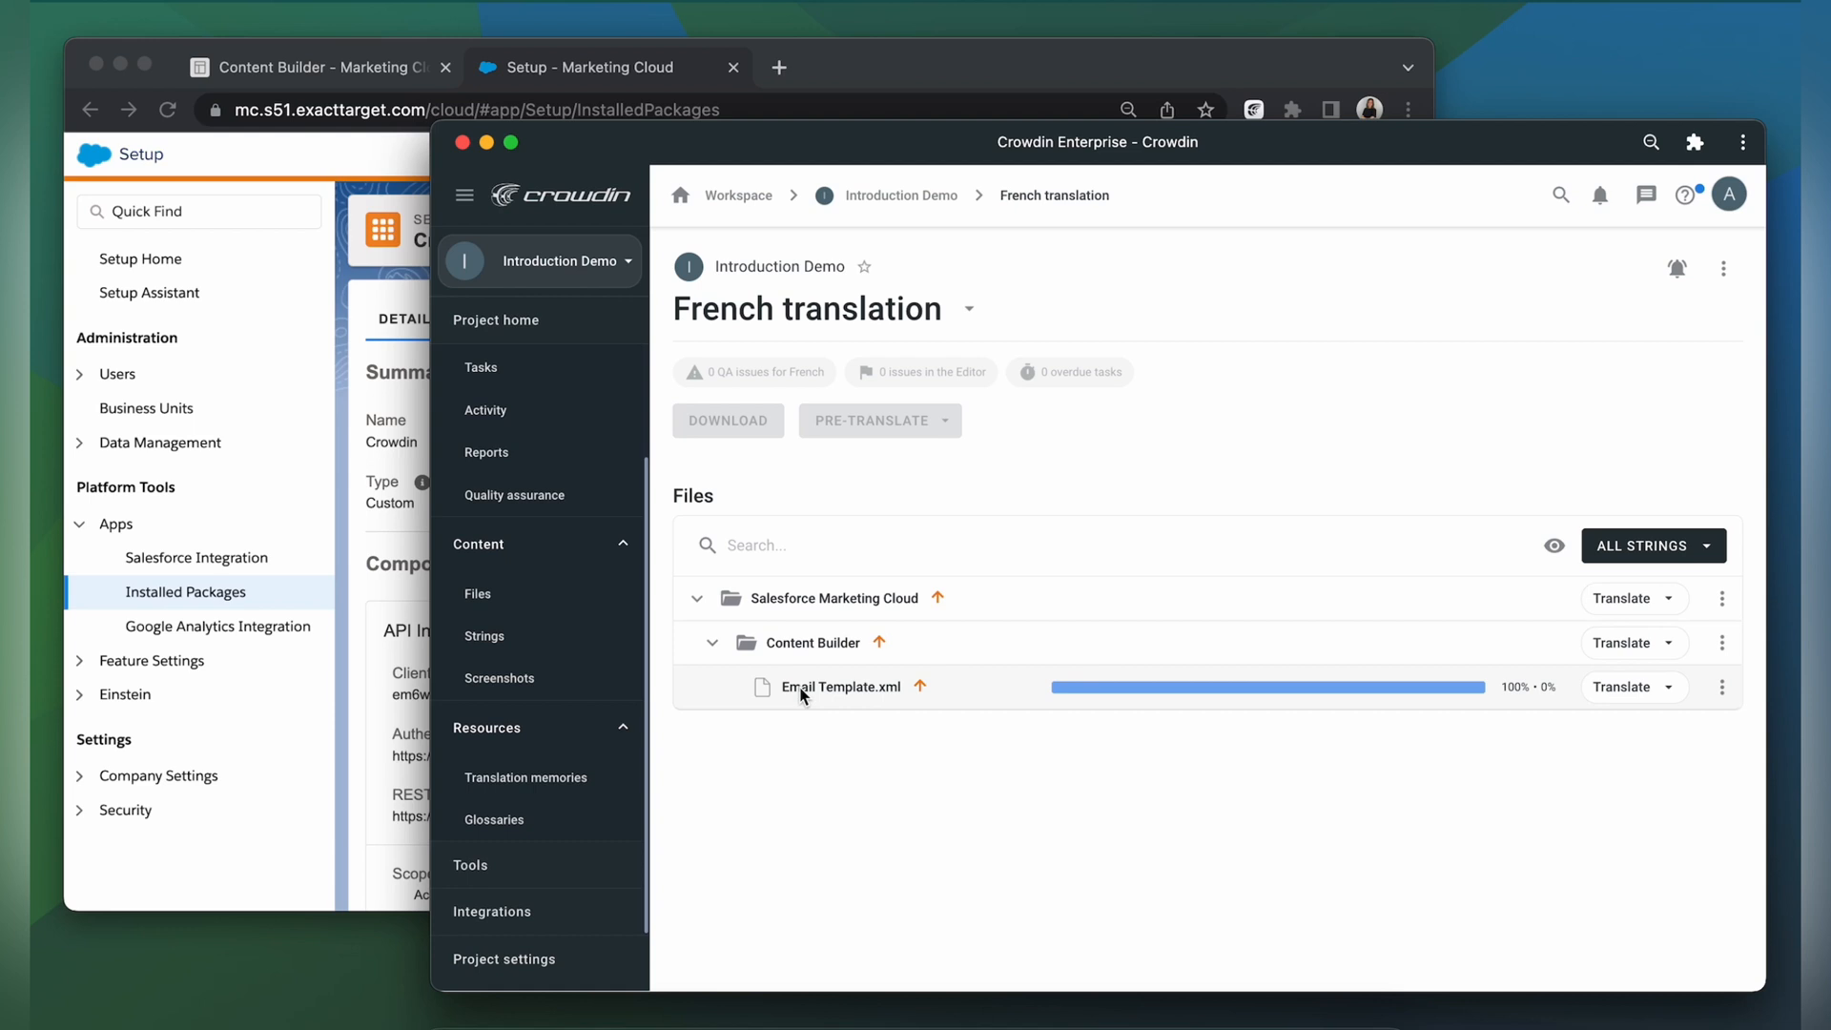
{"action": "left_click", "coordinate": [1623, 686]}
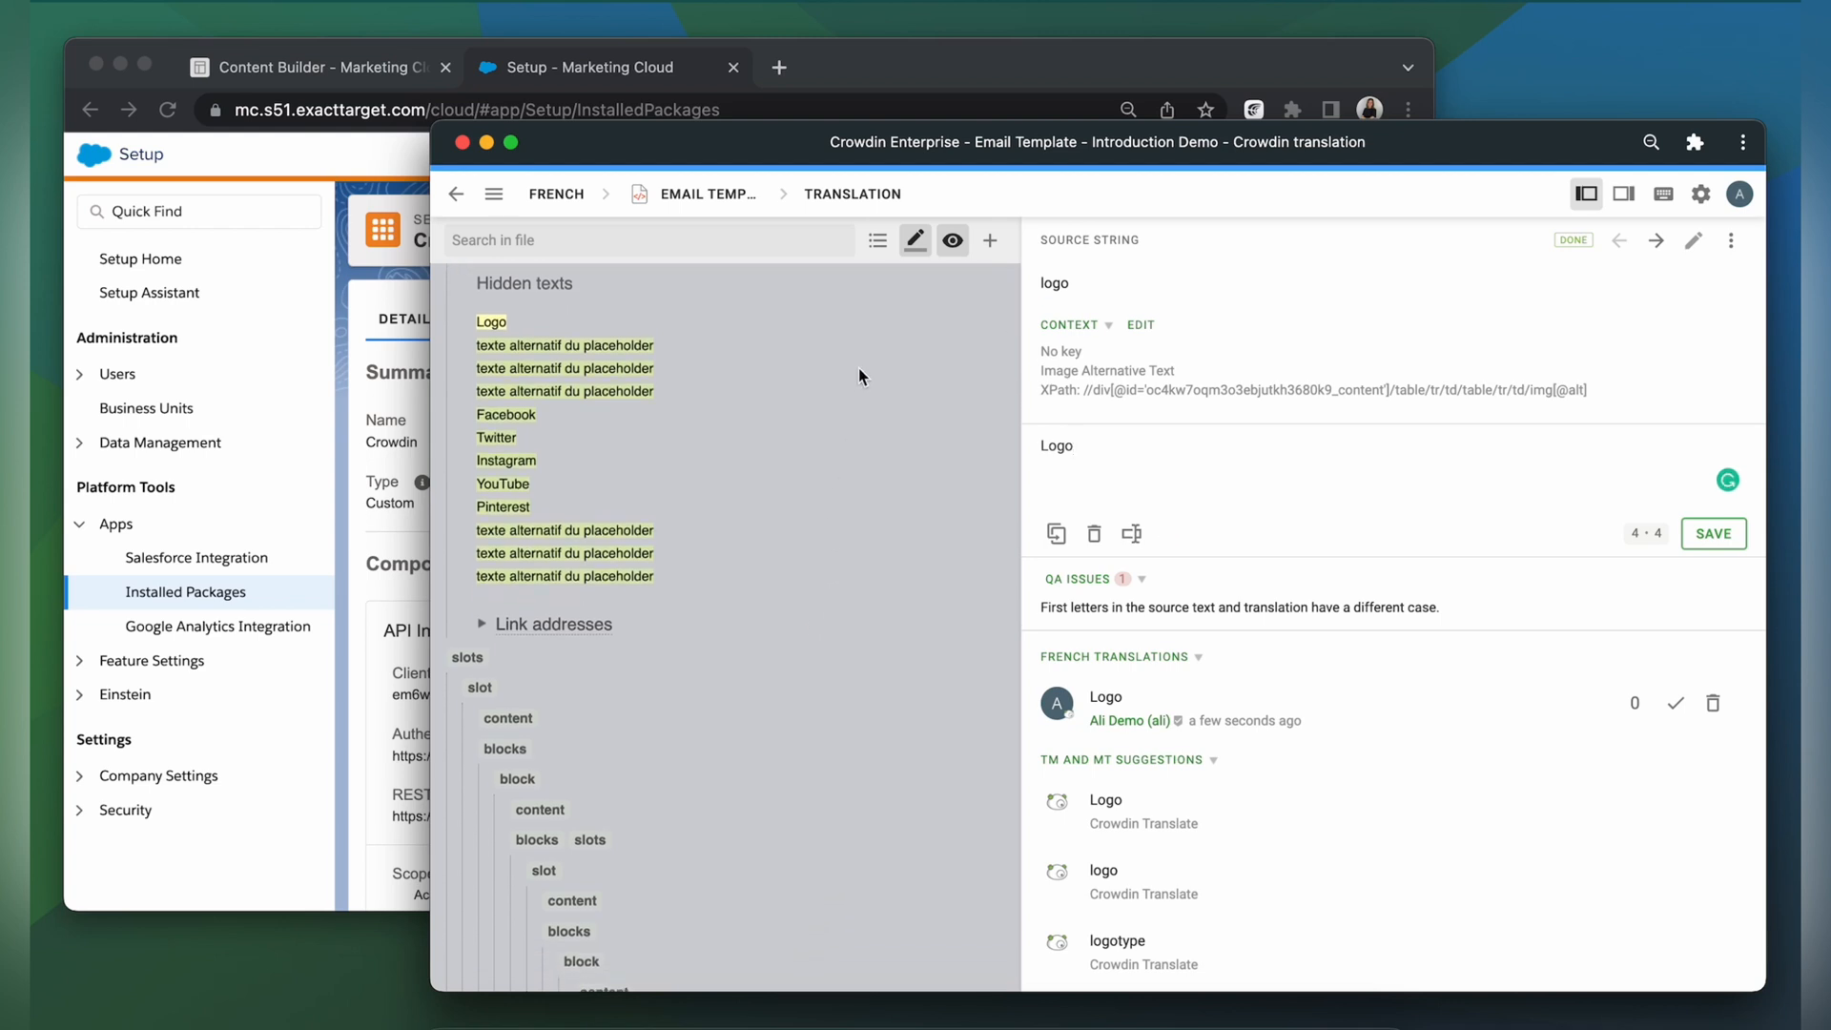
{"action": "scroll", "scroll_direction": "down", "scroll_amount": 3}
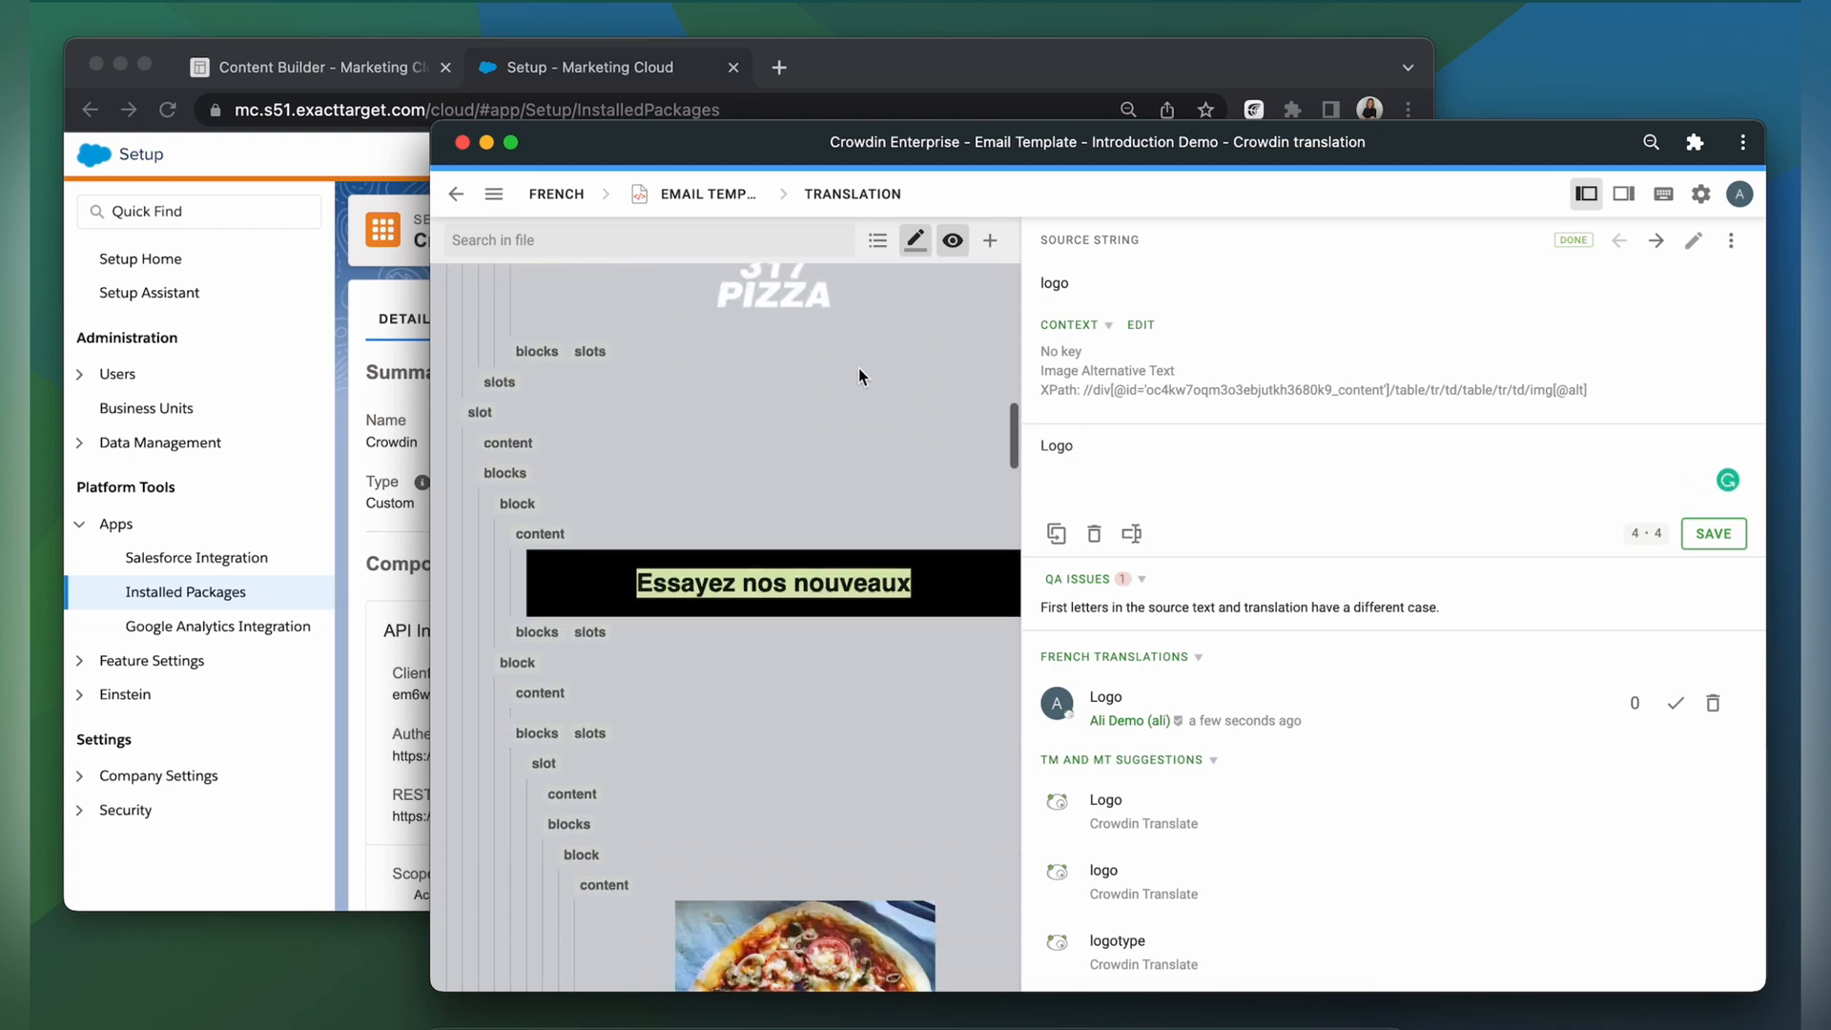
{"action": "scroll", "scroll_direction": "down", "scroll_amount": 3}
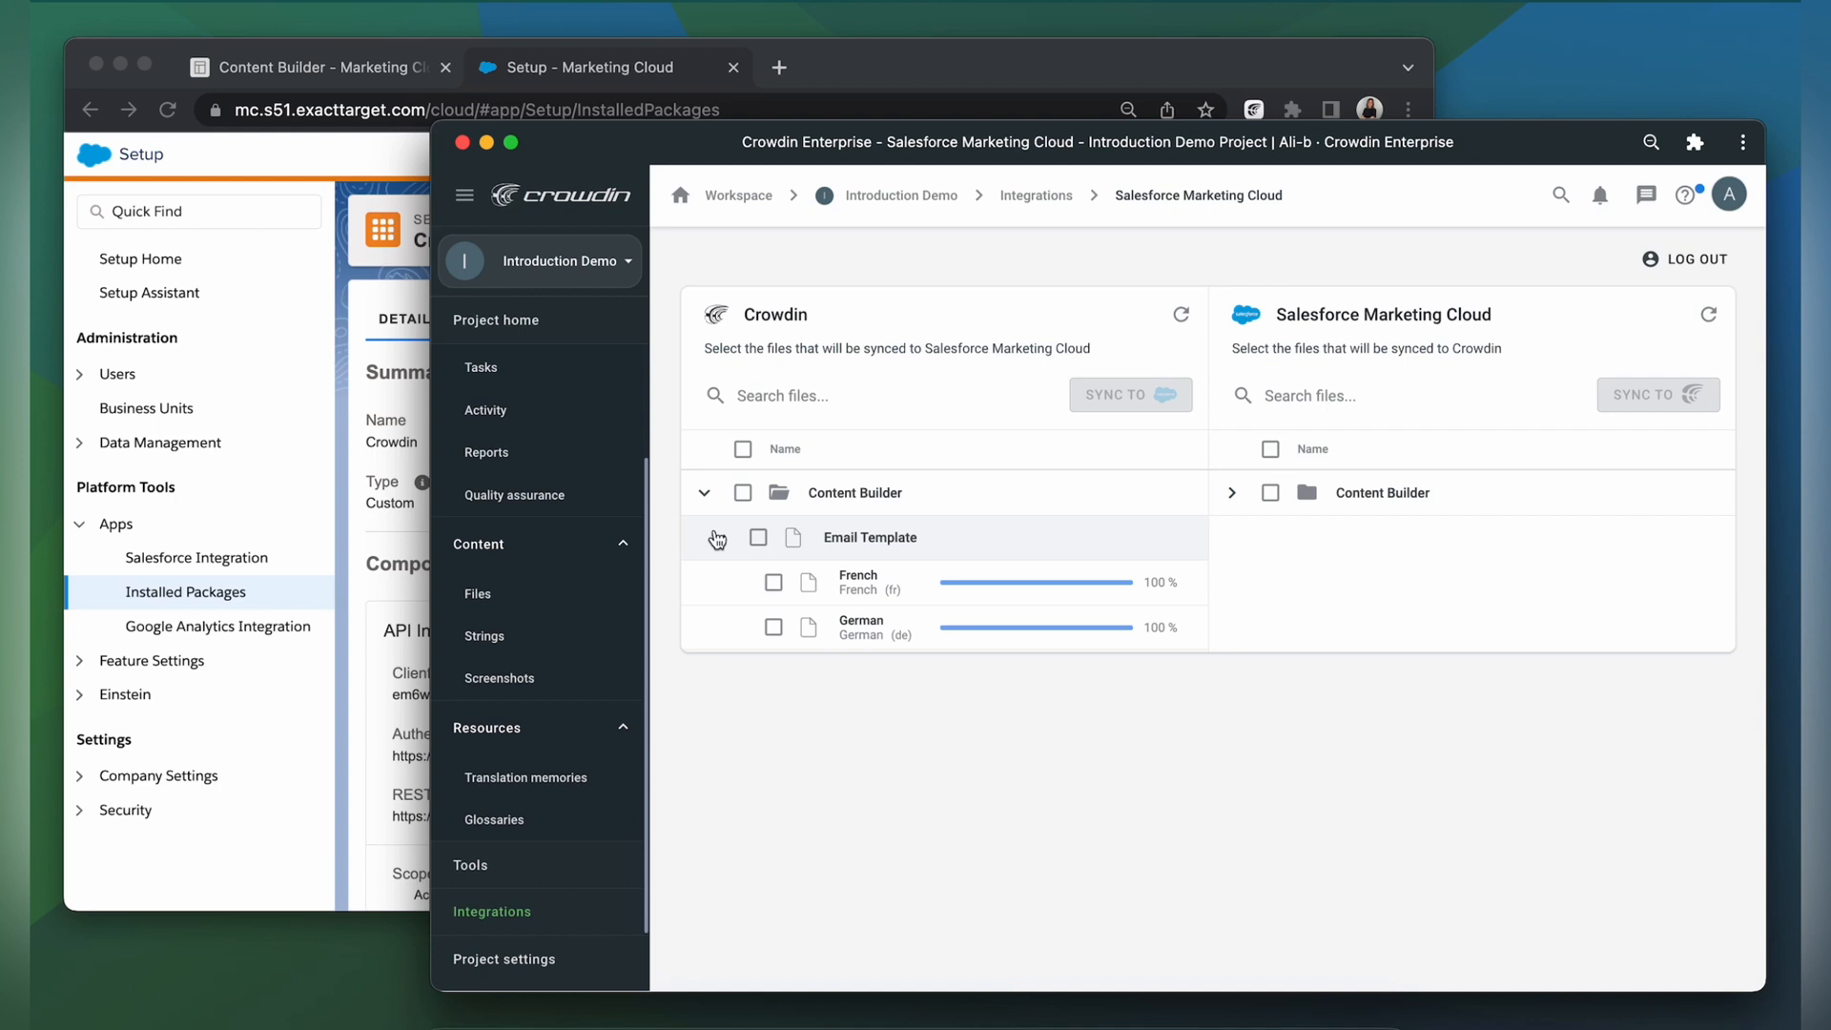
Select the French Email Template translation and sync it to Salesforce
{"action": "left_click", "coordinate": [774, 583]}
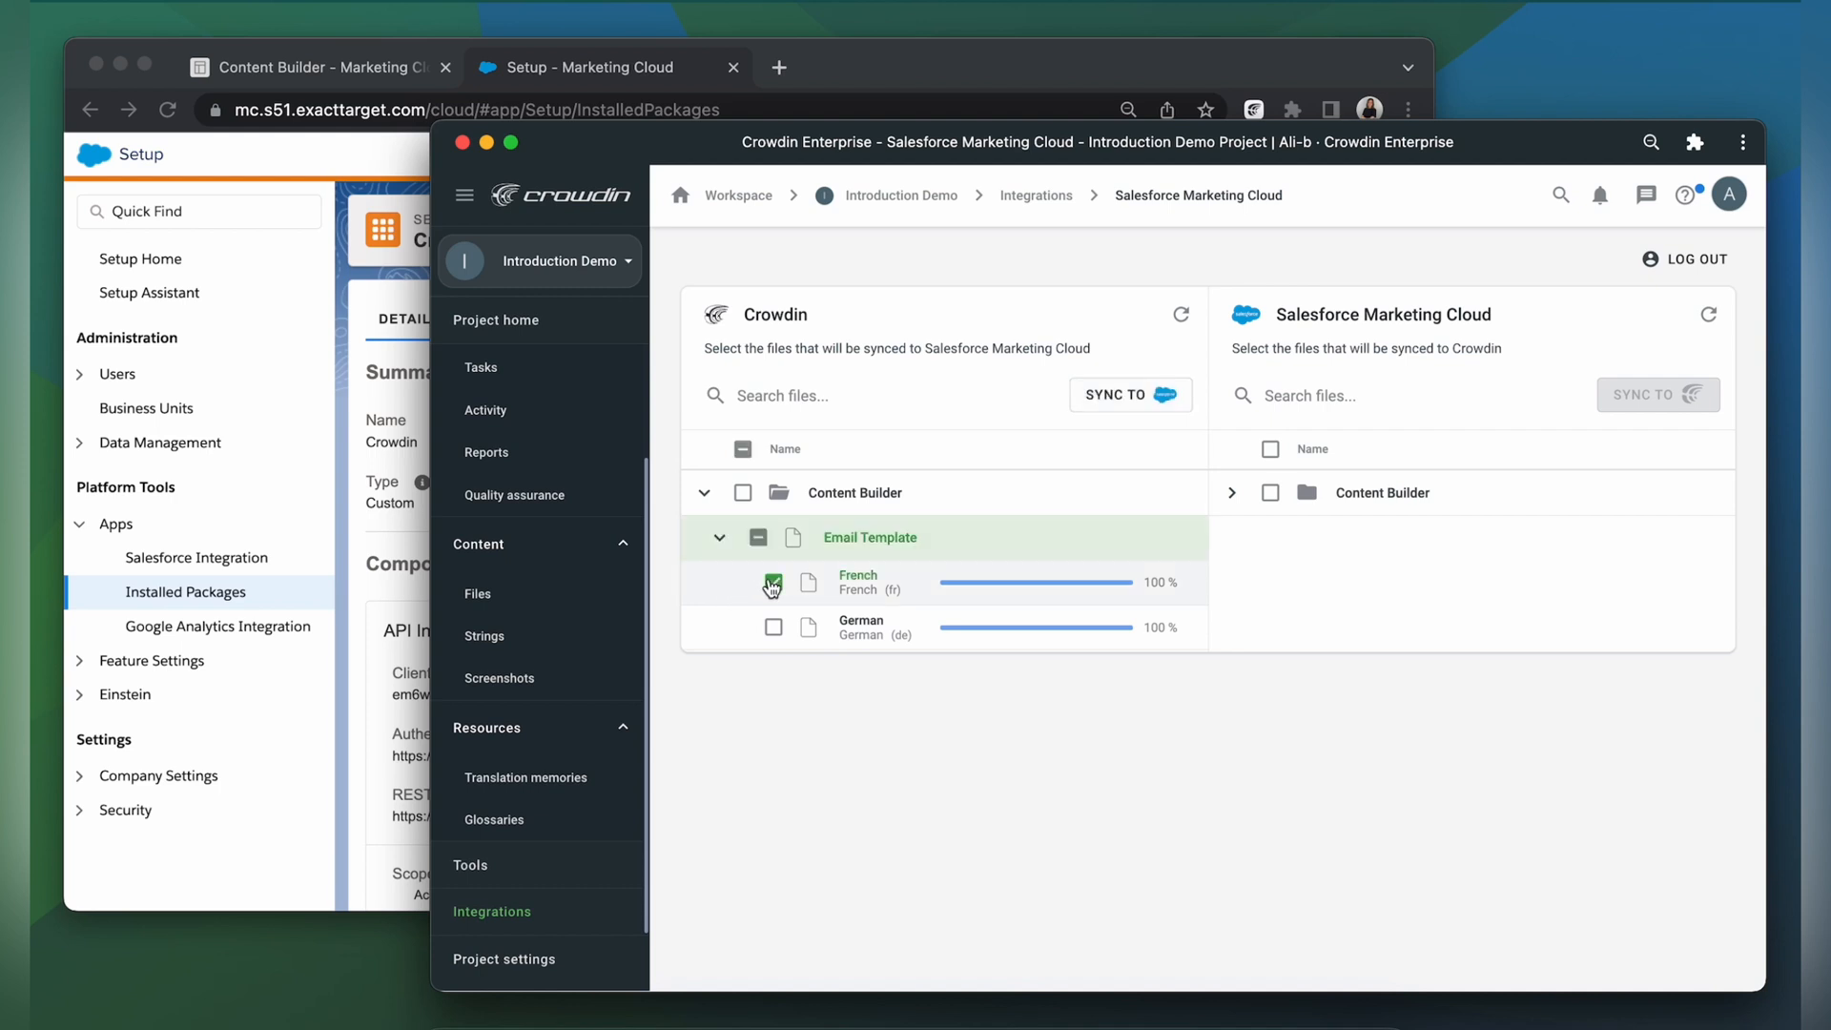
{"action": "left_click", "coordinate": [1128, 395]}
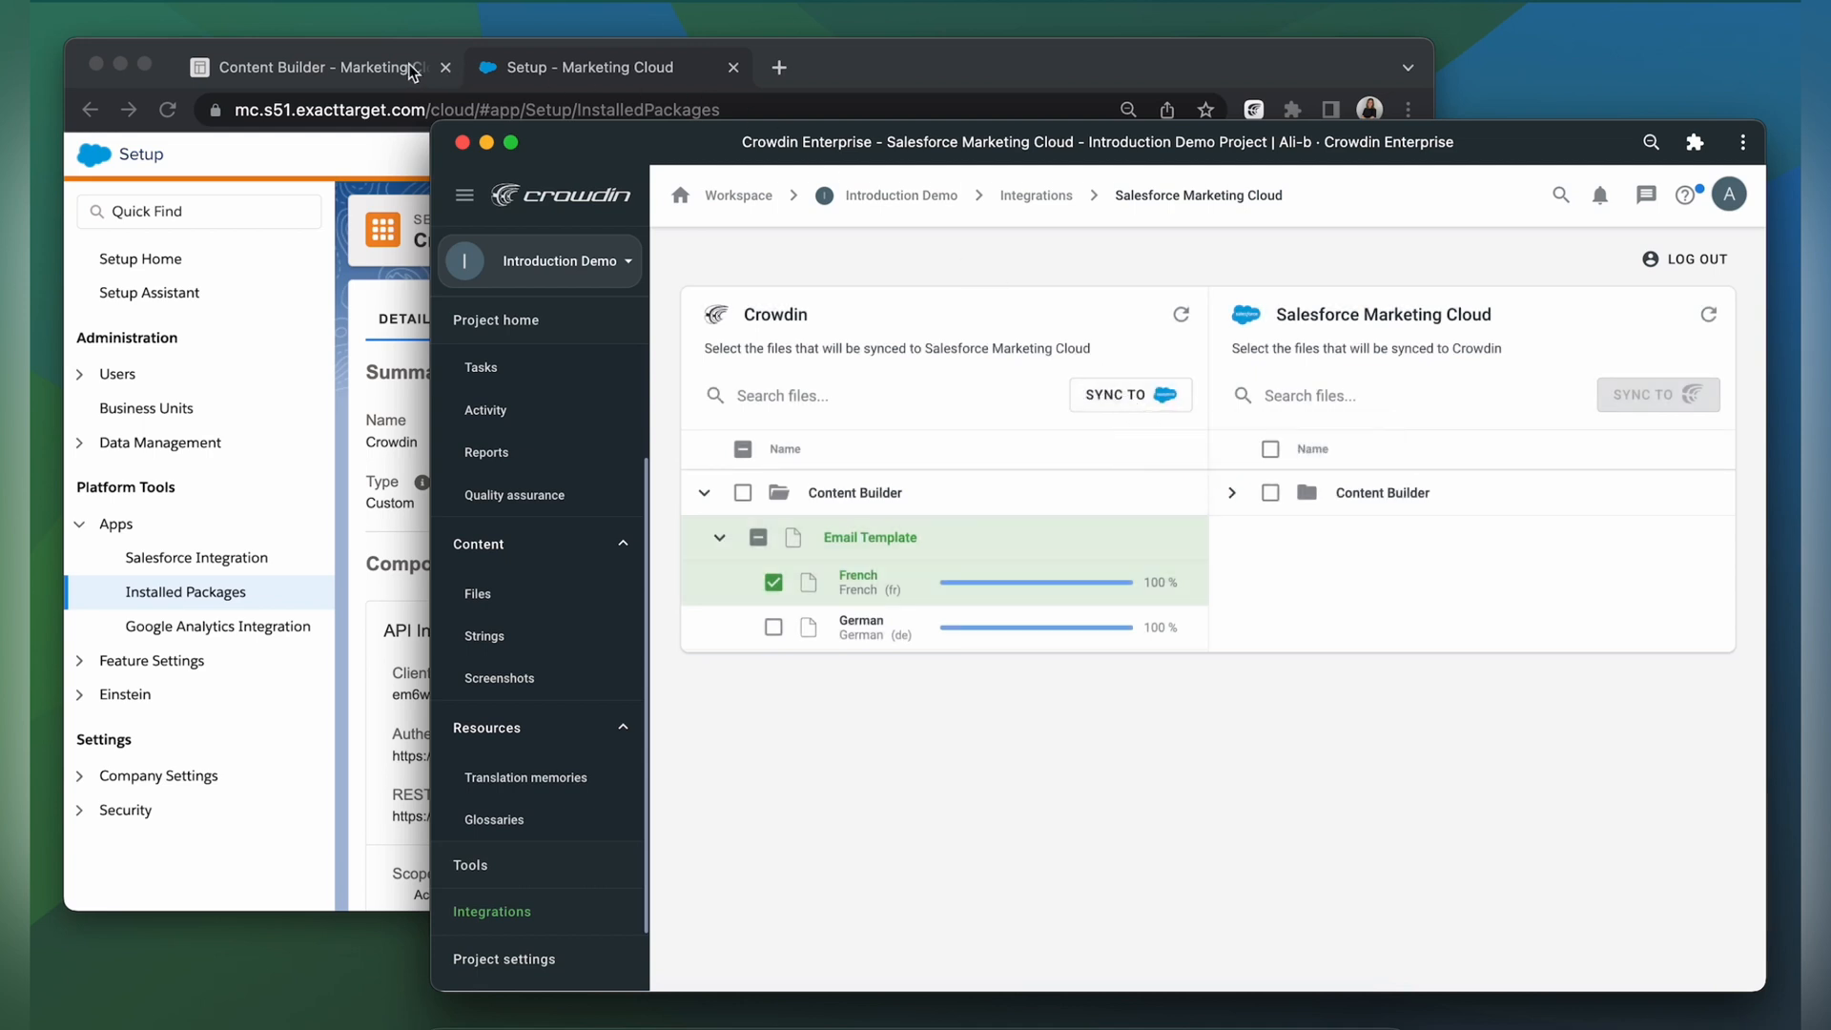
{"action": "left_click", "coordinate": [316, 67]}
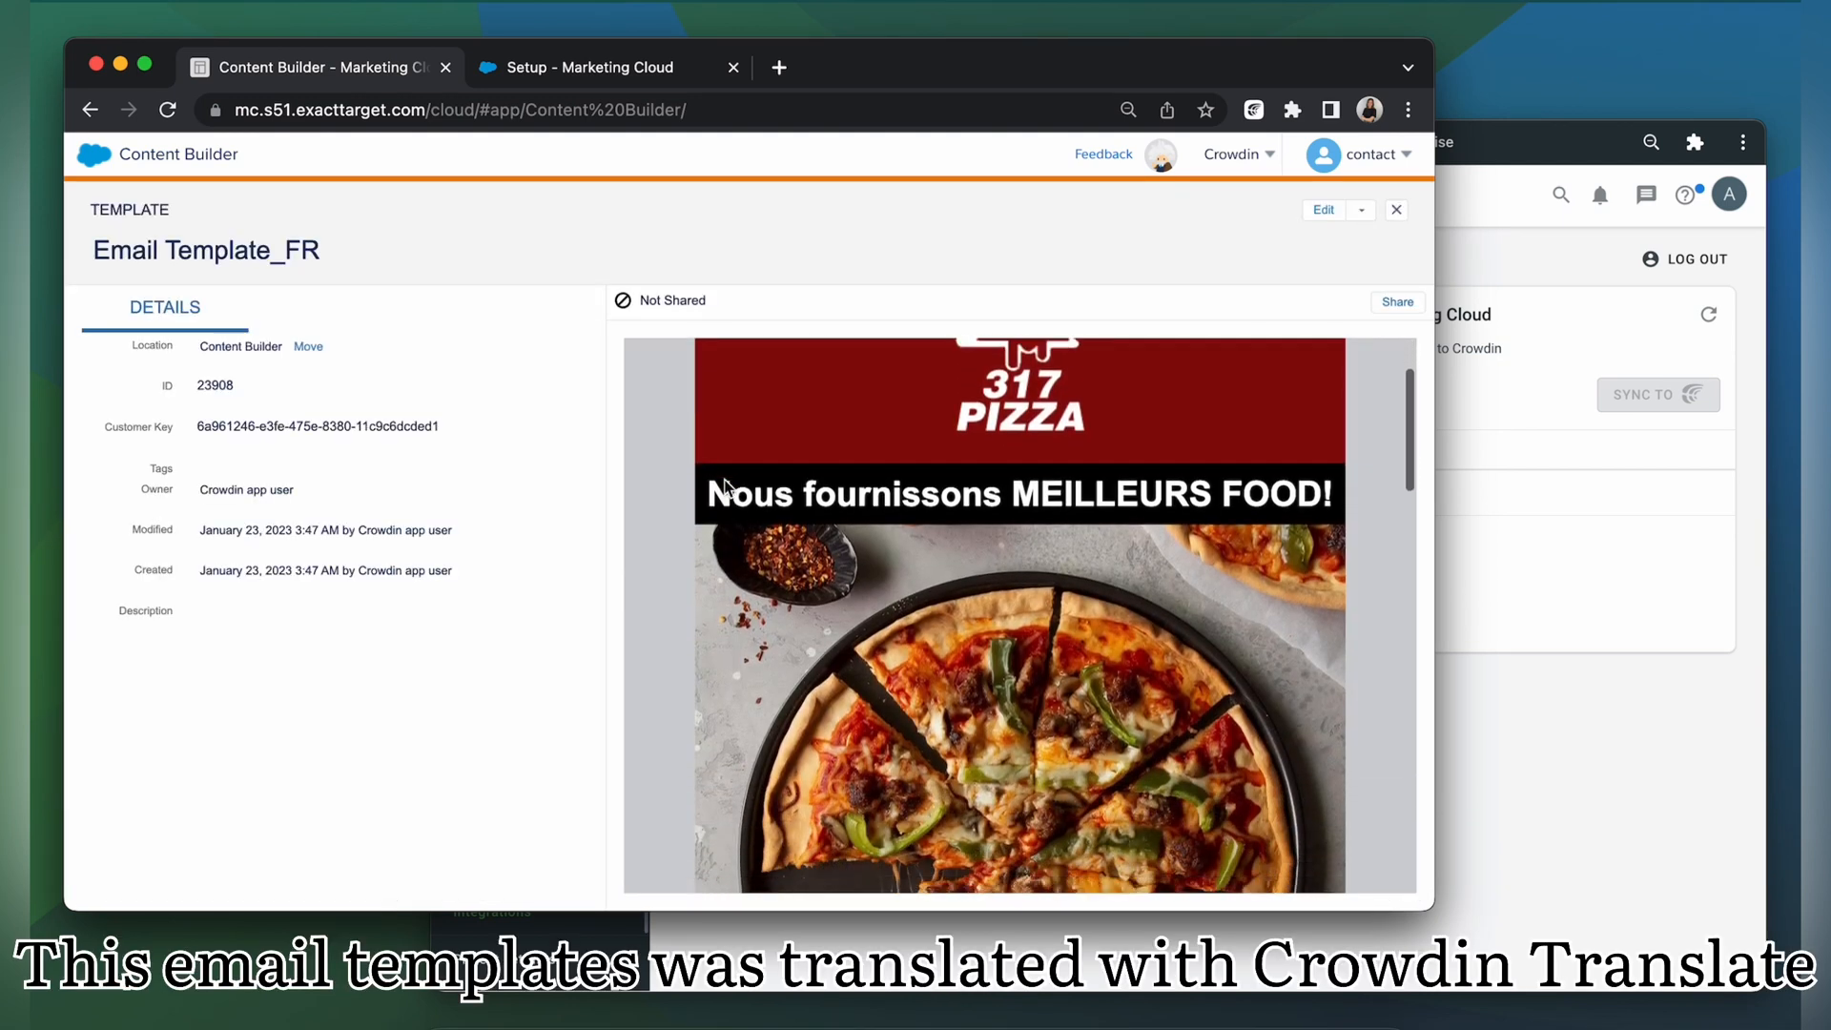
Scroll Email Template_FR's preview to check the 'Meilleure pizza en ville' section
{"action": "scroll", "scroll_direction": "down", "scroll_amount": 3}
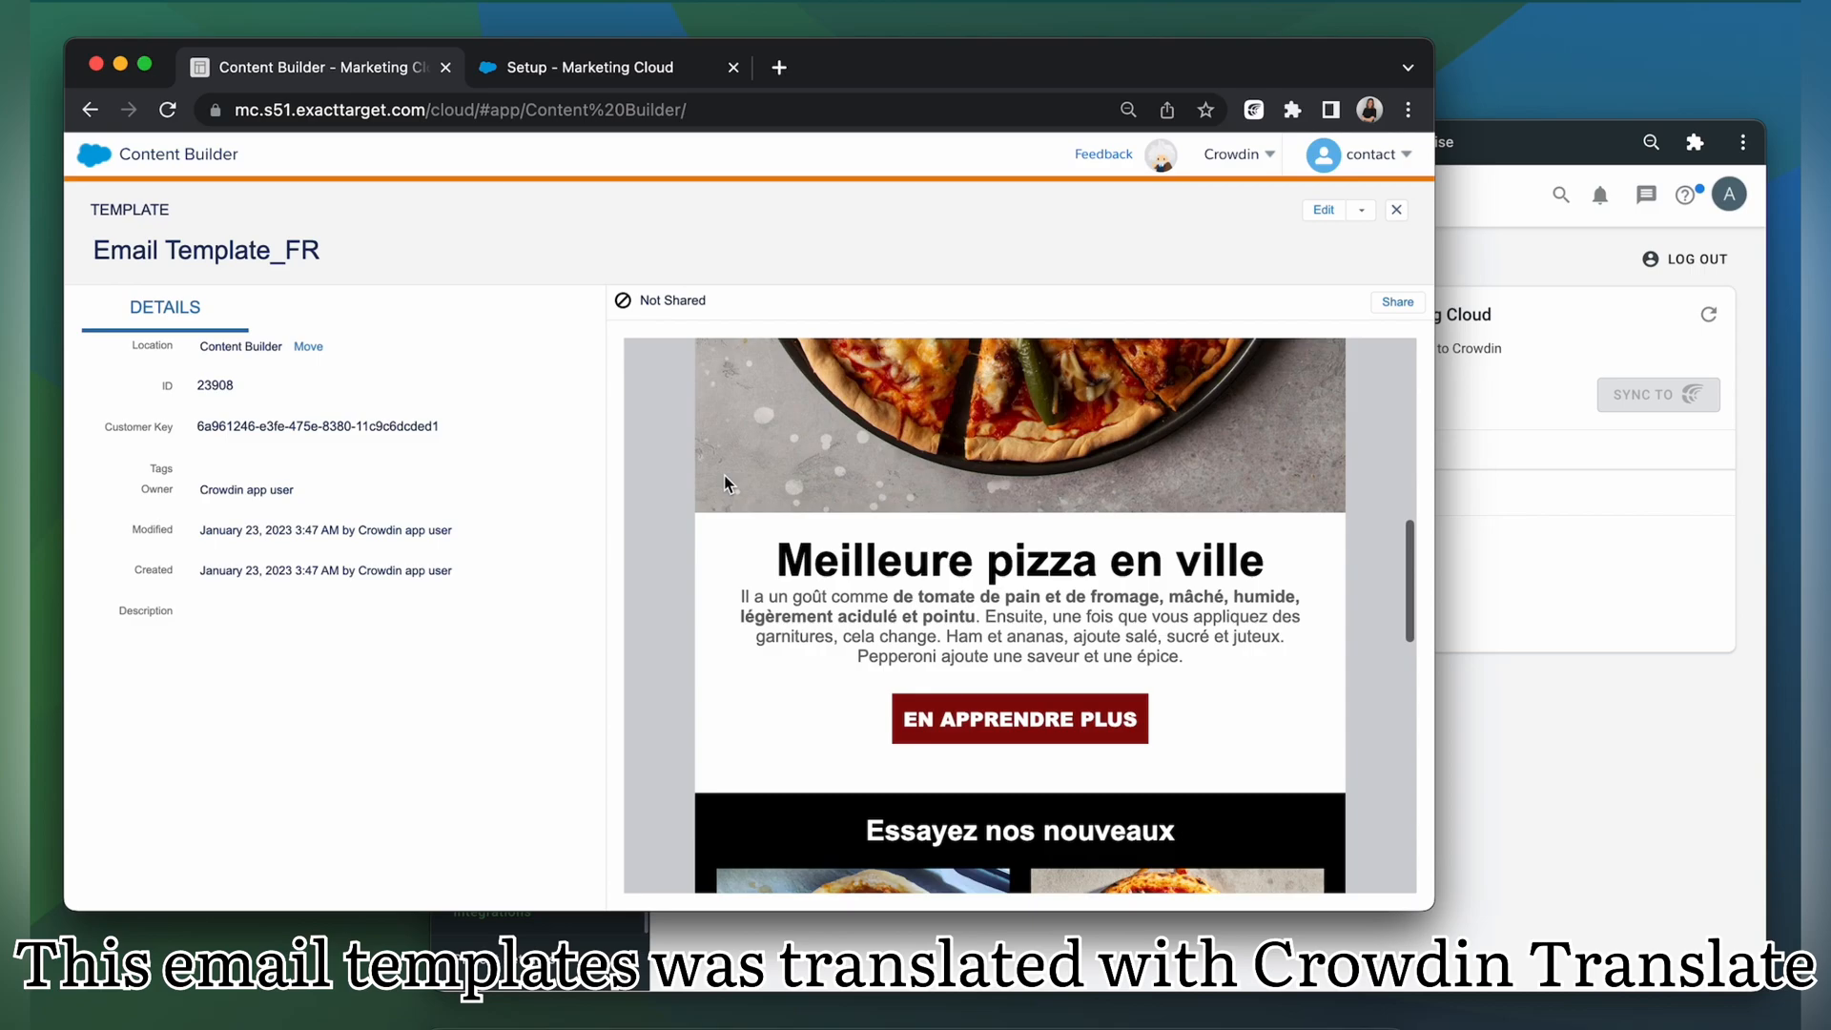